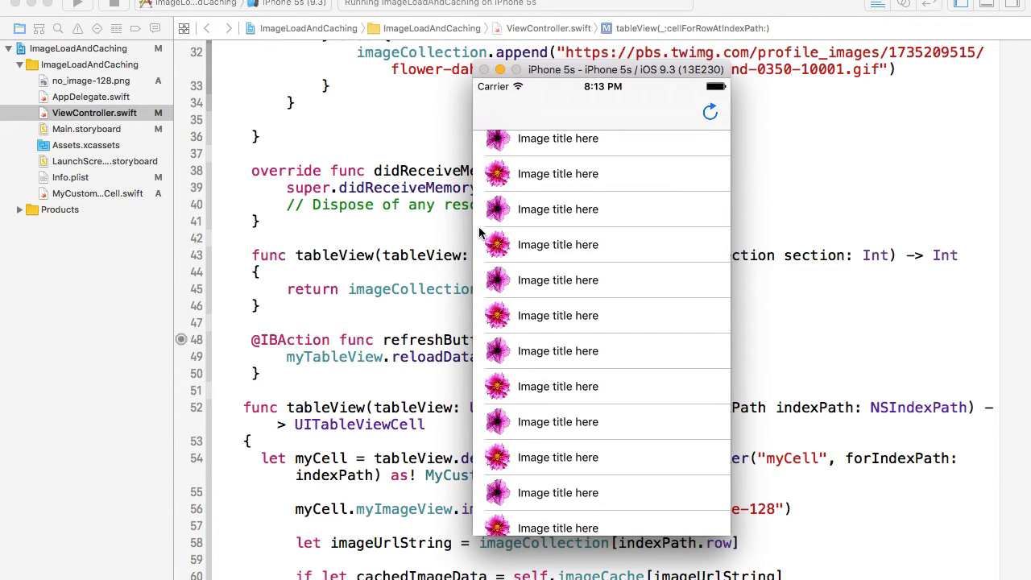
mouse_move(519, 231)
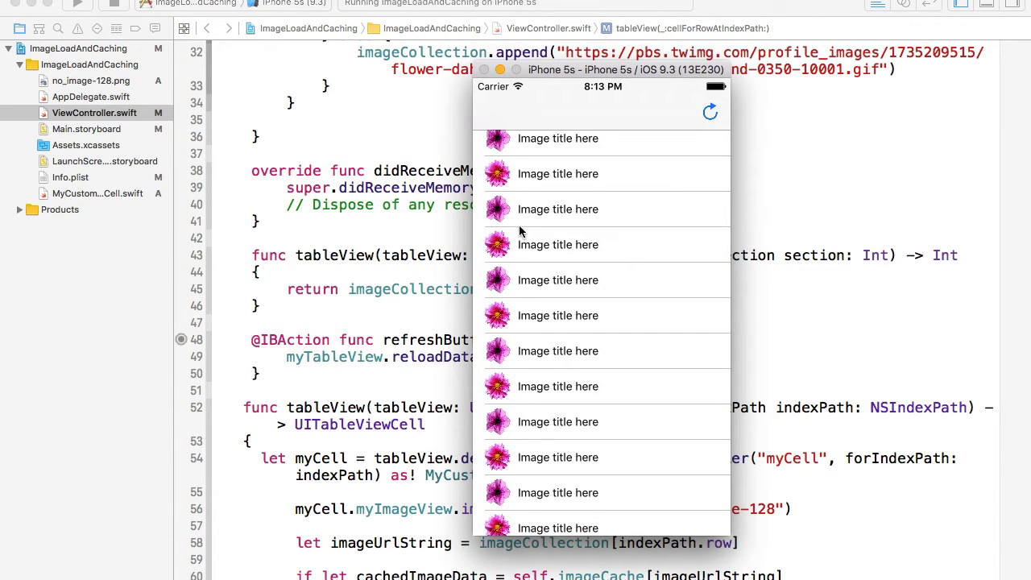
mouse_move(613, 231)
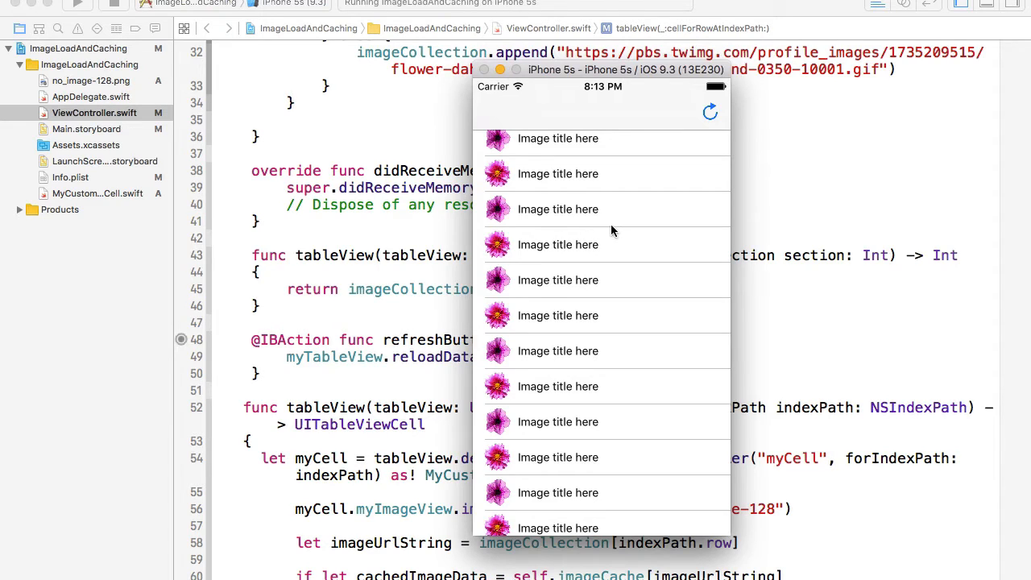
mouse_move(540, 231)
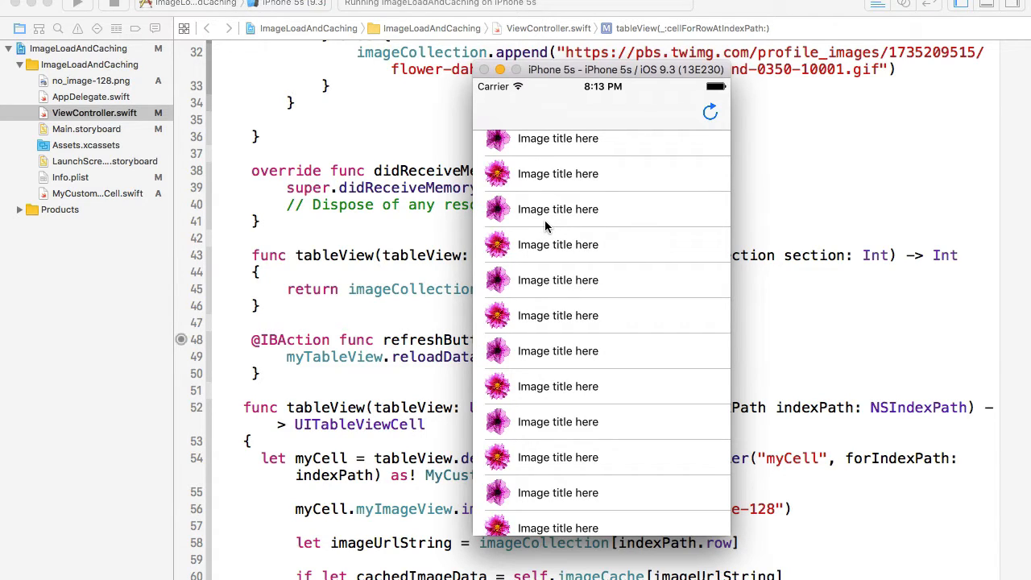
mouse_move(554, 222)
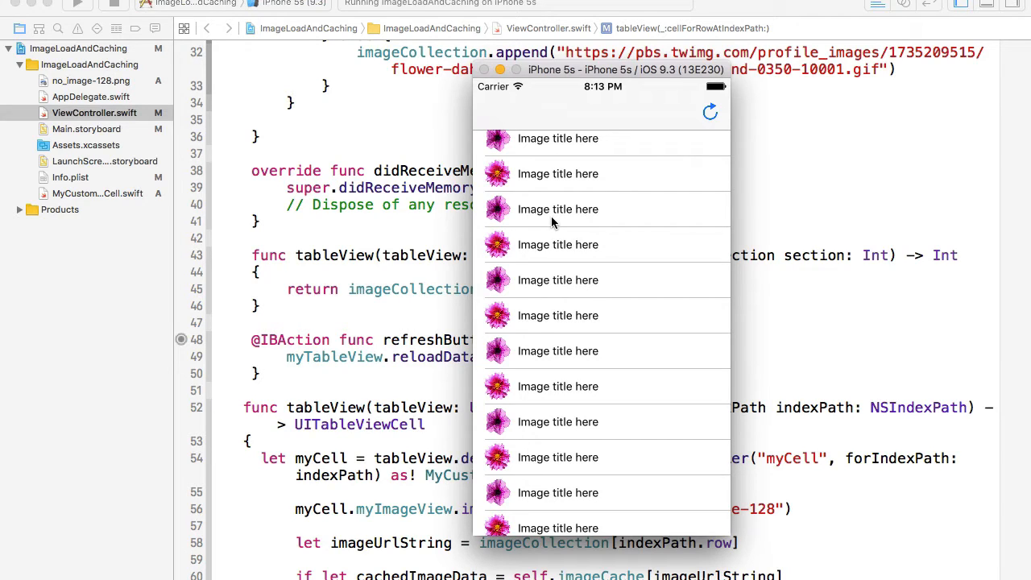
mouse_move(540, 231)
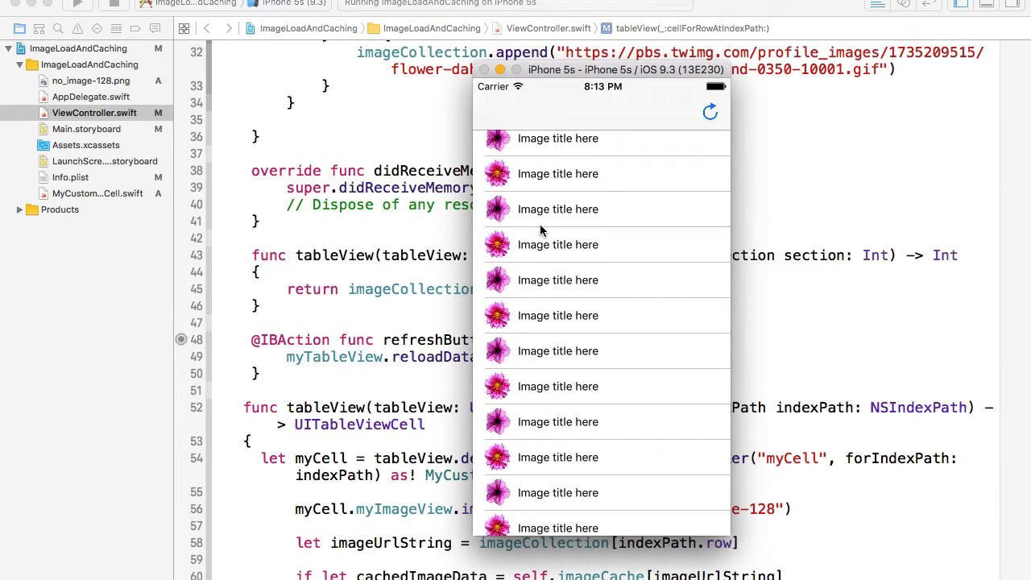
mouse_move(512, 236)
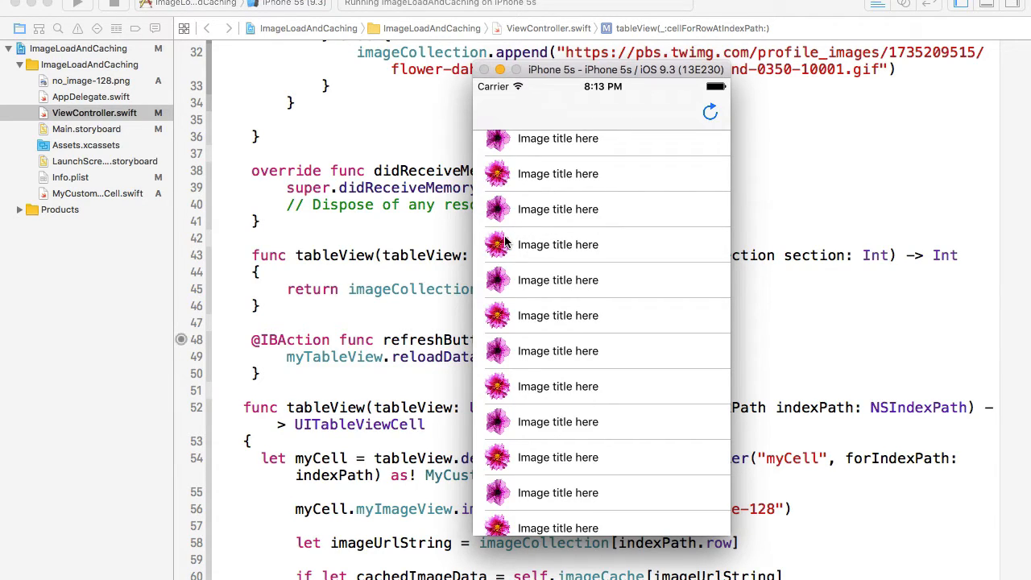
mouse_move(534, 255)
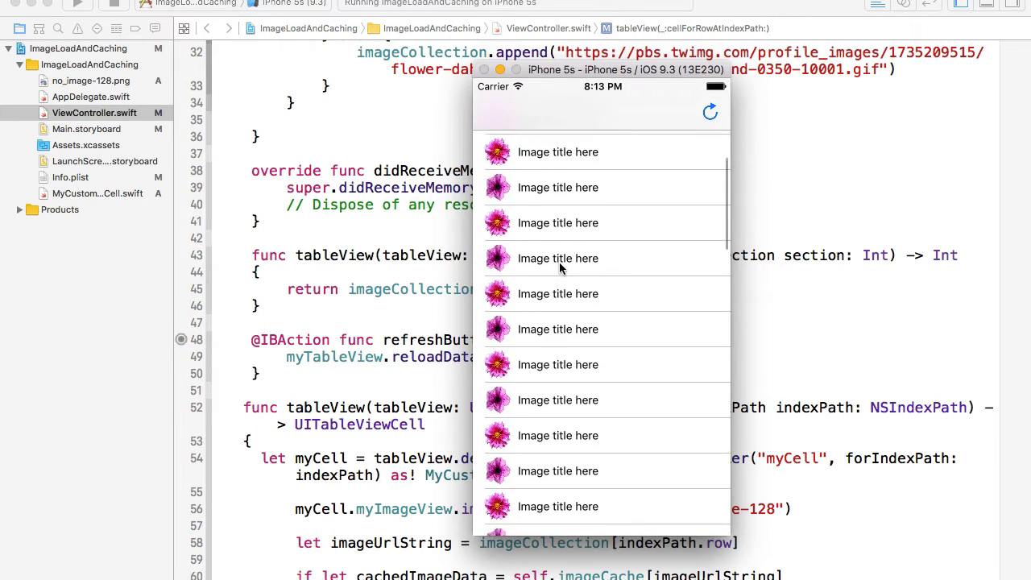
Scroll ViewController.swift to the return myCell line in cellForRowAtIndexPath
scroll("up", 3)
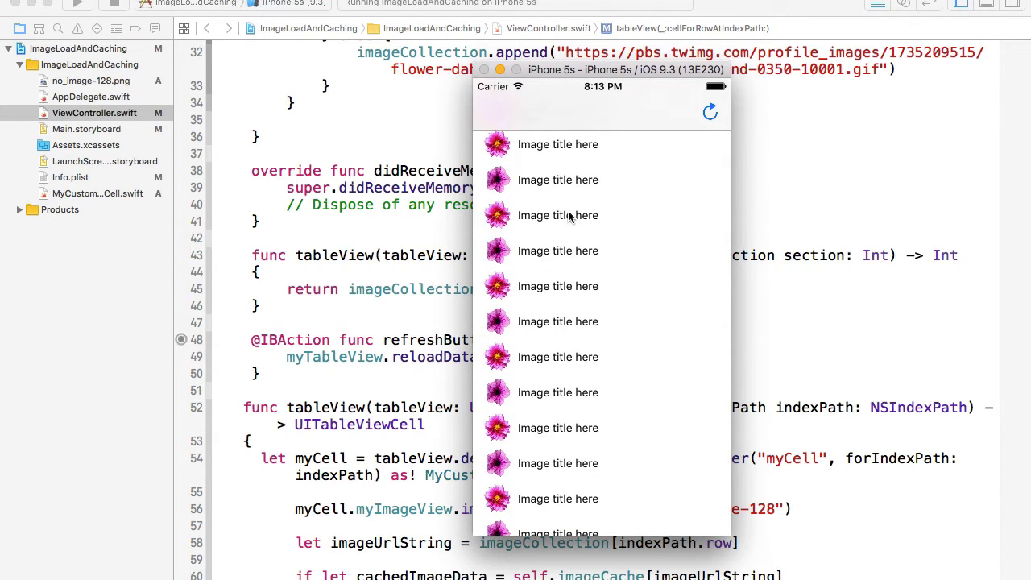
scroll("down", 3)
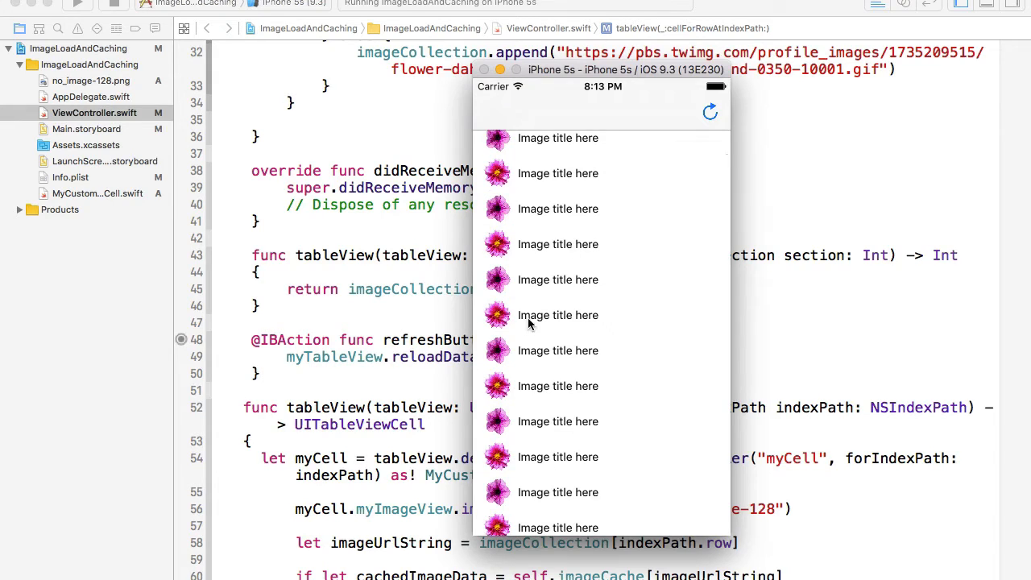
mouse_move(516, 377)
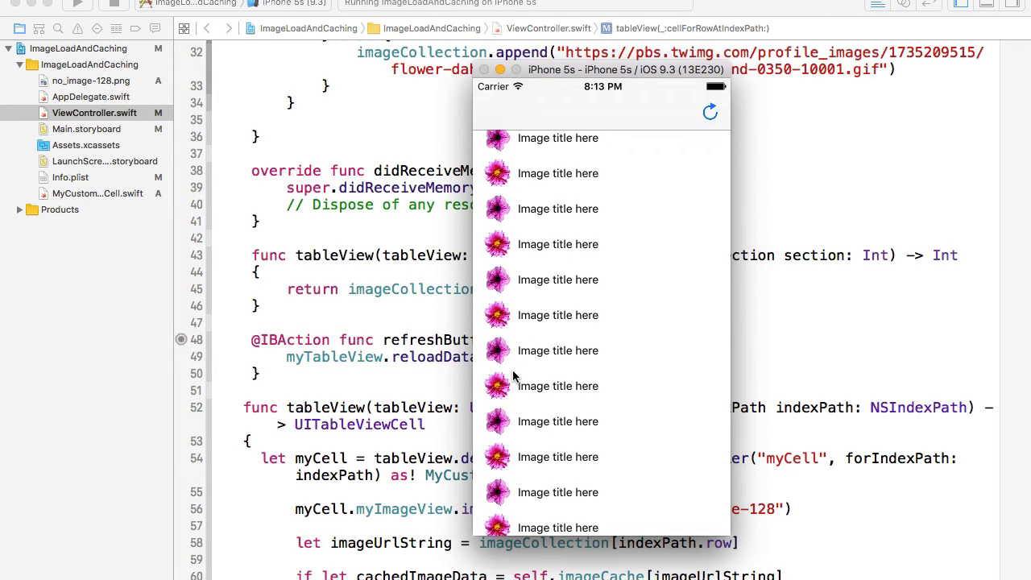
mouse_move(459, 373)
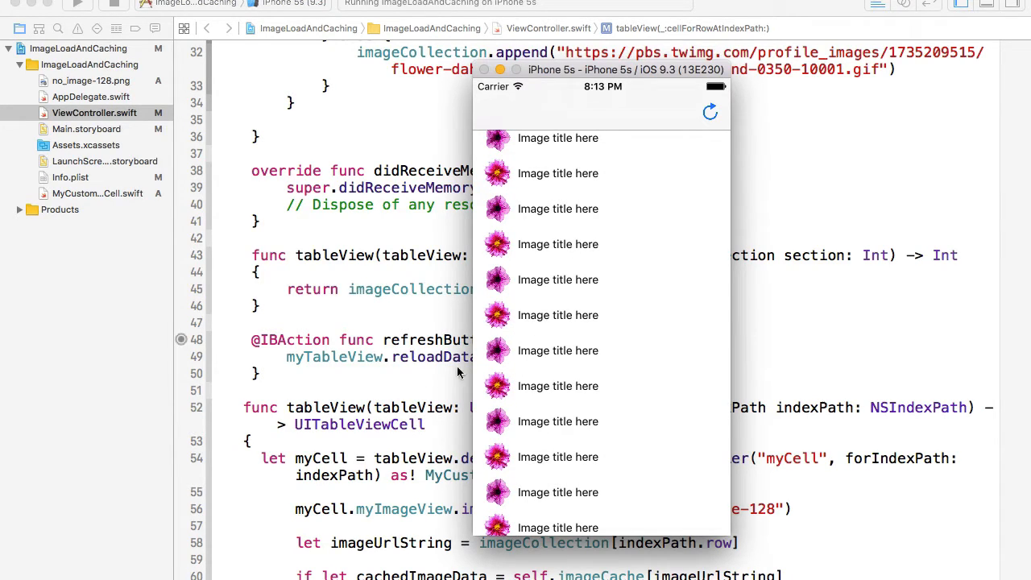
scroll("up", 3)
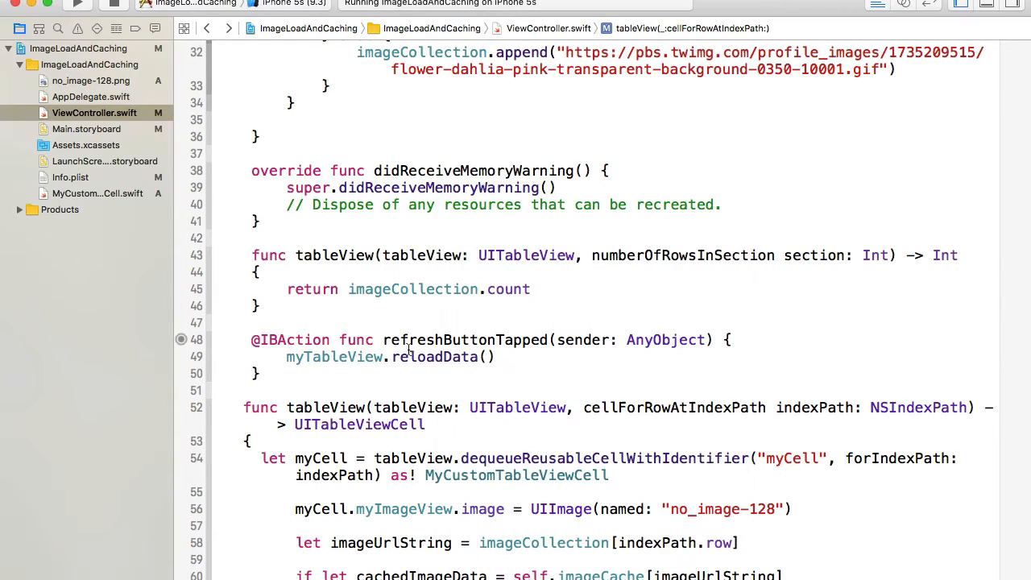
scroll("down", 3)
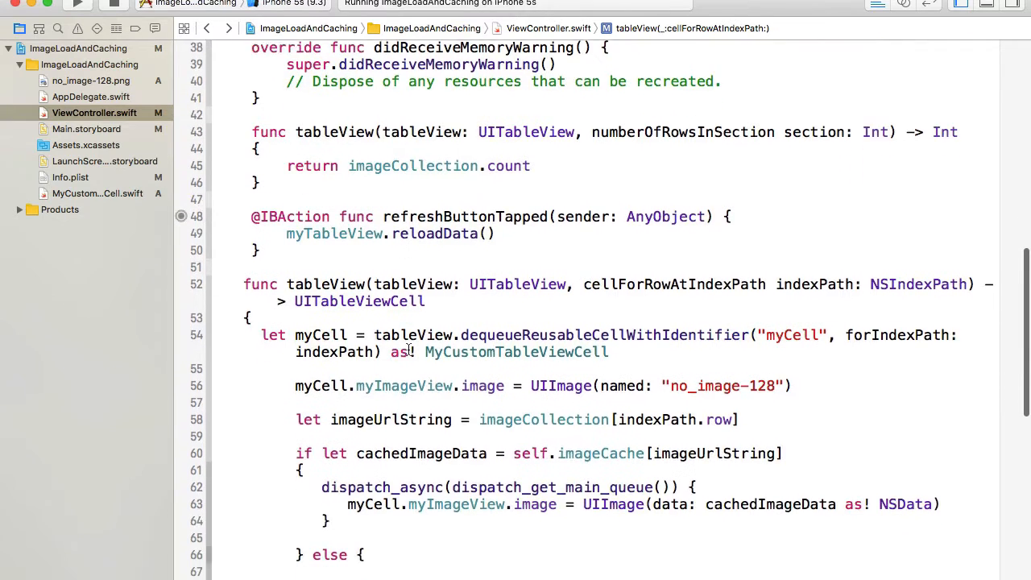
scroll("down", 3)
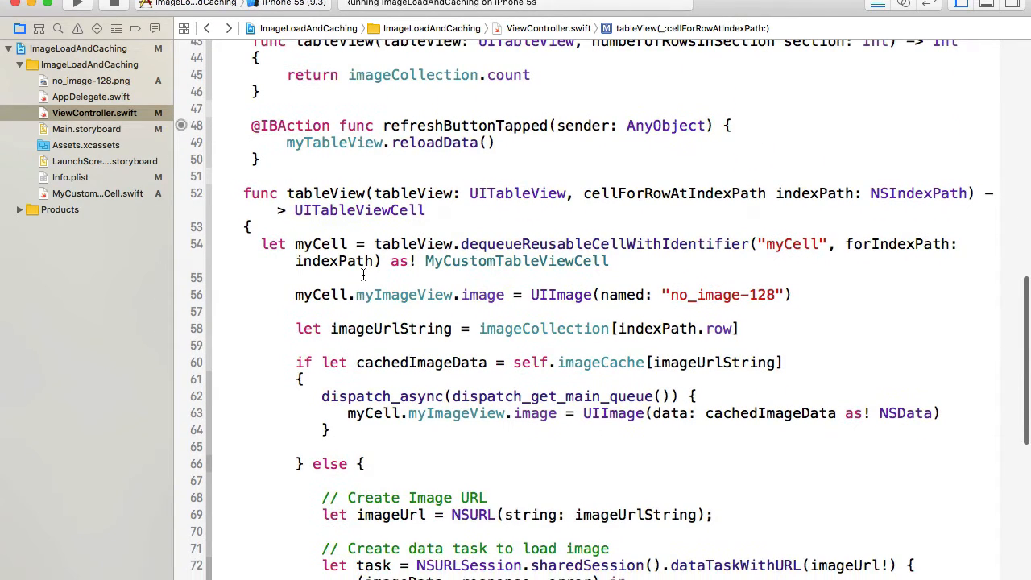
scroll("down", 3)
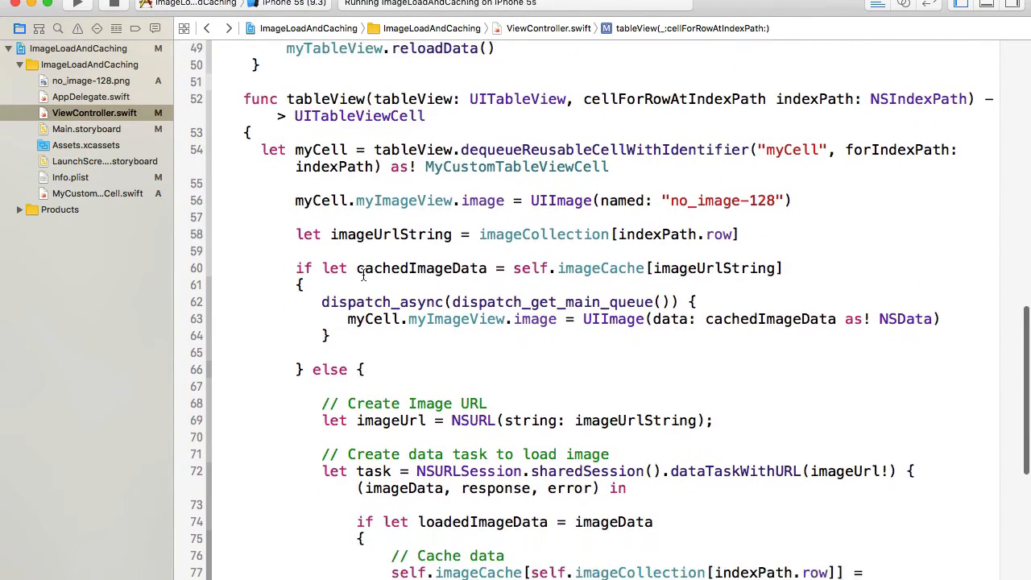
scroll("down", 3)
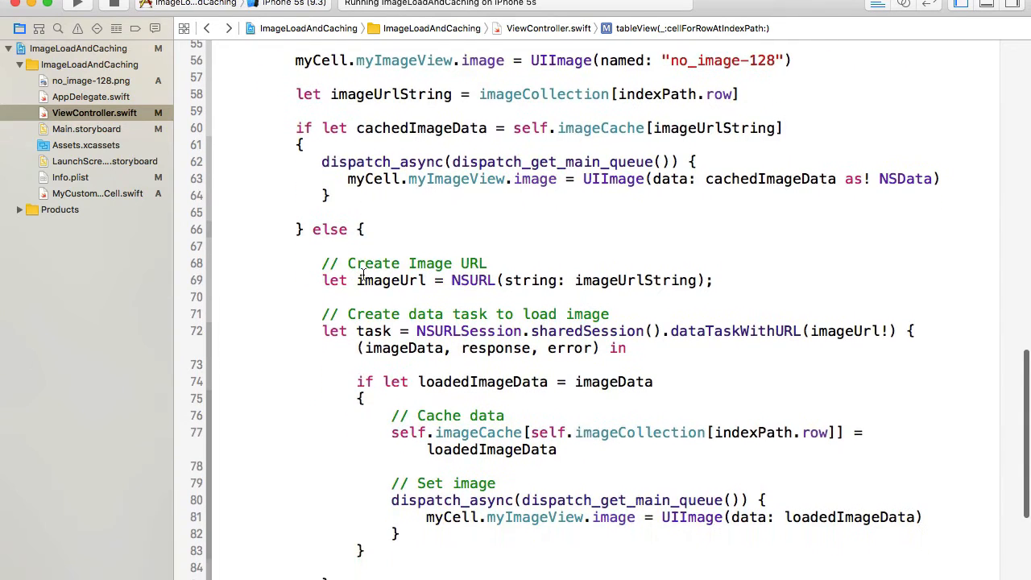
scroll("up", 3)
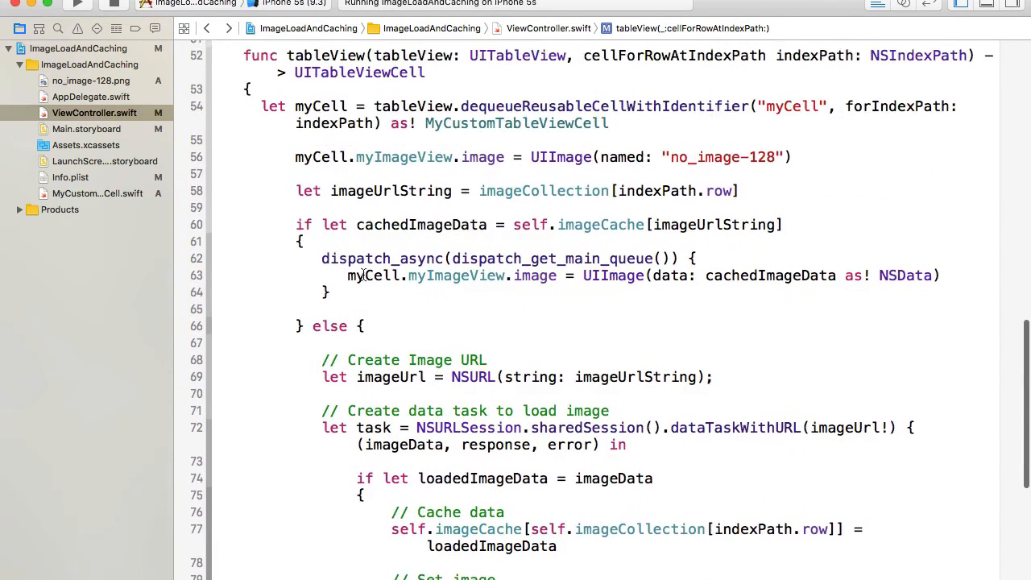
scroll("up", 3)
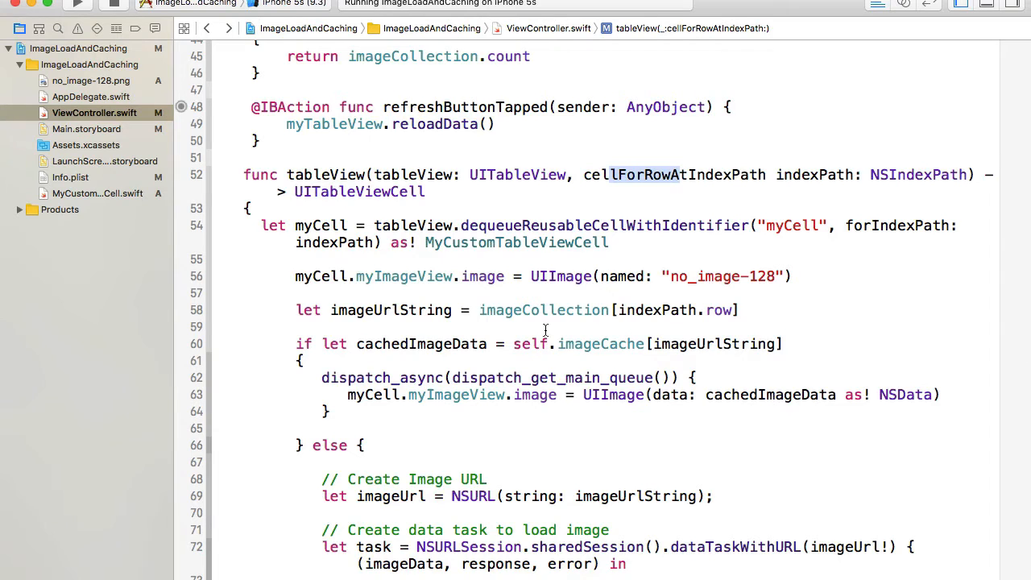
scroll("down", 3)
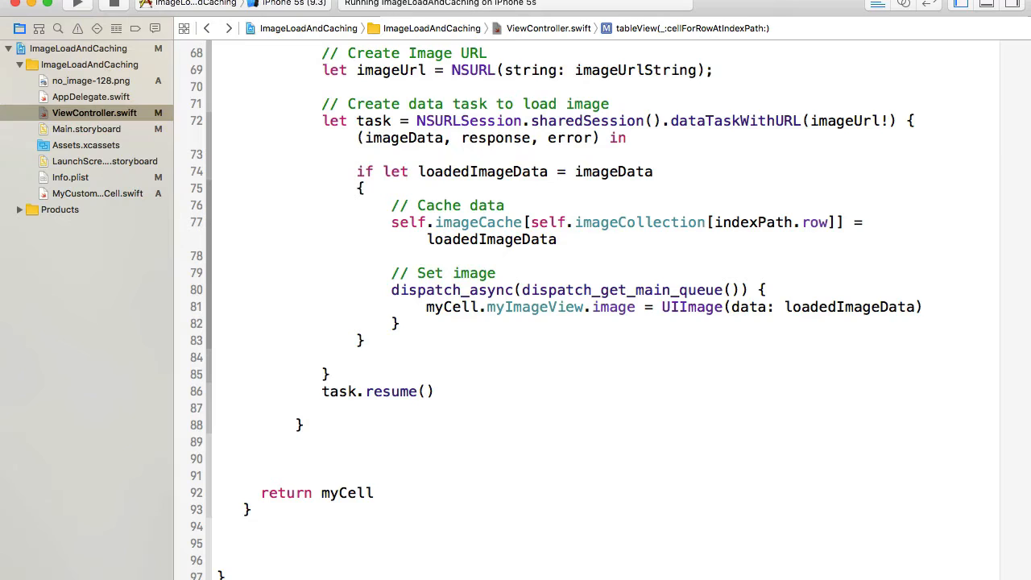
Set myCell.separatorInset to UIEdgeInsetsZero just above the return
double_click(346, 492)
type("my")
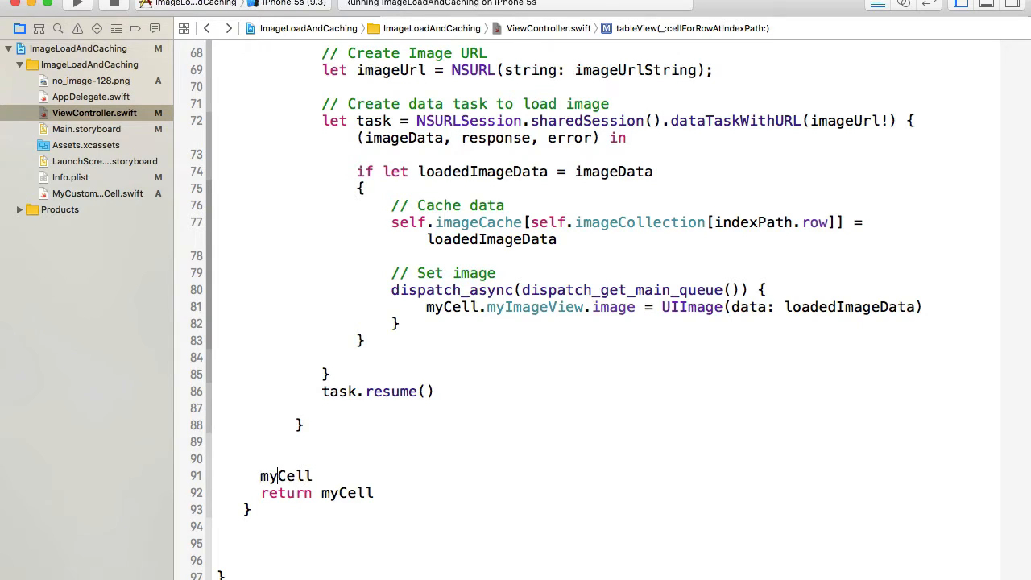
type(".")
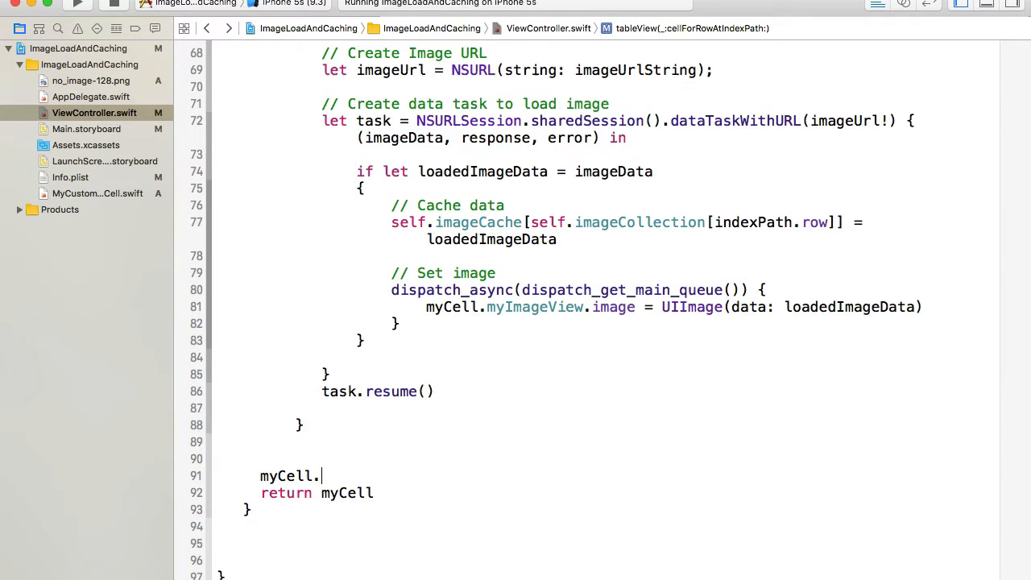
type(".")
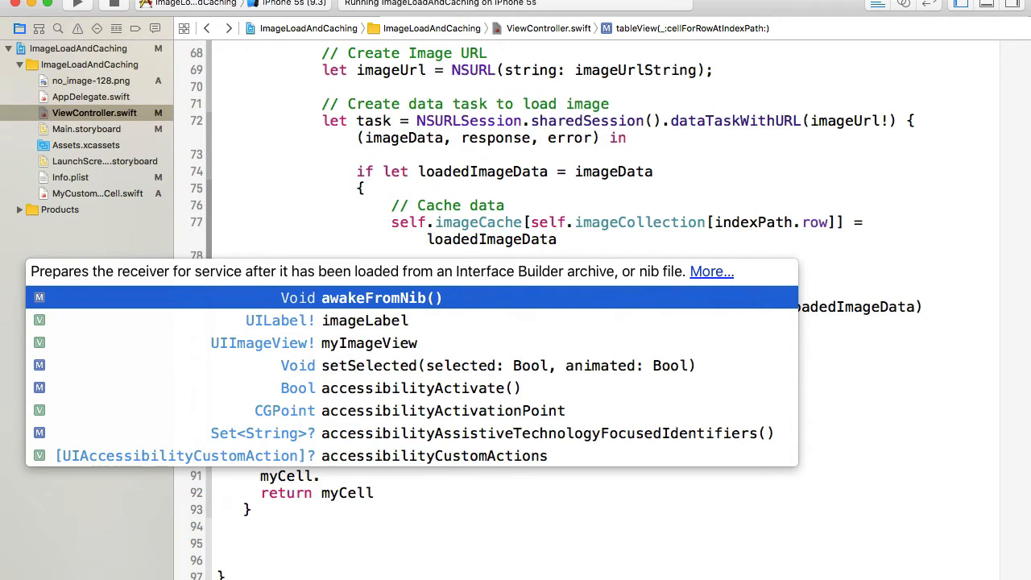
type("separatorInset =")
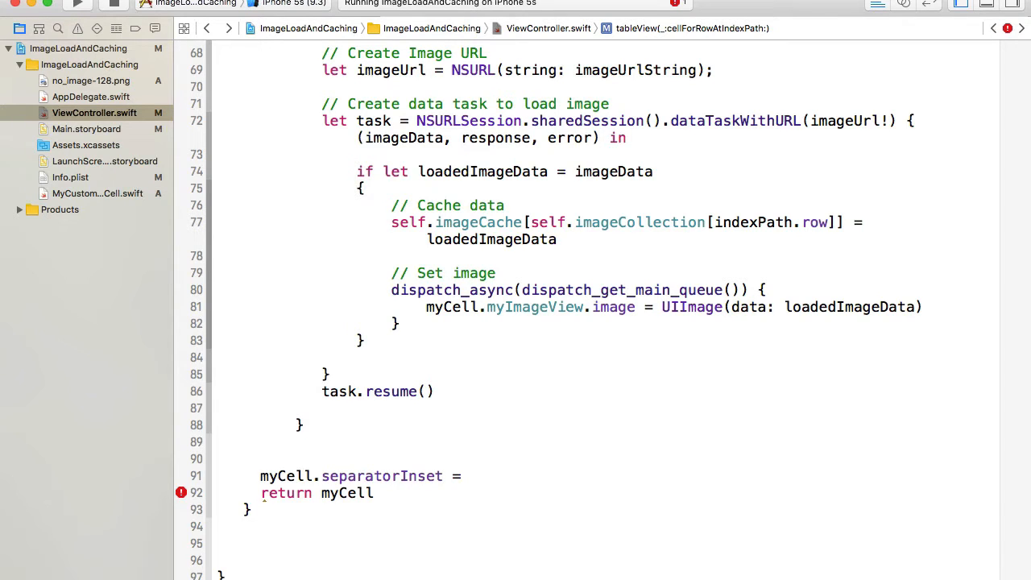
type("UIEdgeInsets")
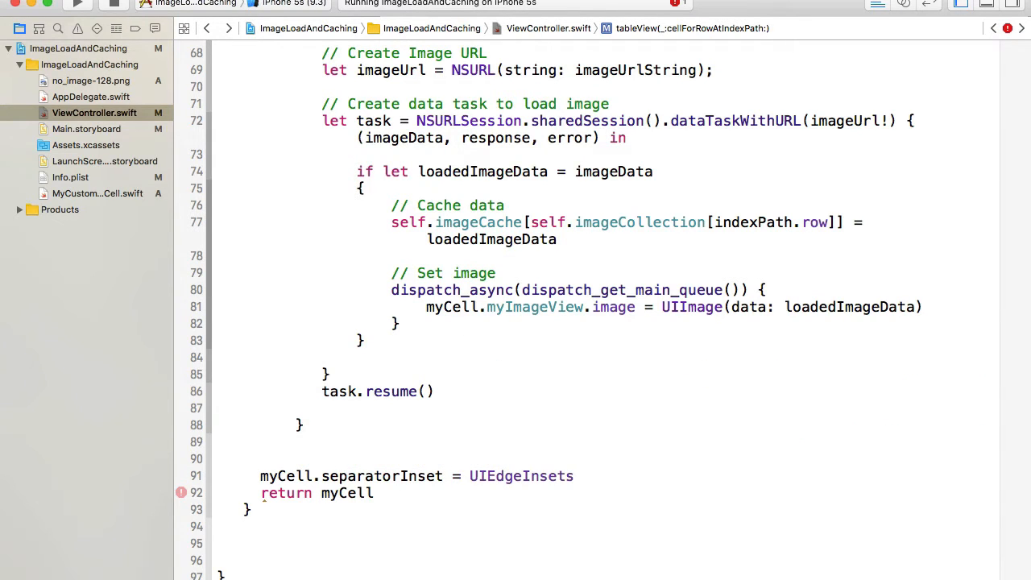
type("Zero")
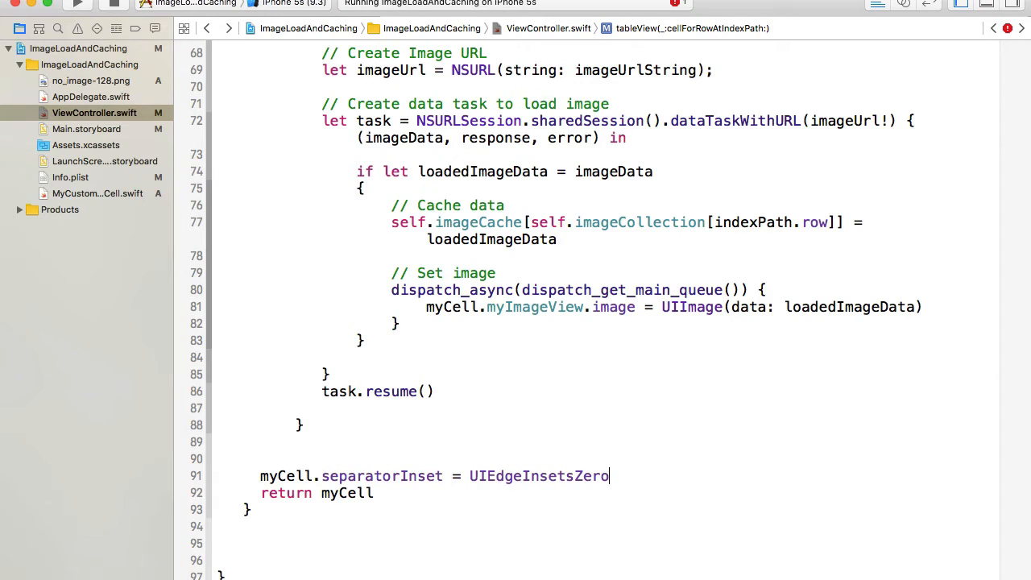
Add myCell.layoutMargins = UIEdgeInsetsZero on the next line
key("Return")
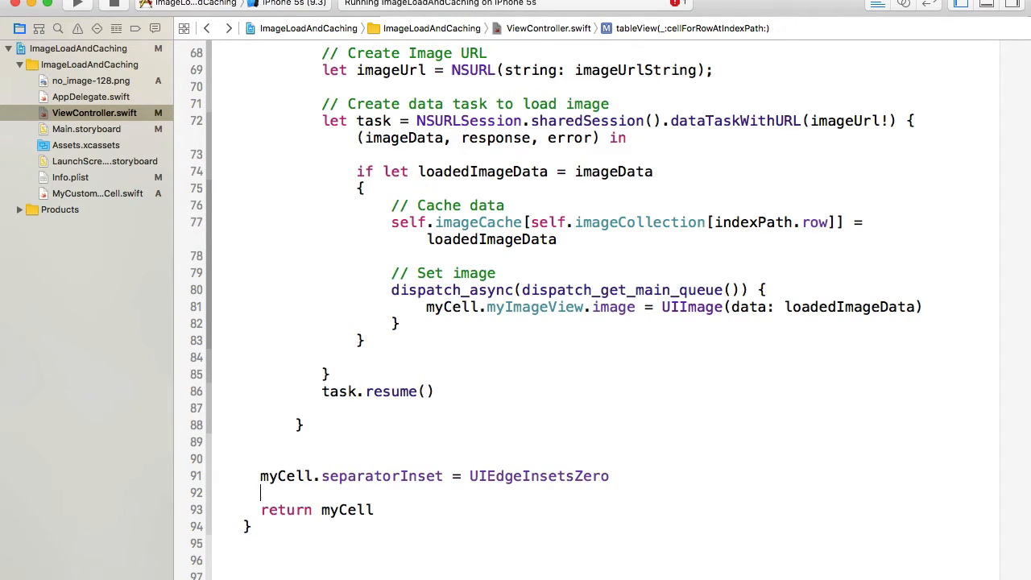
type("myCell")
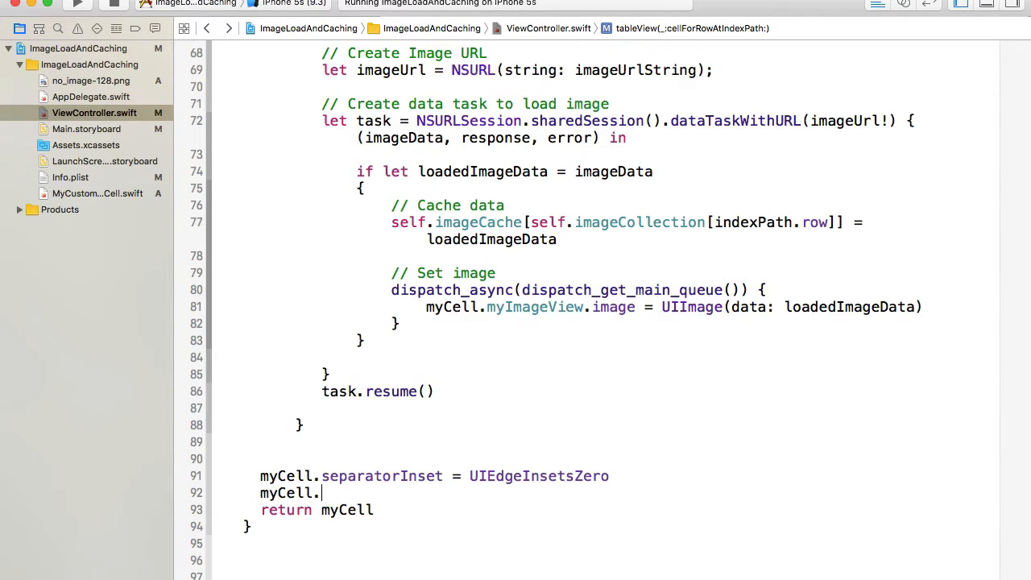
type(".")
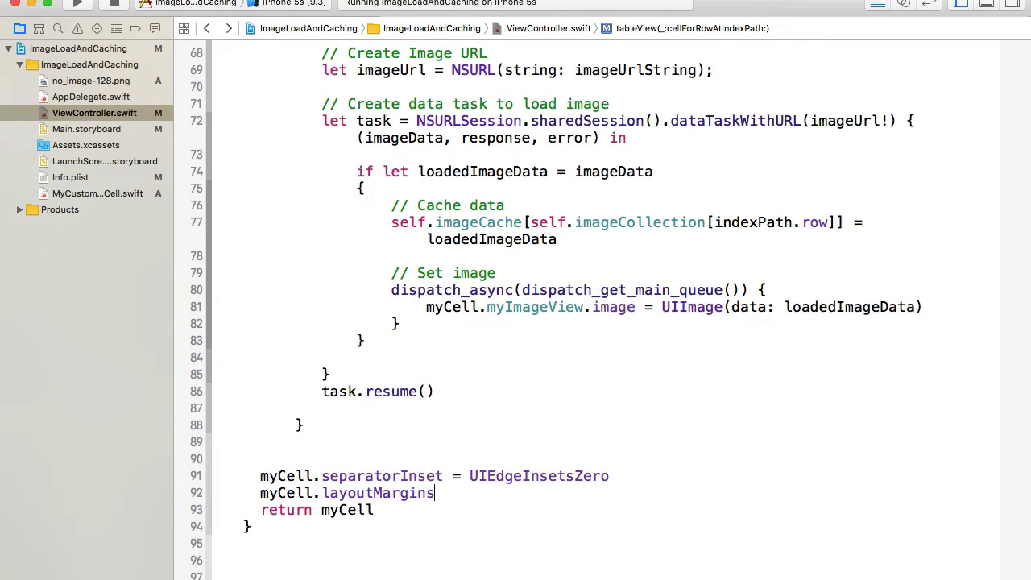
type("=")
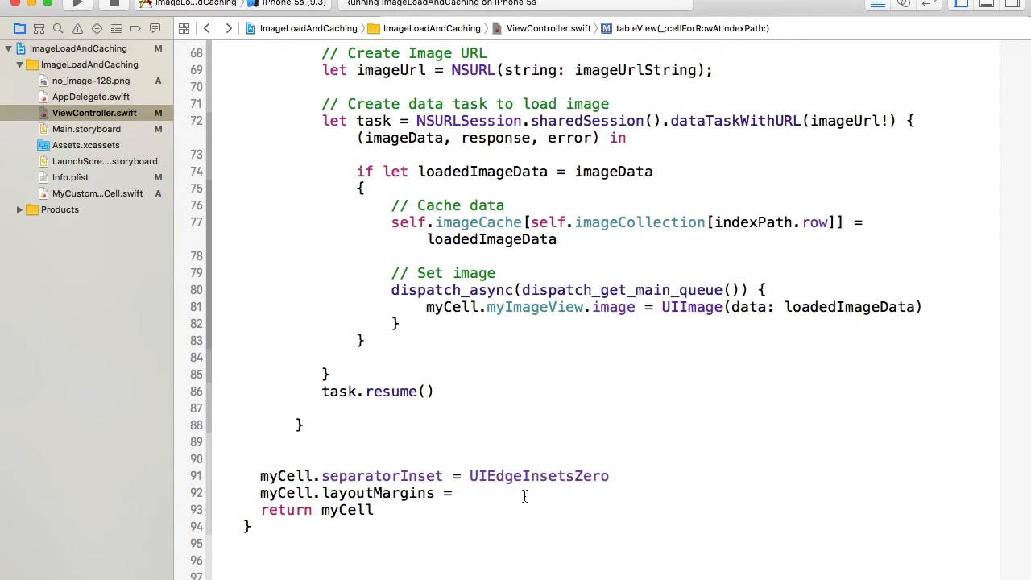
type("UIEdgeInsetsZero")
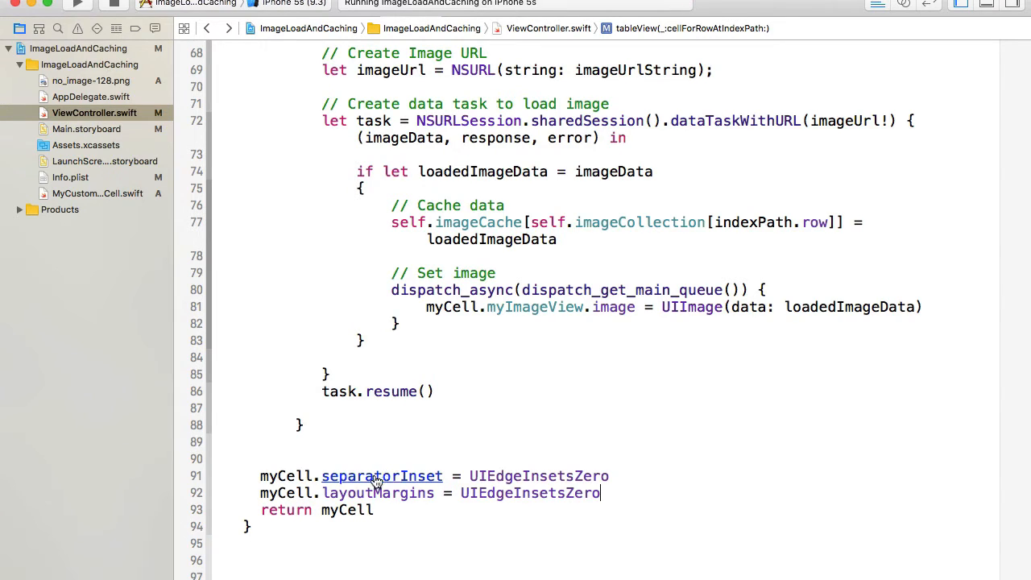
left_click(383, 476)
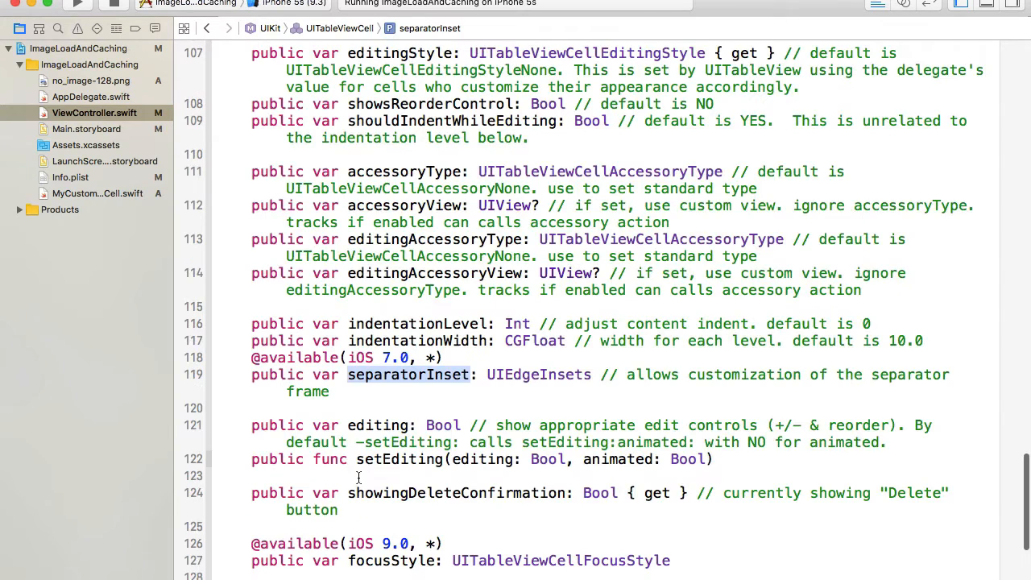
mouse_move(380, 379)
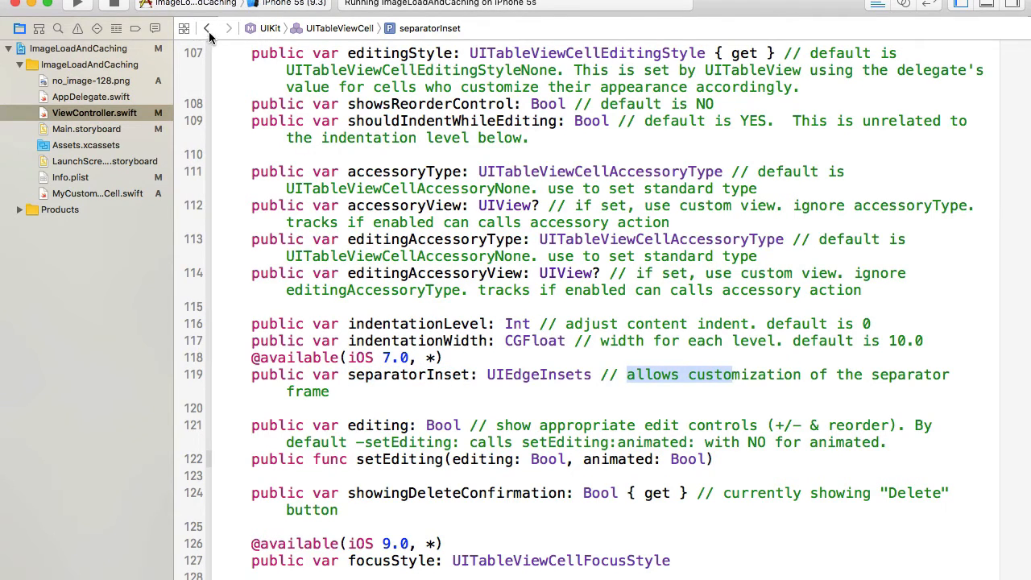
left_click(209, 28)
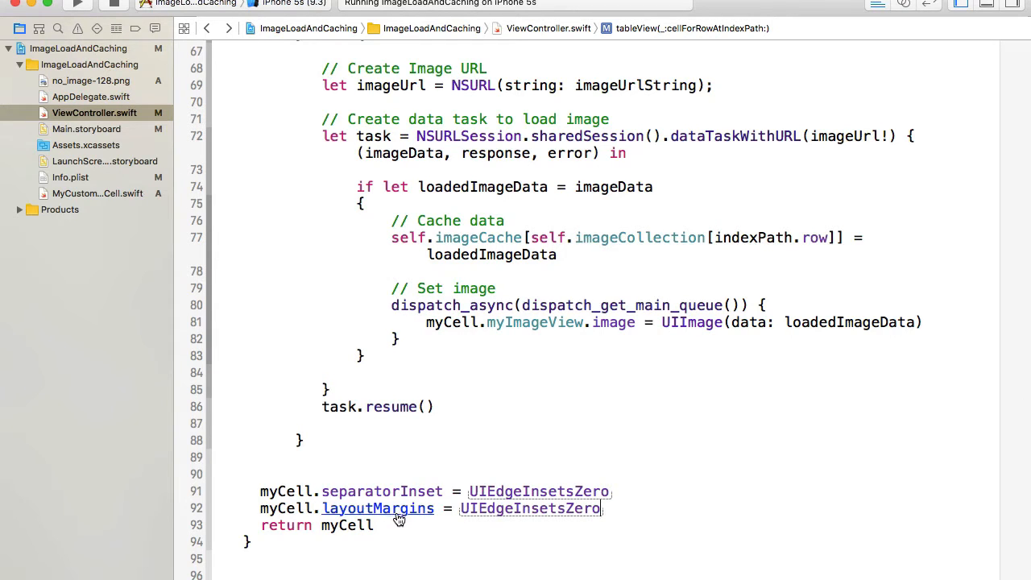
left_click(378, 508)
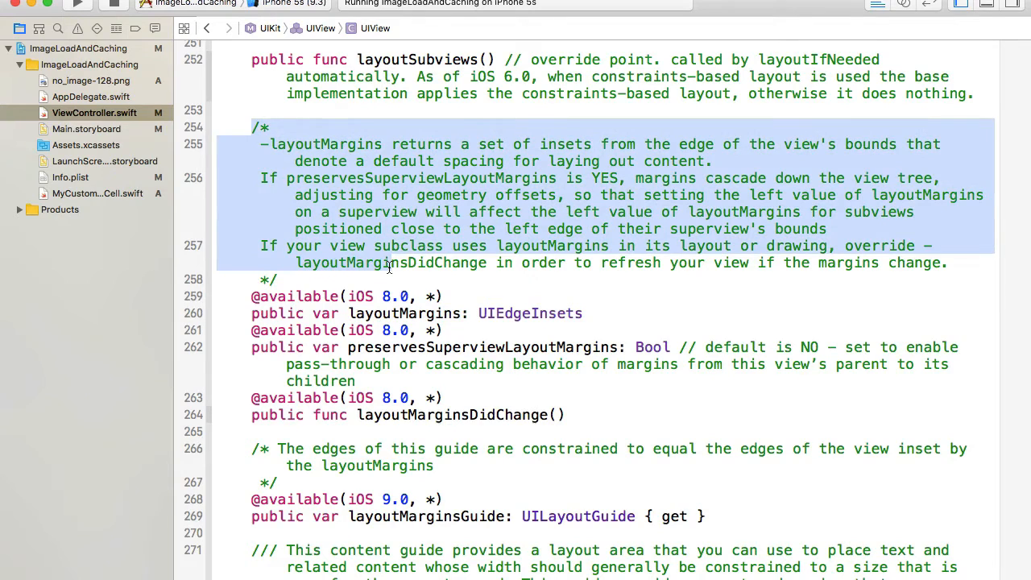
left_click(323, 144)
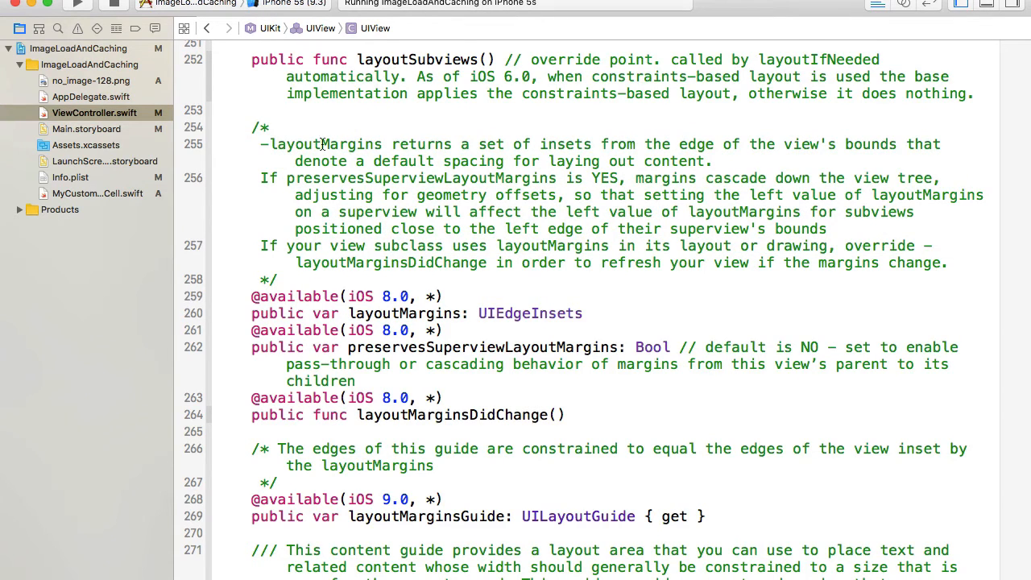
mouse_move(546, 148)
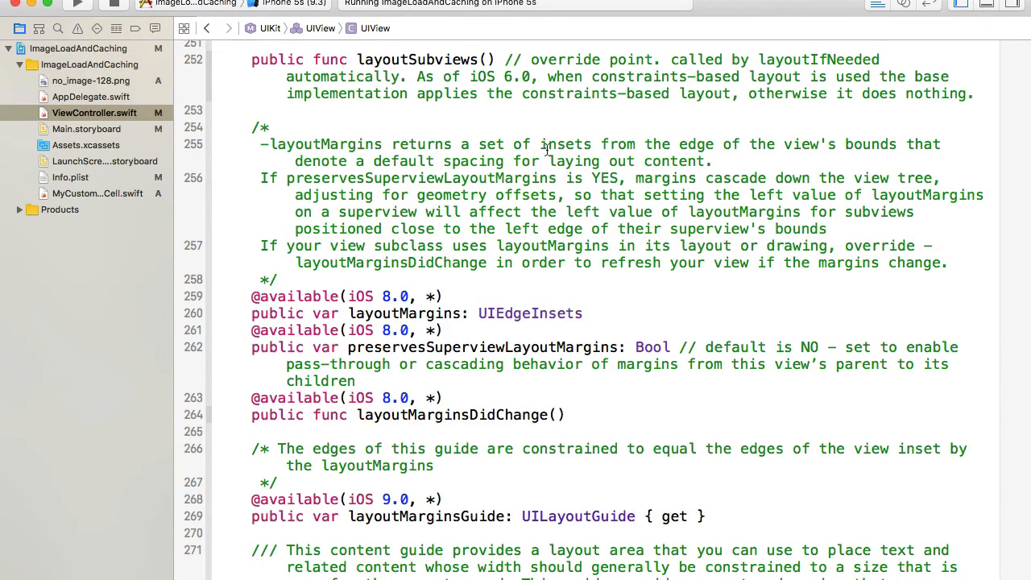
mouse_move(745, 157)
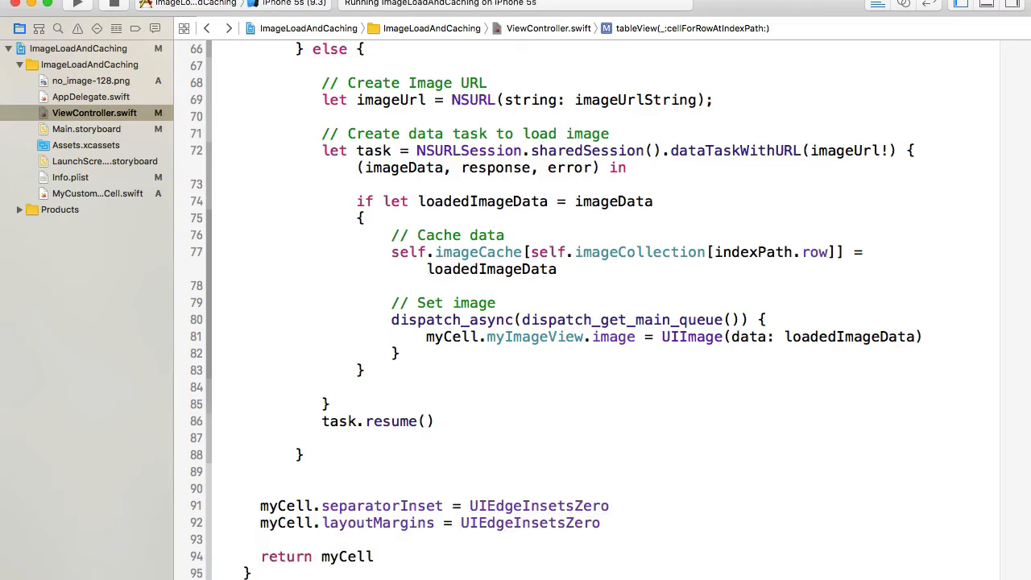
left_click(531, 412)
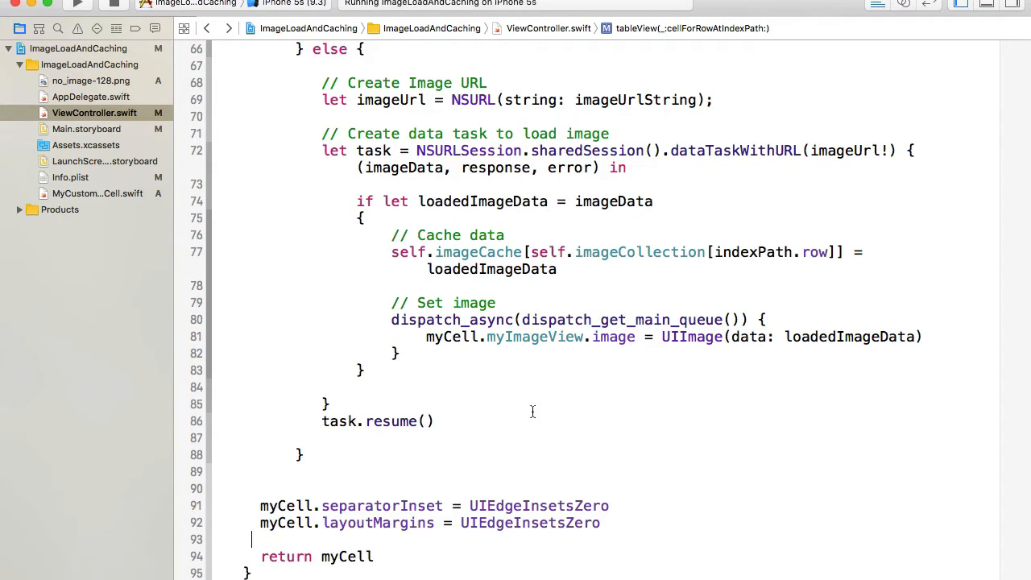
mouse_move(211, 125)
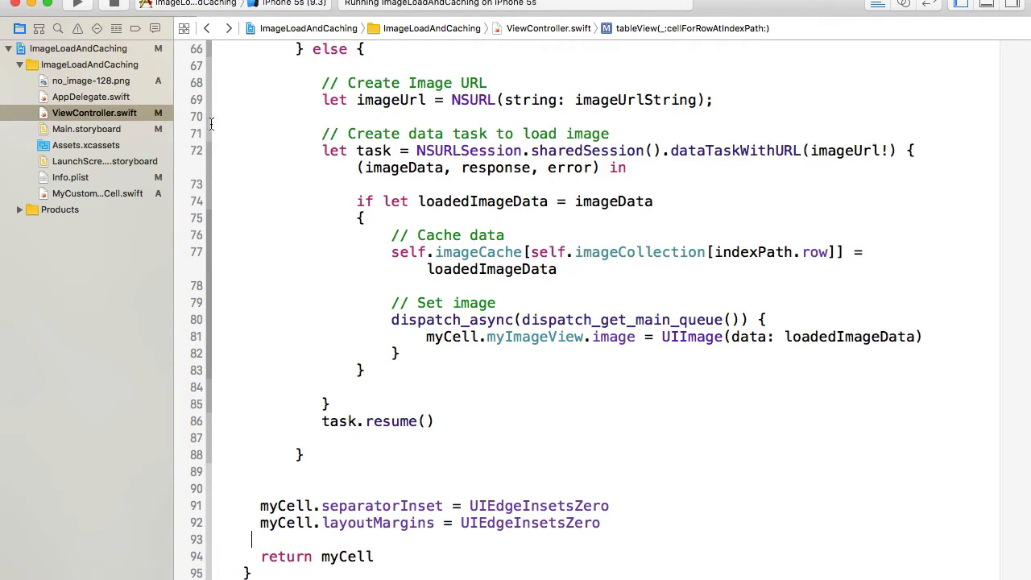
Stop and rerun the app, showing full-width row separators in the simulator
left_click(78, 6)
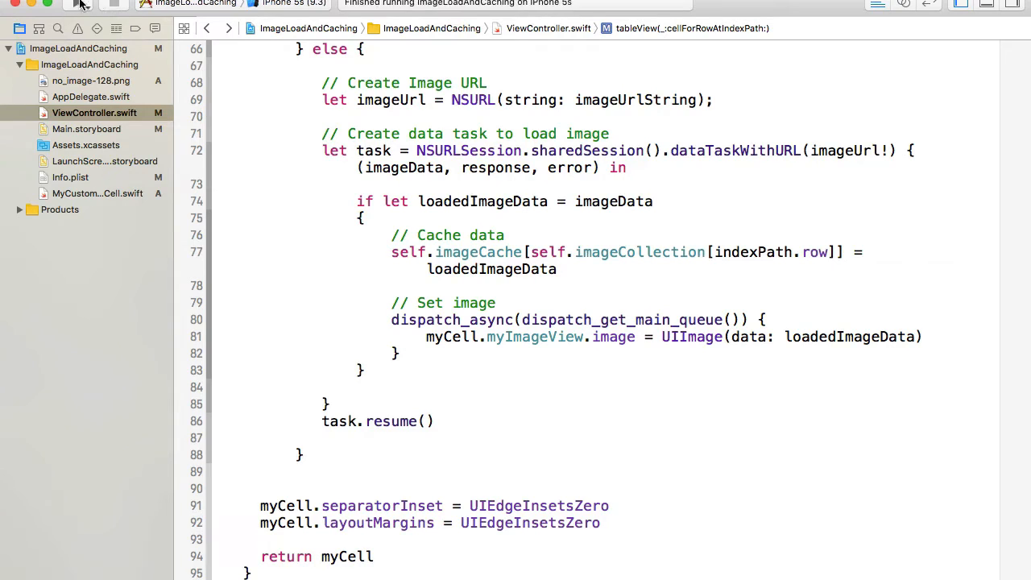
left_click(78, 6)
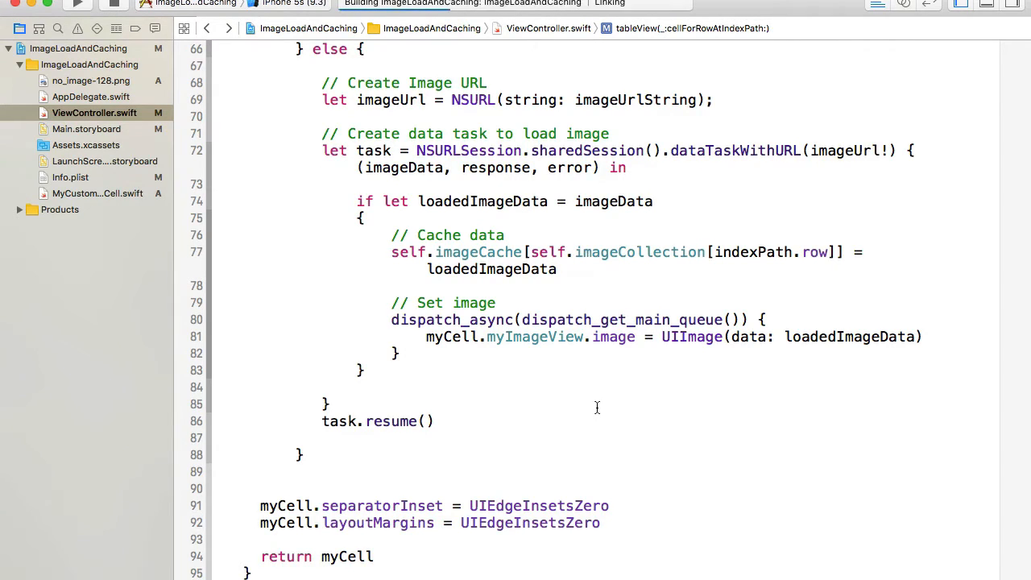
left_click(78, 4)
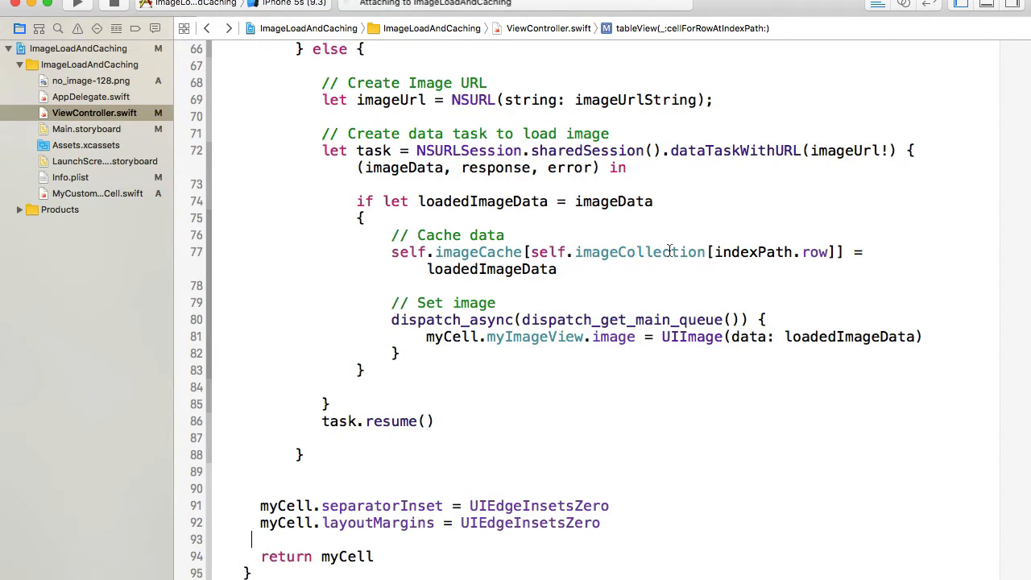
left_click(77, 5)
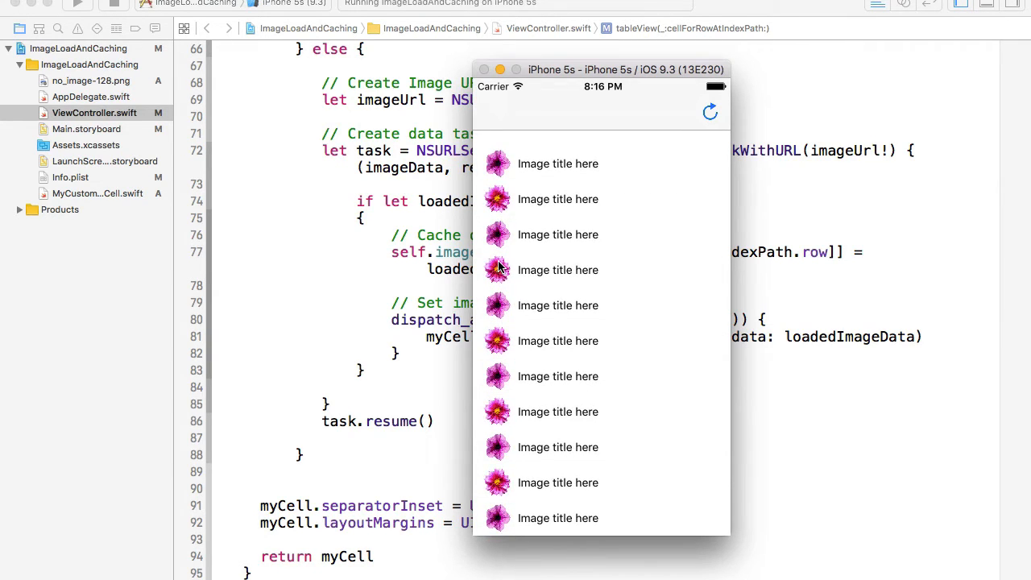
Scroll the table, then start a new line below the layoutMargins line
scroll("up", 3)
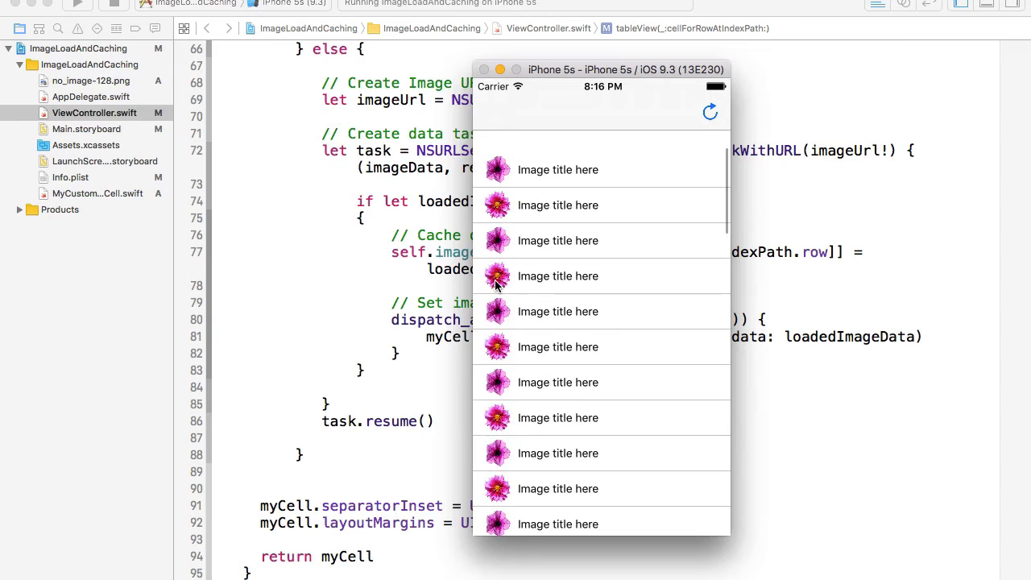
scroll("up", 3)
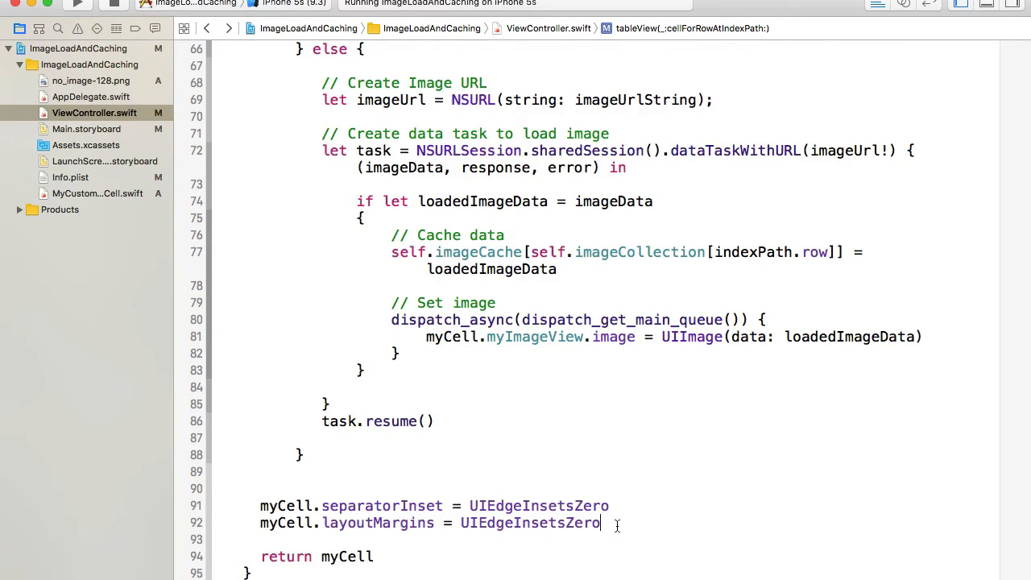
key("return")
type("myCell.separatorInset.")
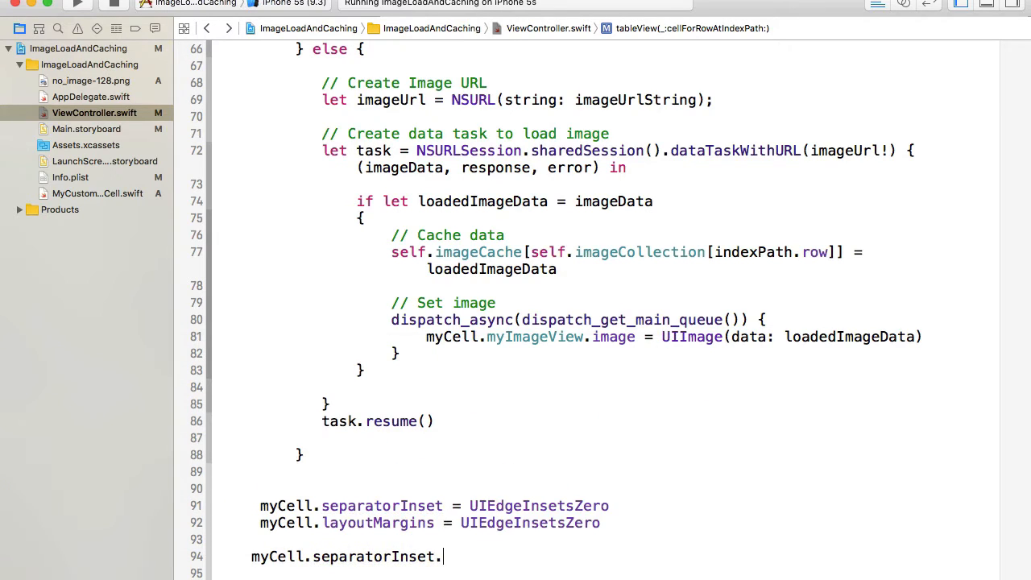
Set myCell.separatorInset.left = 100 and rerun the app in the simulator
type("left =")
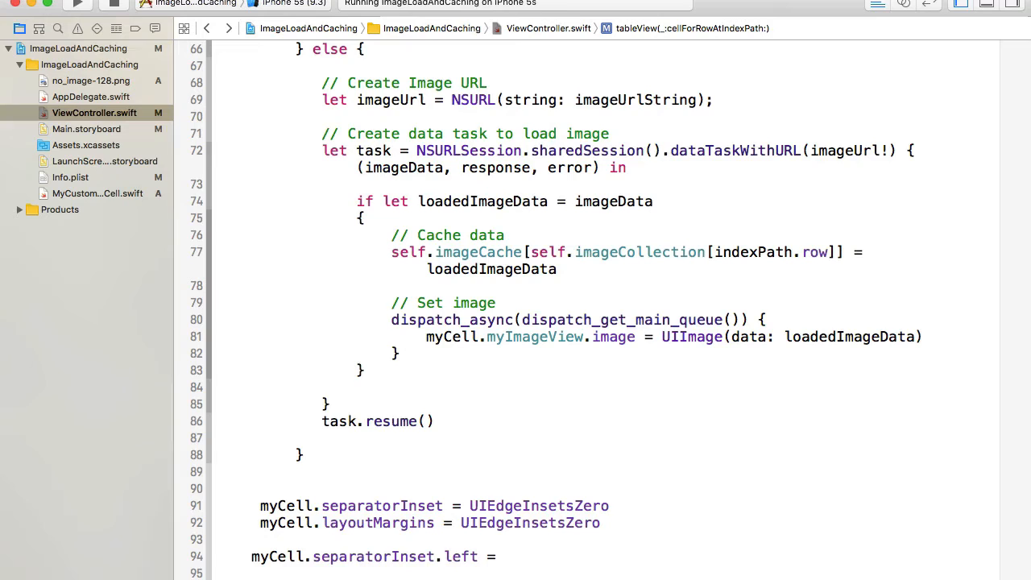
type("100")
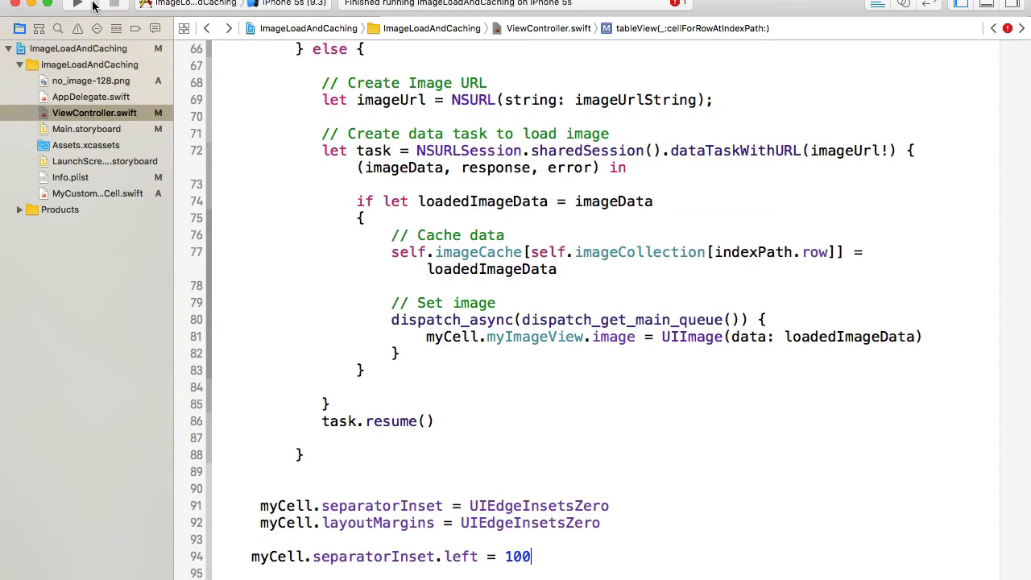
left_click(77, 5)
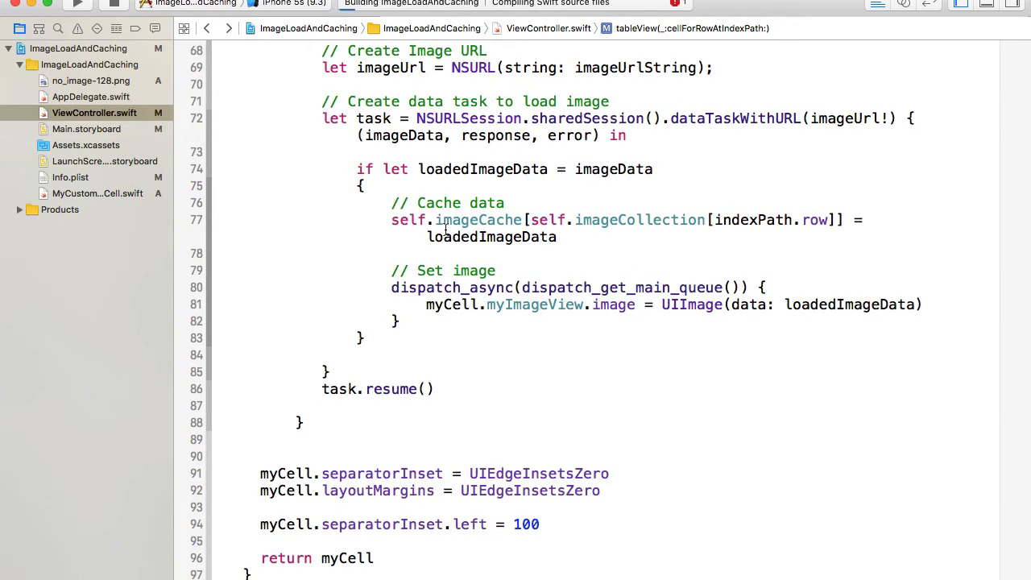
left_click(79, 5)
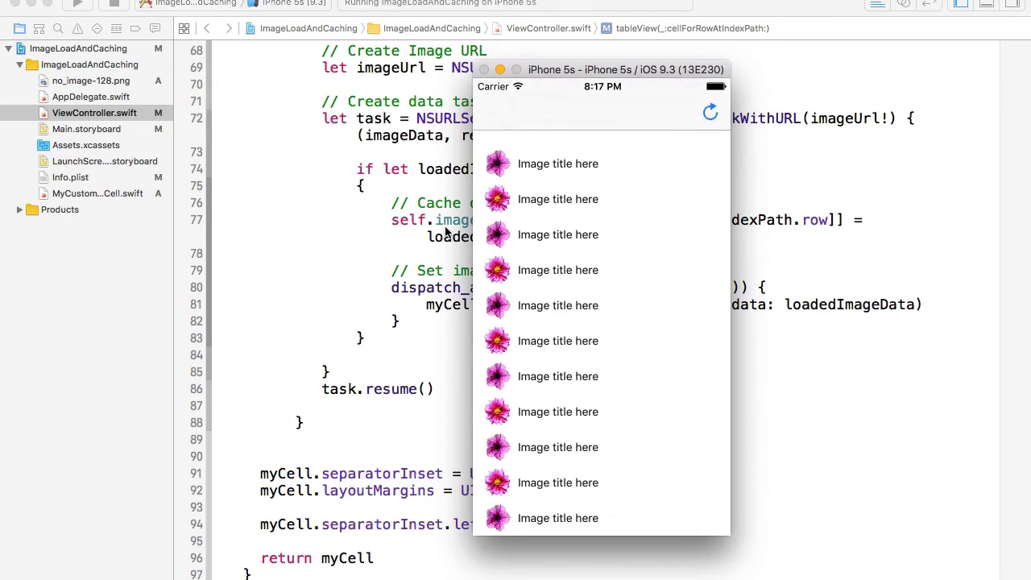
scroll("up", 3)
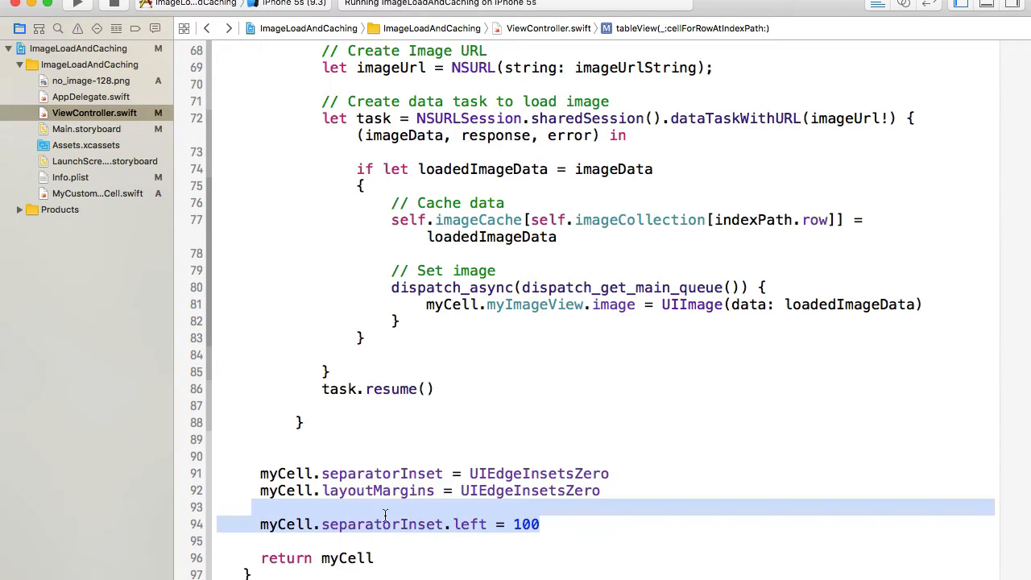
Wrap separatorInset.left = 100 in if (indexPath.row % 2) == 0 and rebuild
left_click(414, 516)
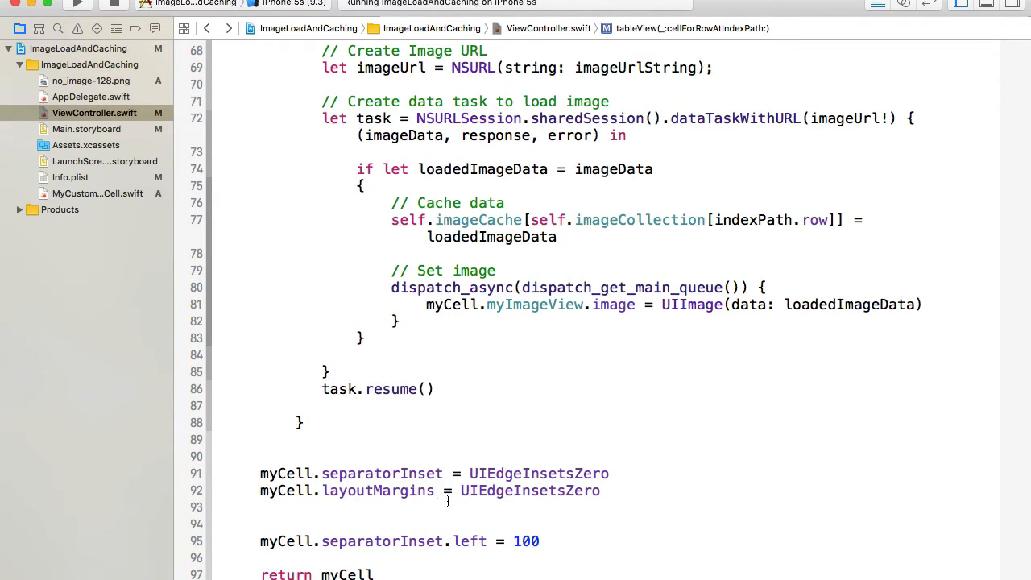
scroll("down", 3)
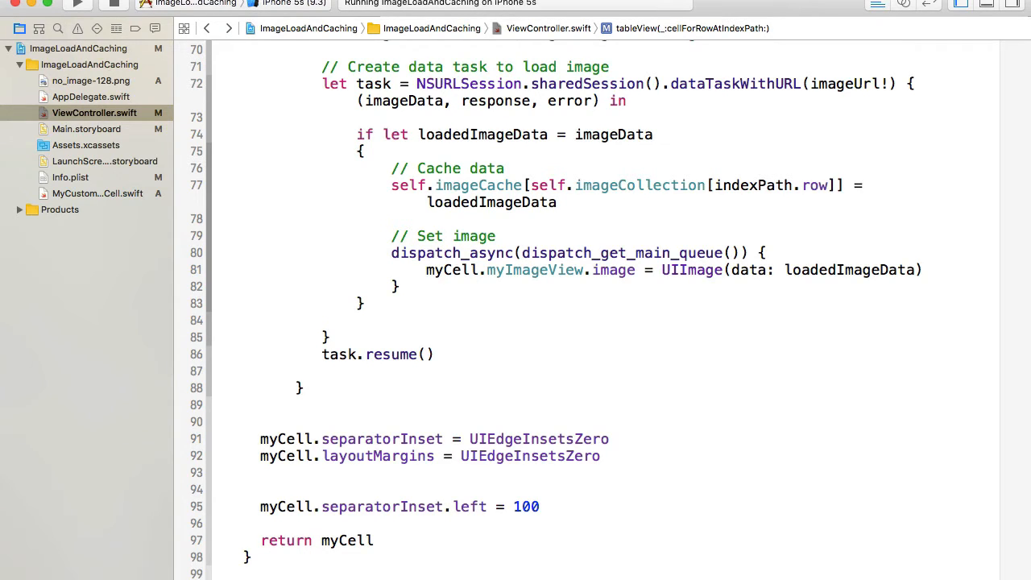
type("if")
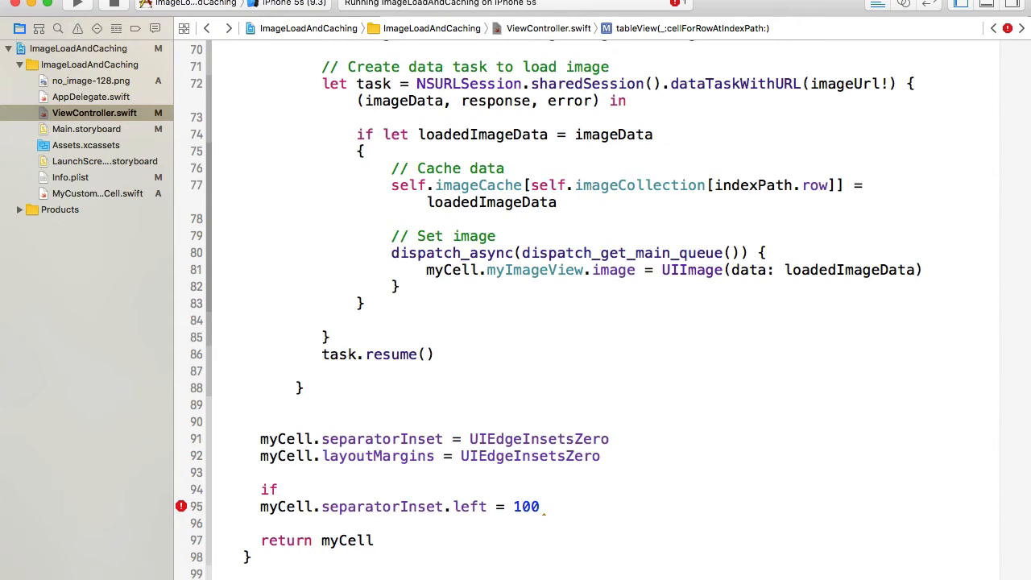
type("indxPath.row")
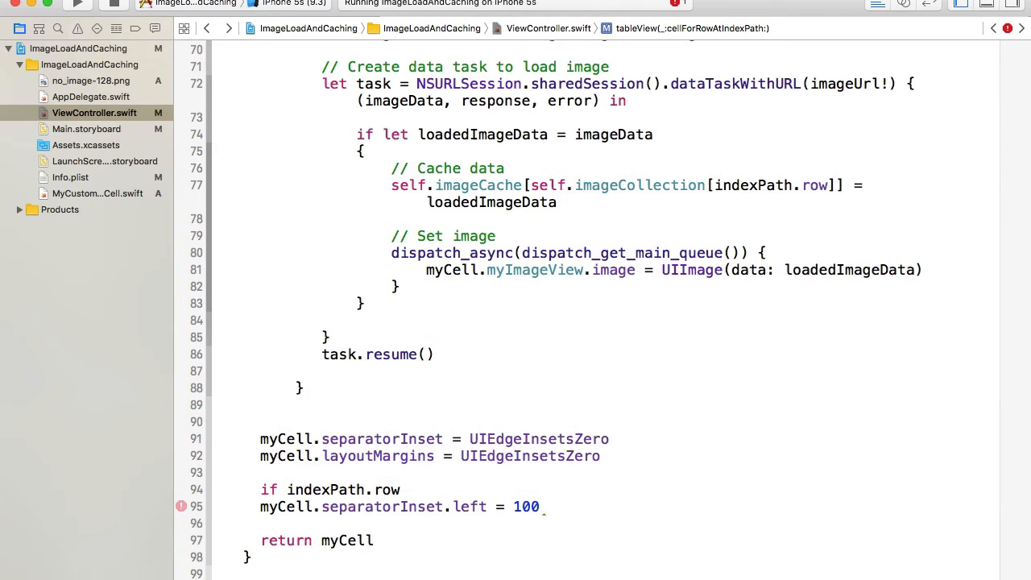
type("%")
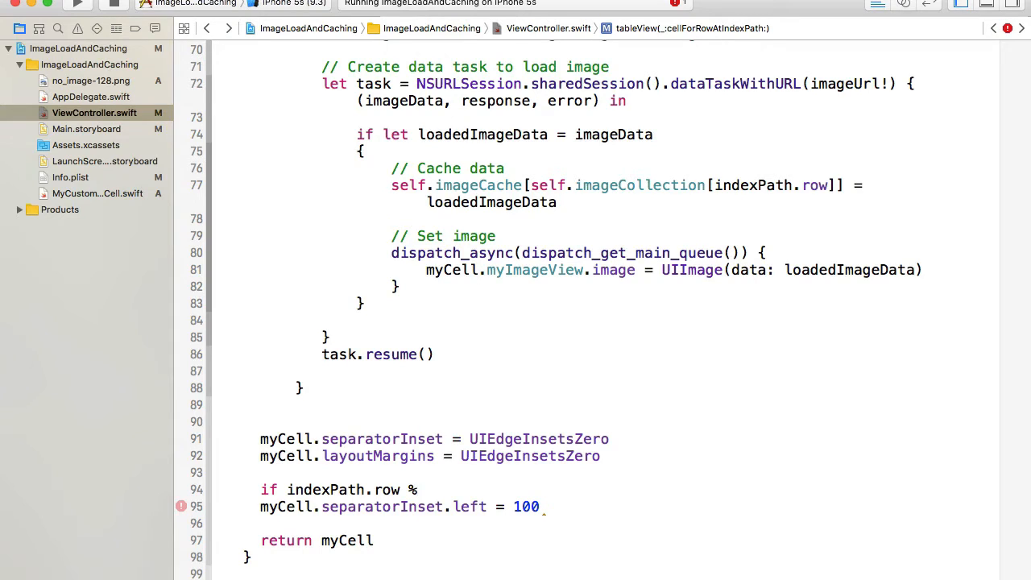
type("2)")
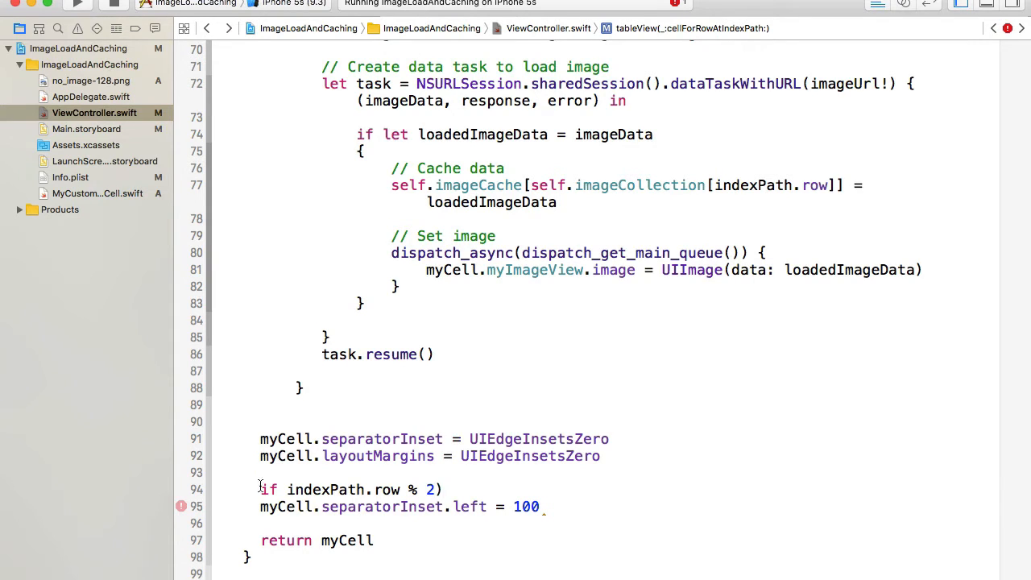
type("(")
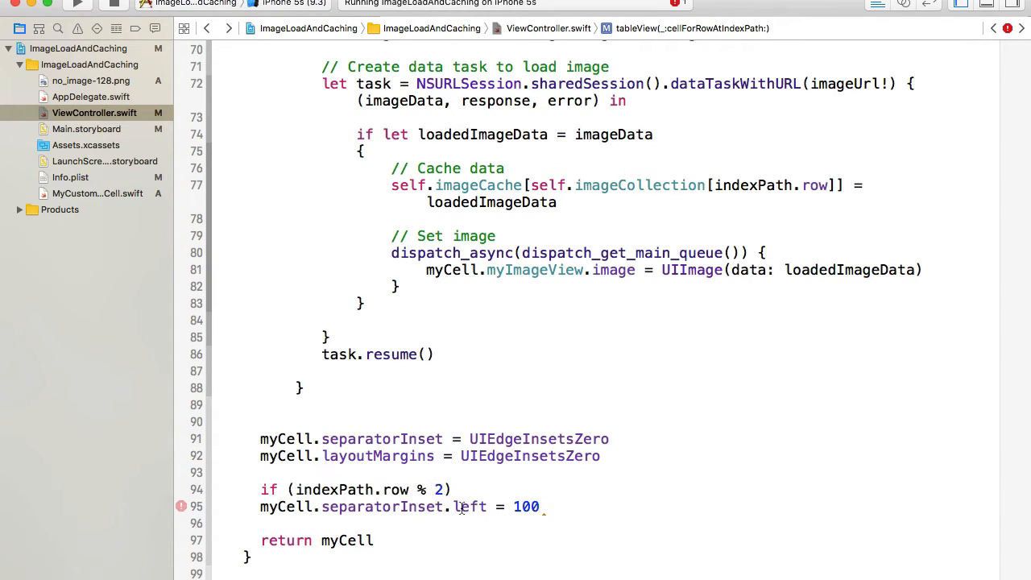
type("==")
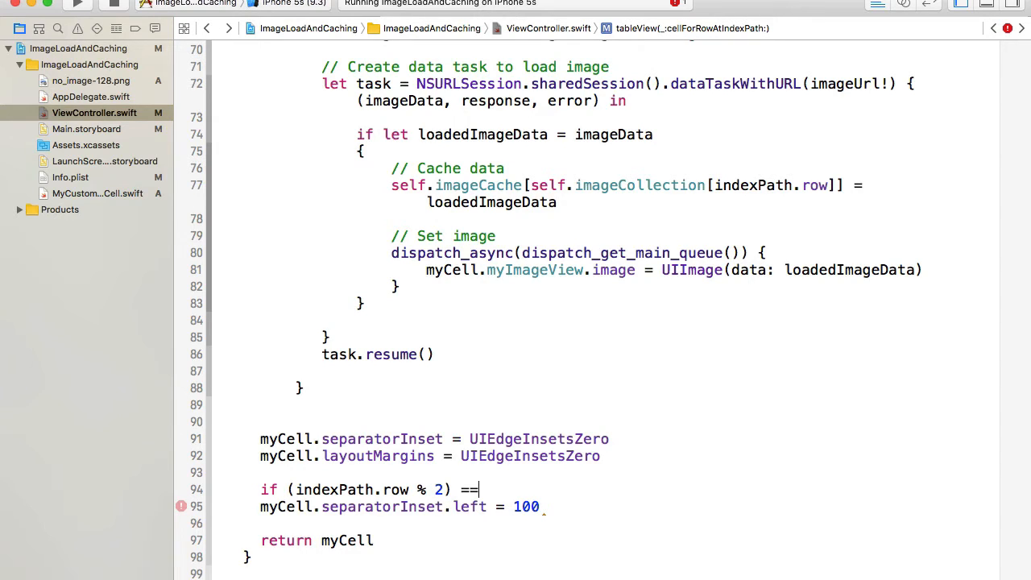
type("0")
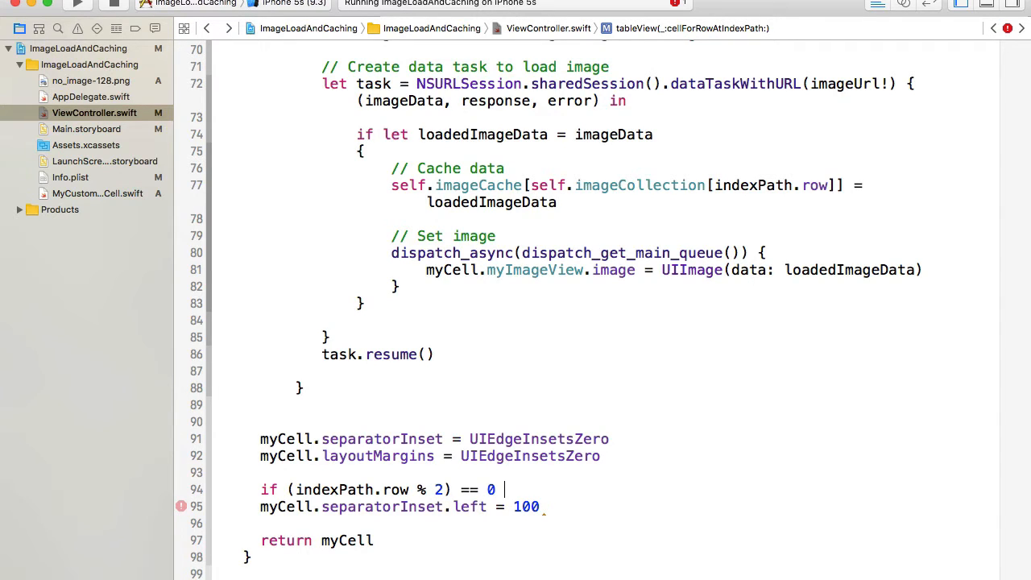
type("{")
left_click(620, 523)
type("}")
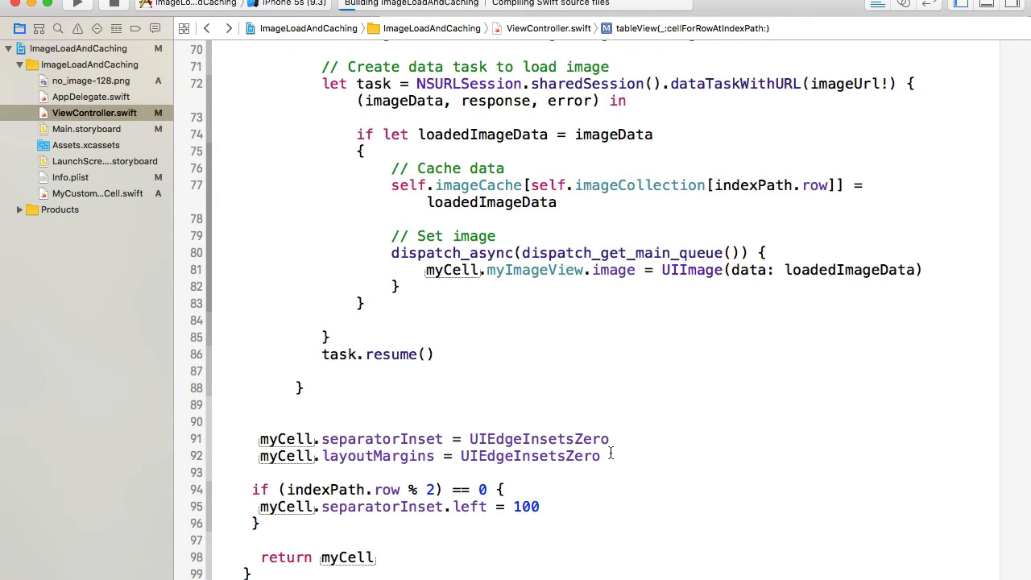
left_click(77, 6)
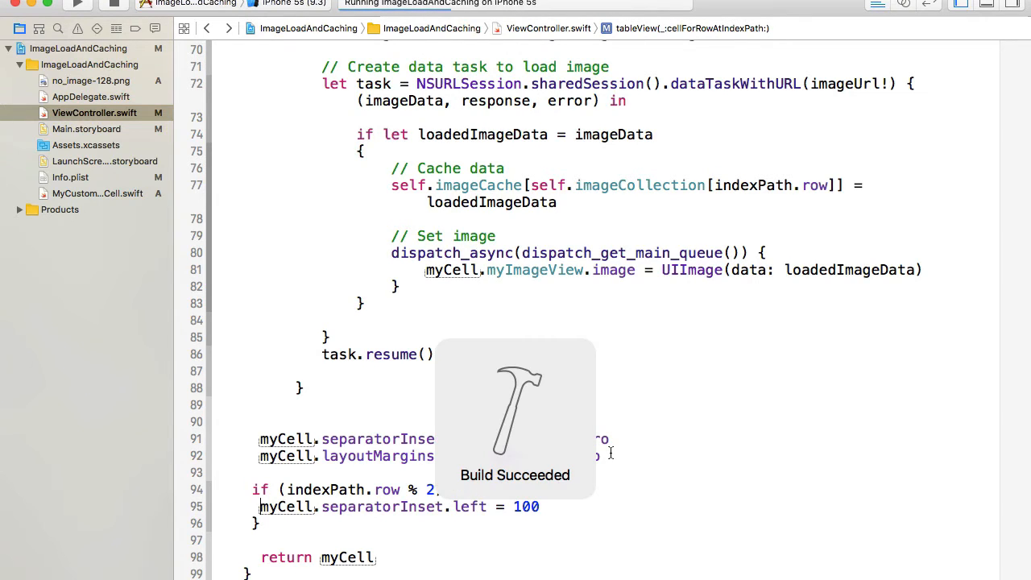
left_click(77, 6)
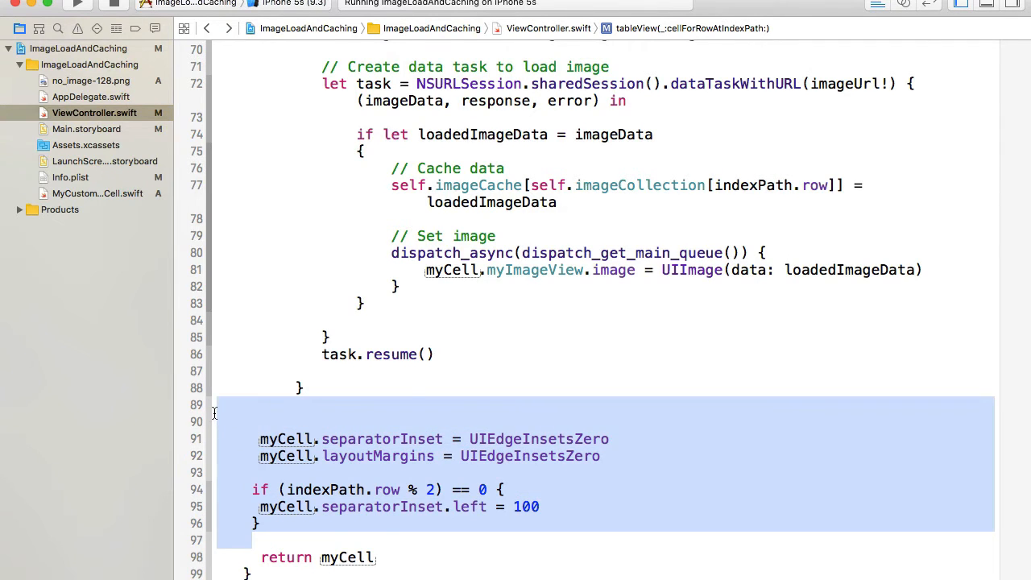
Begin a self.myTableView line in viewDidLoad
scroll("up", 3)
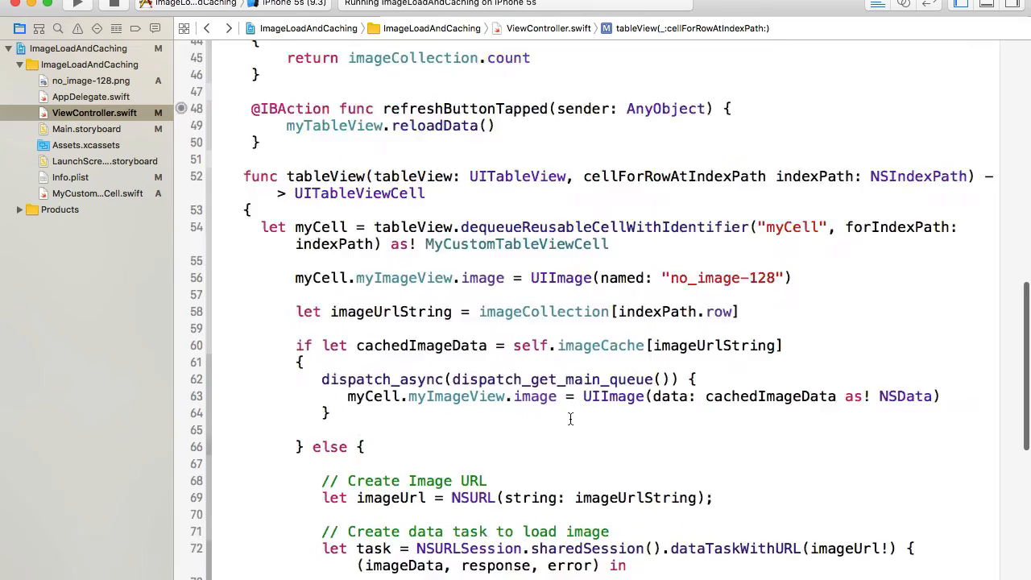
scroll("up", 3)
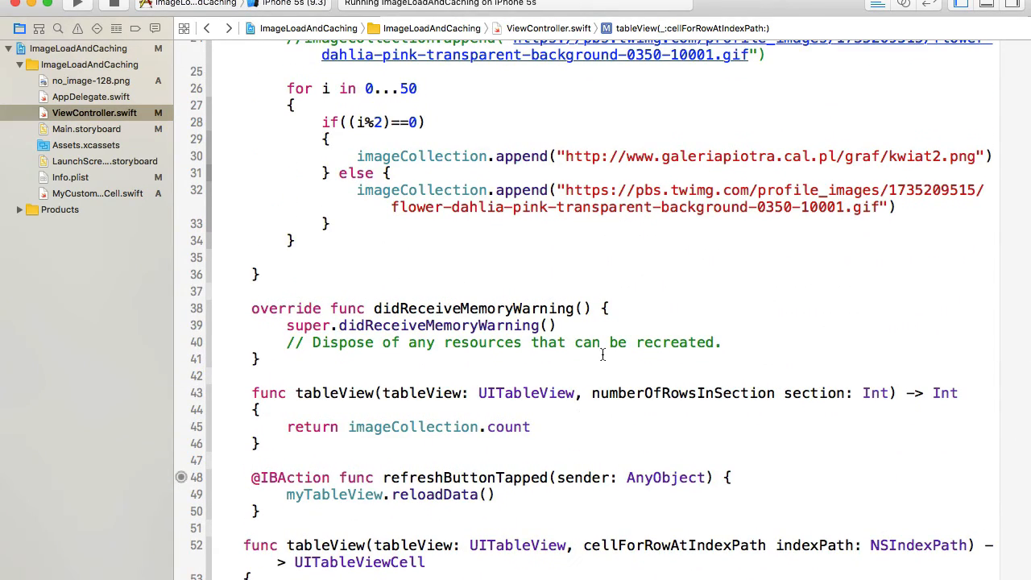
scroll("up", 3)
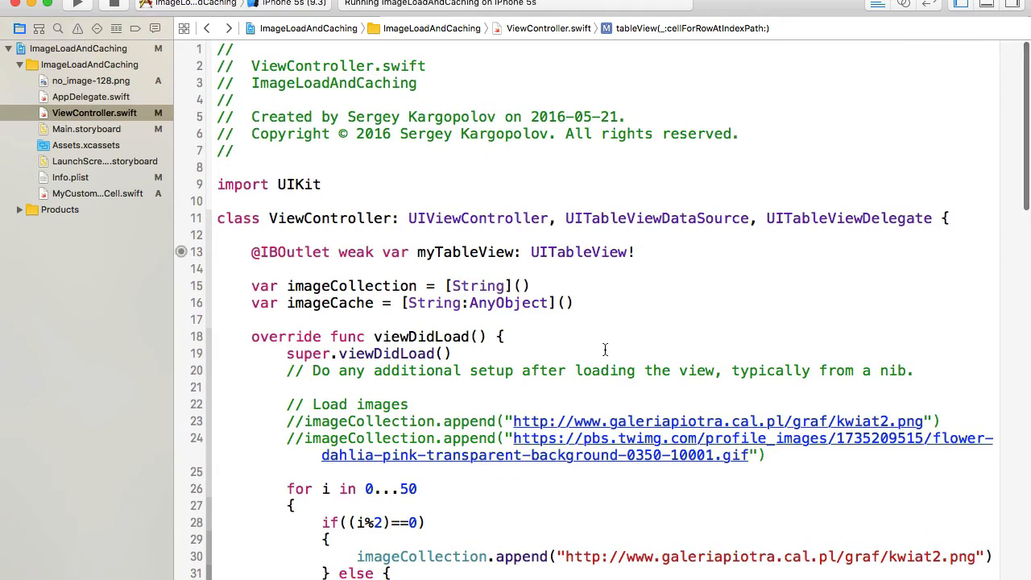
scroll("down", 3)
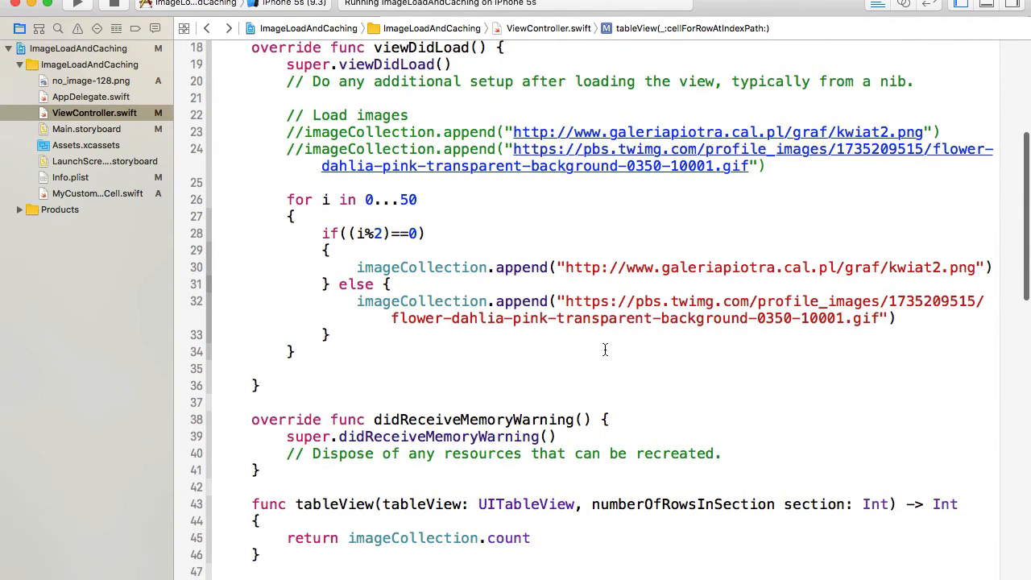
scroll("up", 3)
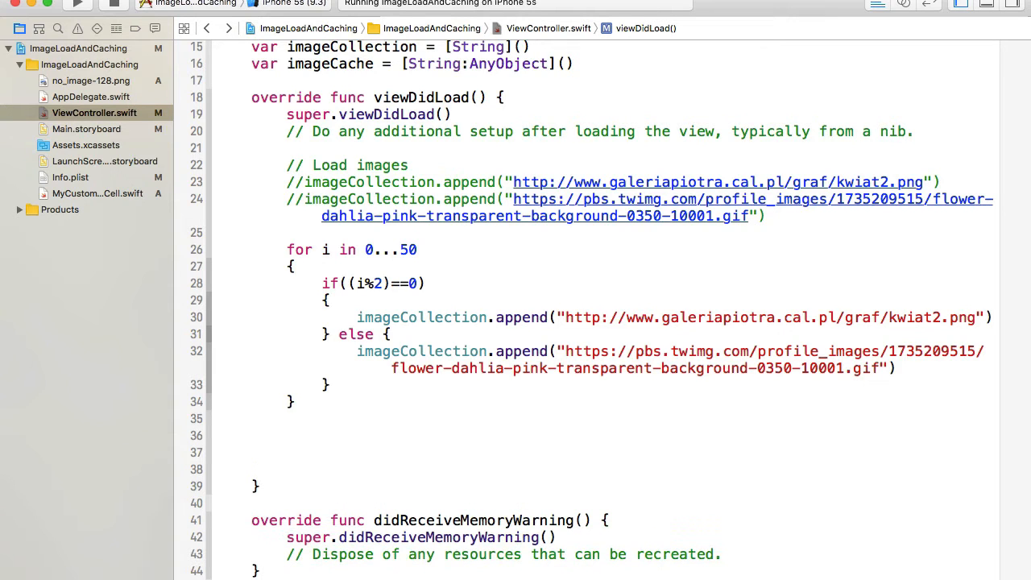
type("self.")
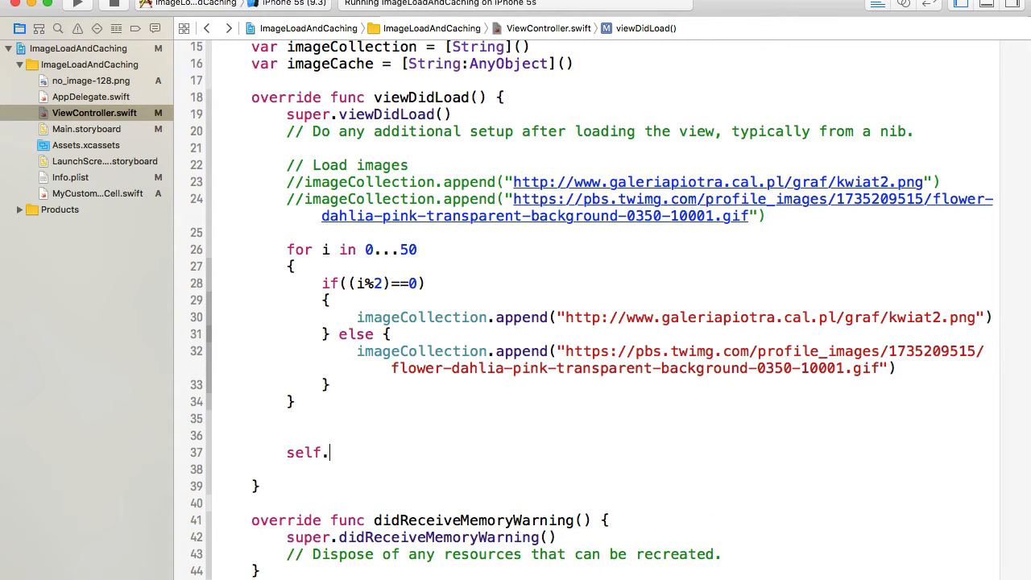
type("myTableView")
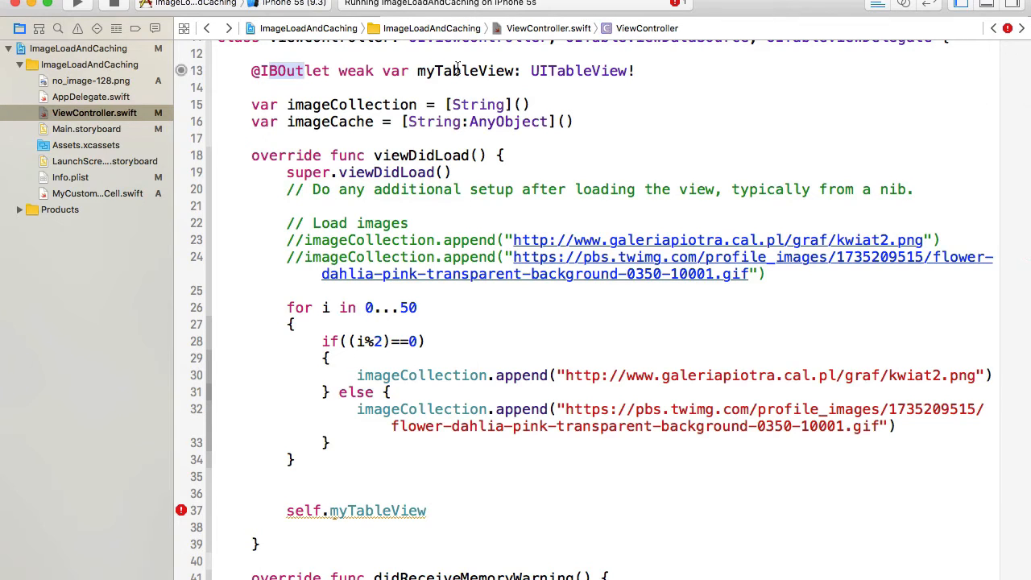
Complete it as separatorColor = UIColor.clearColor() and start the rebuild
scroll("down", 3)
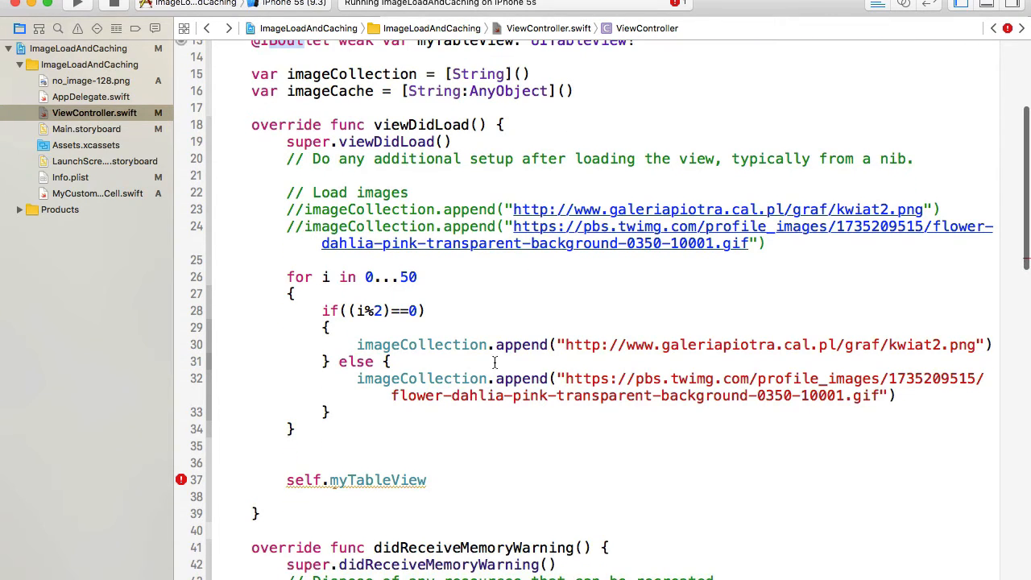
left_click(430, 480)
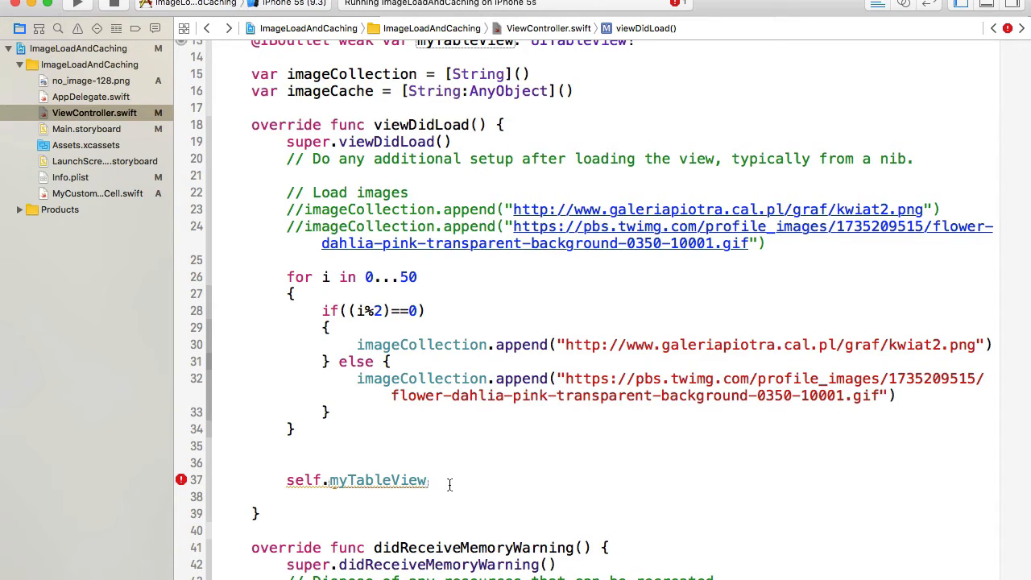
type(".")
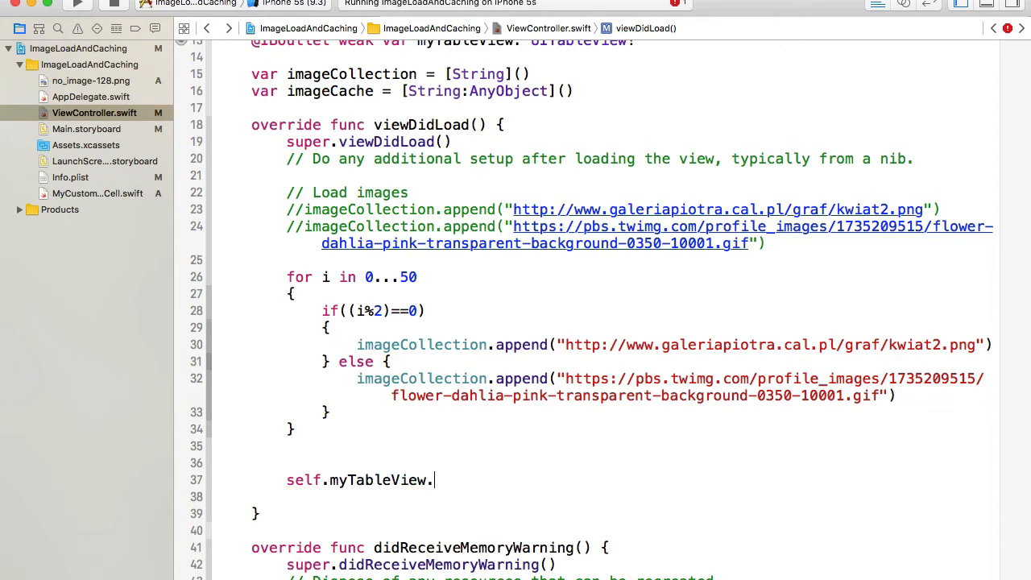
type("separatorColor =")
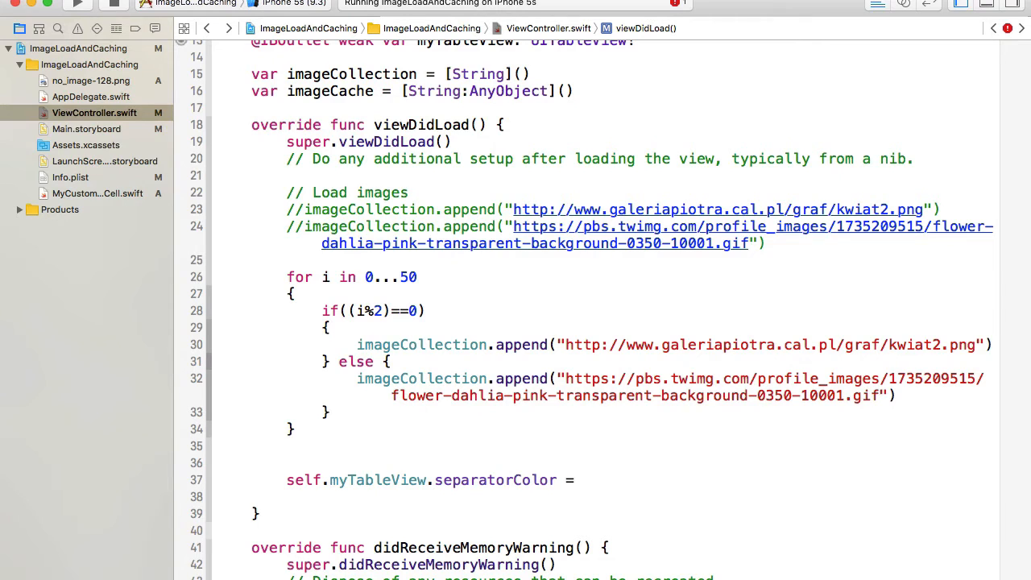
type("UICol")
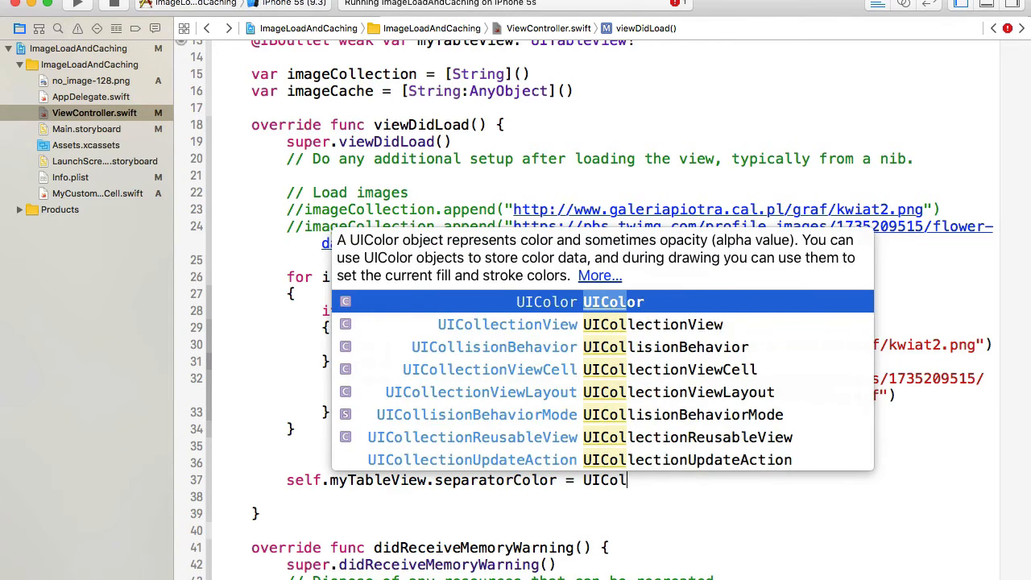
type(".clearColor(")
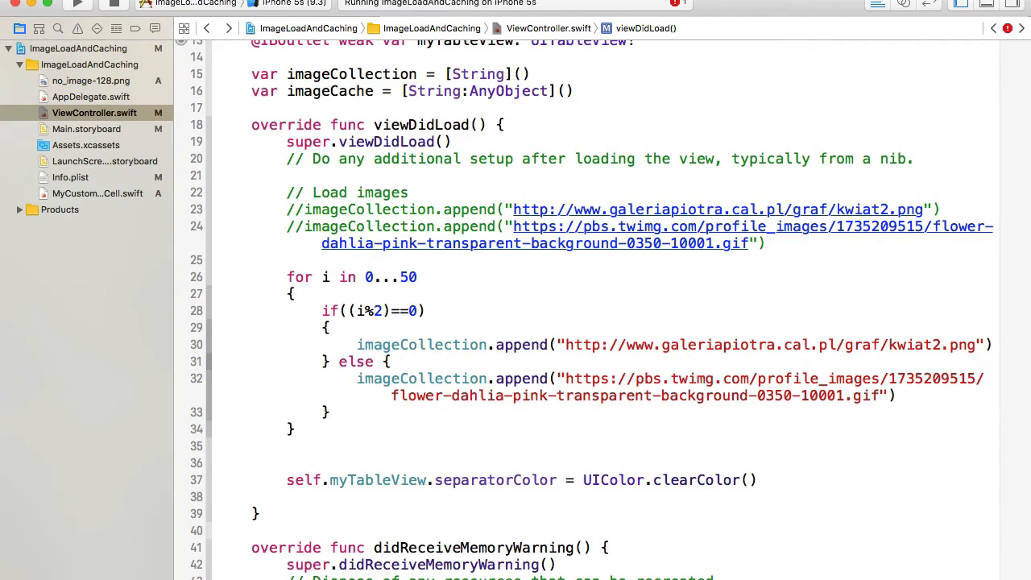
left_click(753, 480)
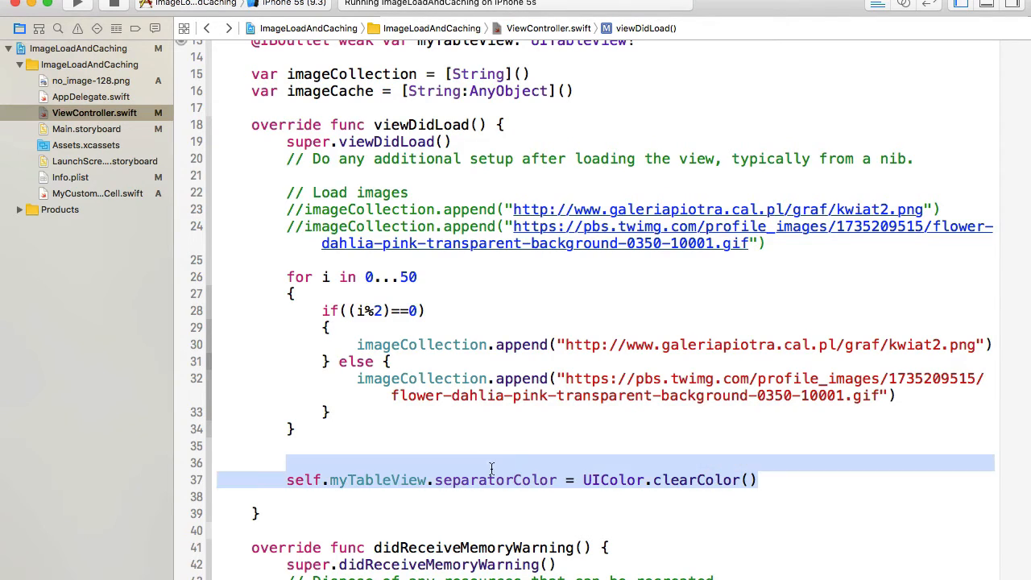
left_click(287, 479)
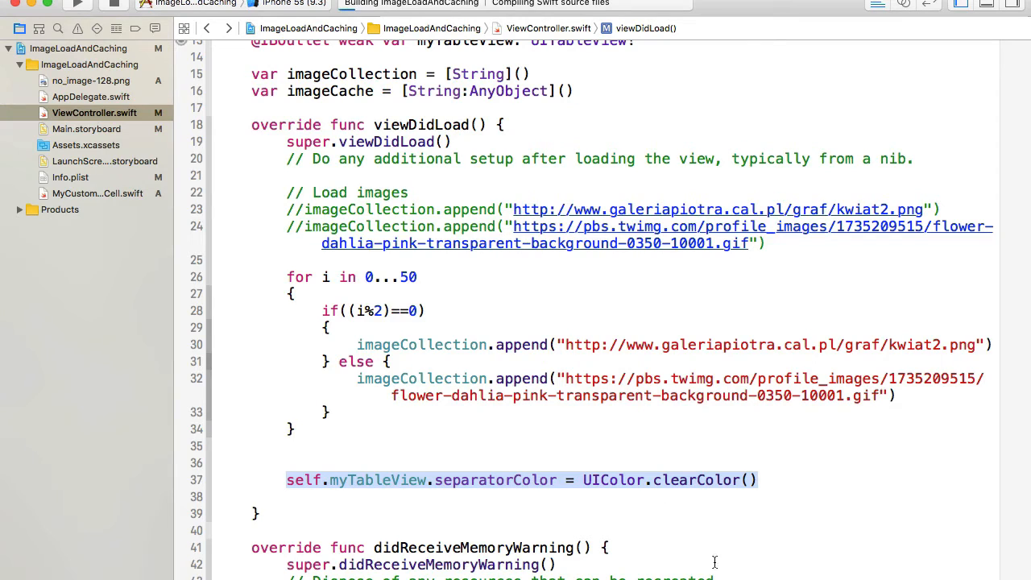
left_click(78, 7)
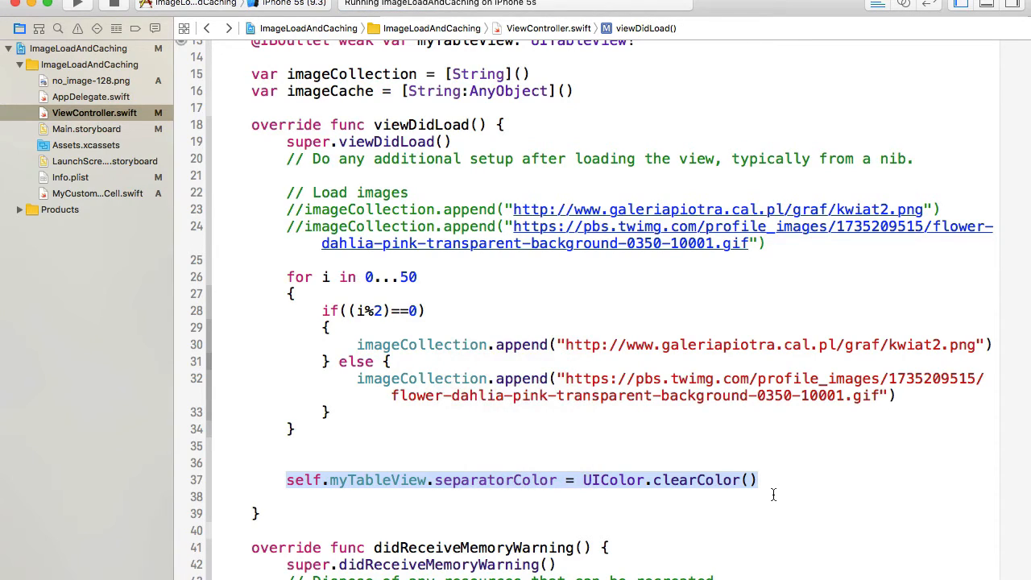
mouse_move(630, 486)
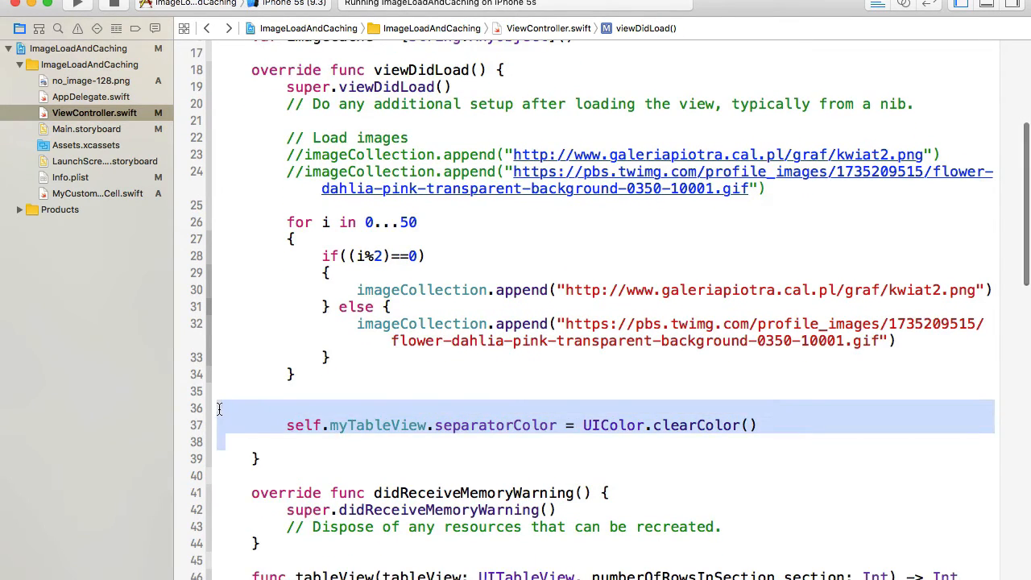
scroll("down", 3)
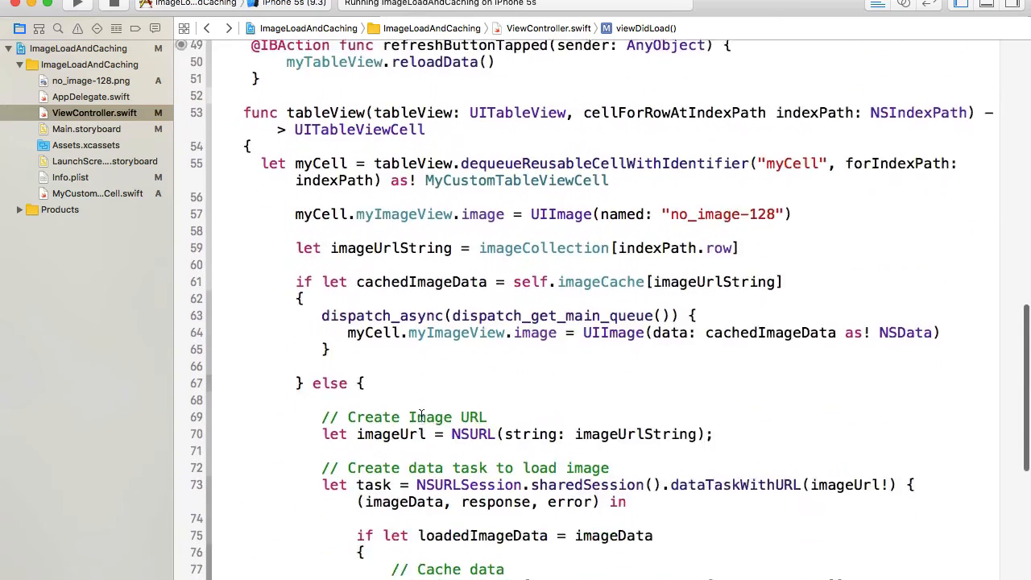
scroll("down", 3)
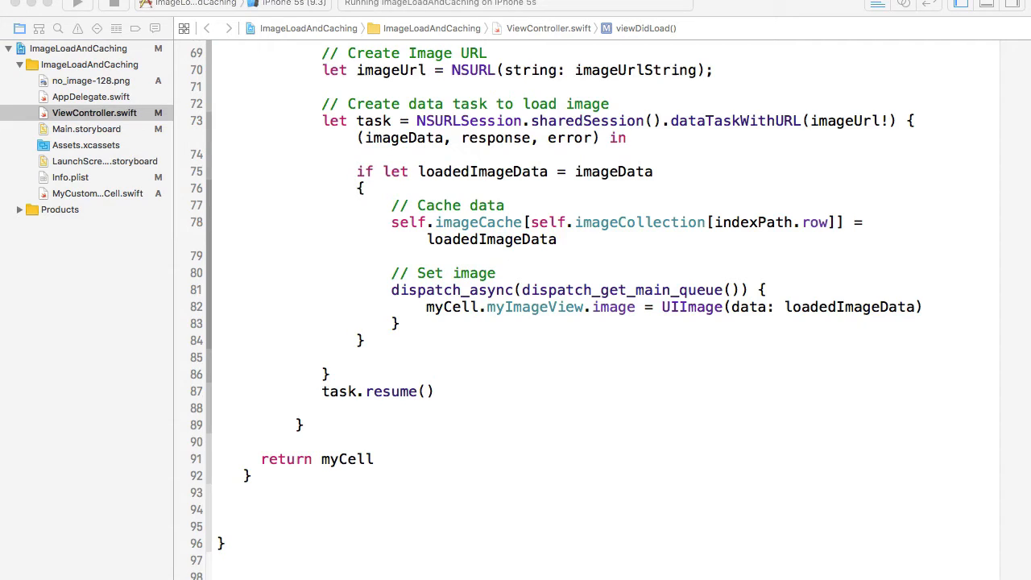
mouse_move(269, 451)
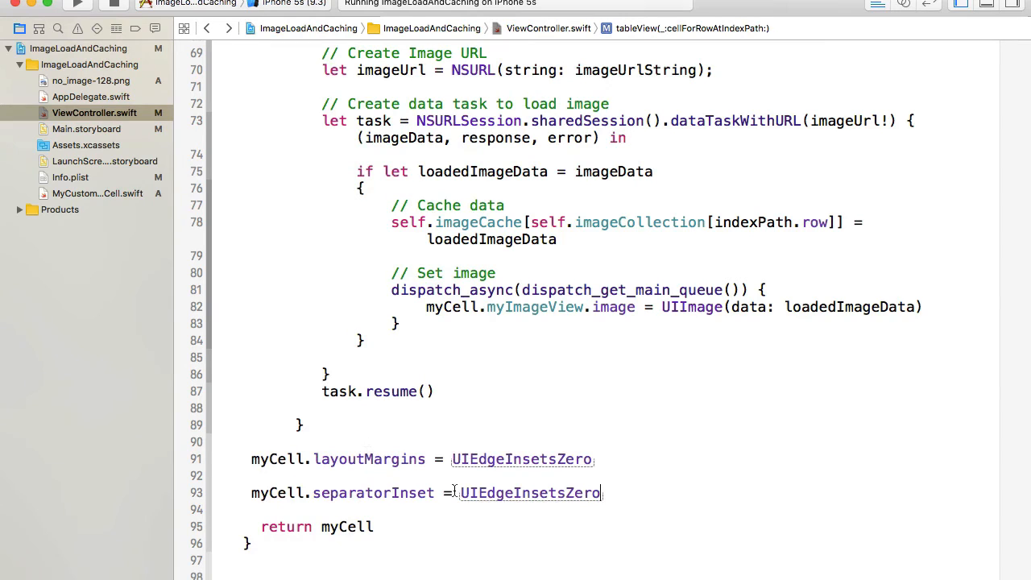
double_click(369, 459)
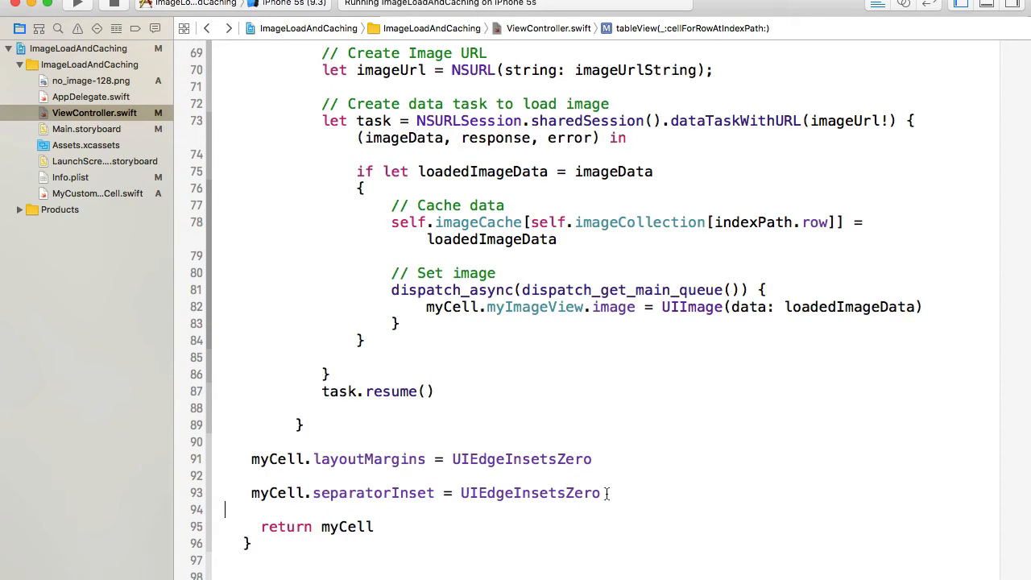
double_click(529, 493)
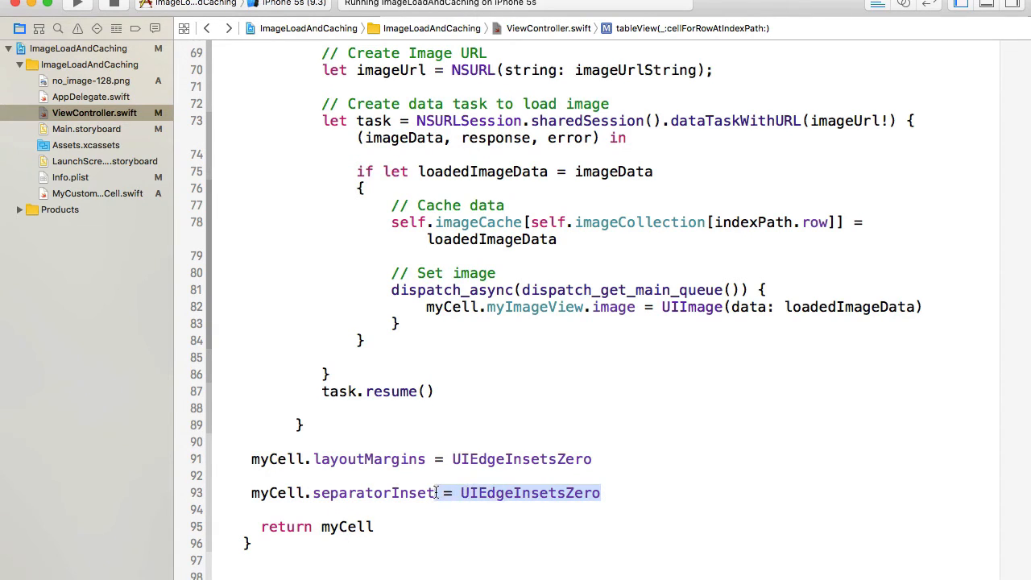
type(".lef")
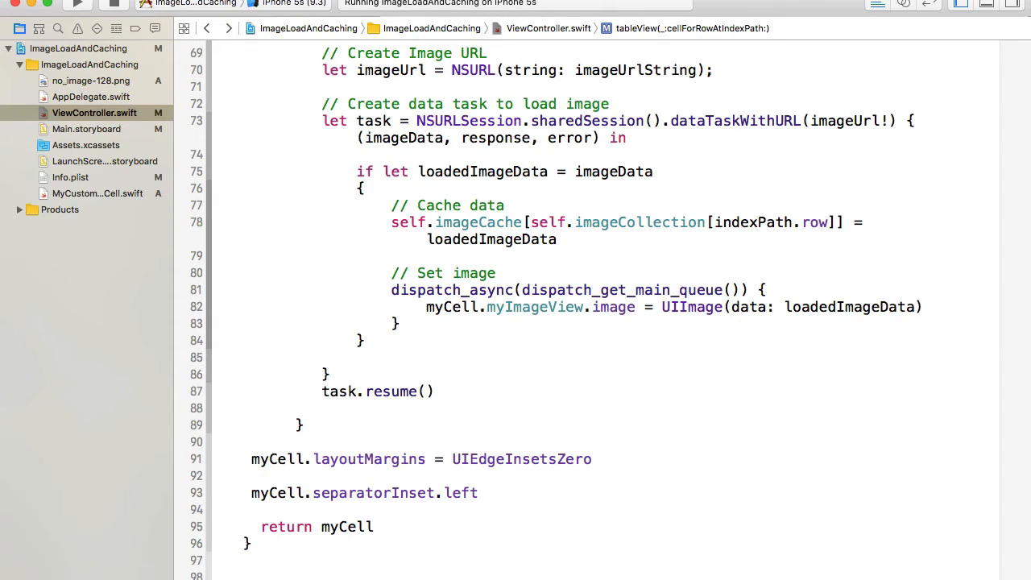
type("= 100")
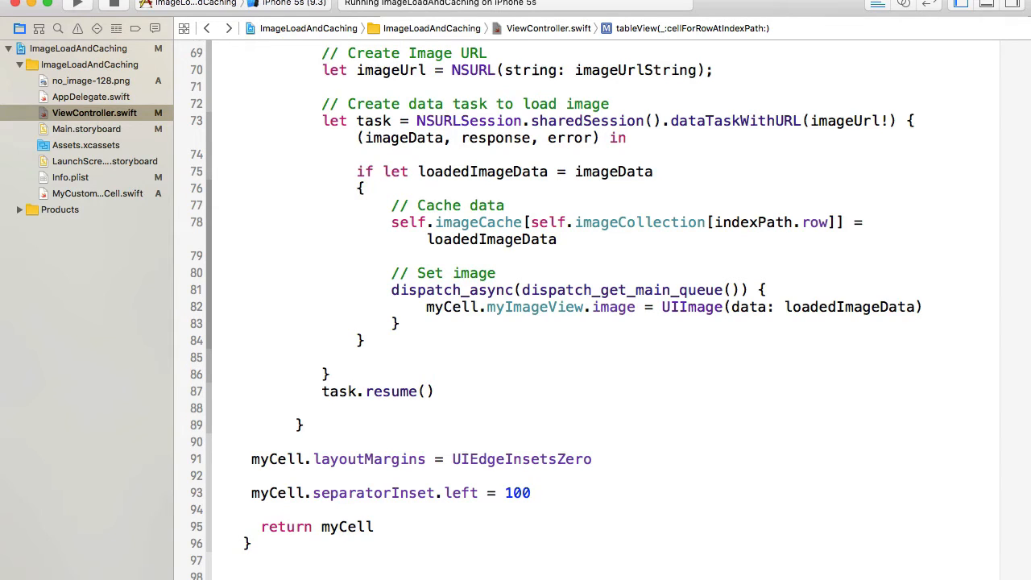
type("0")
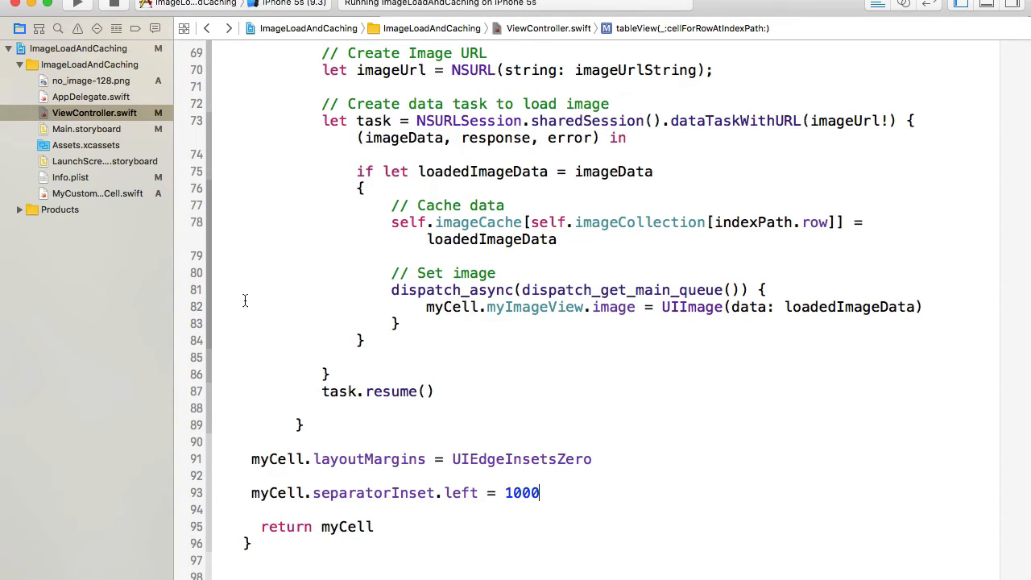
left_click(78, 6)
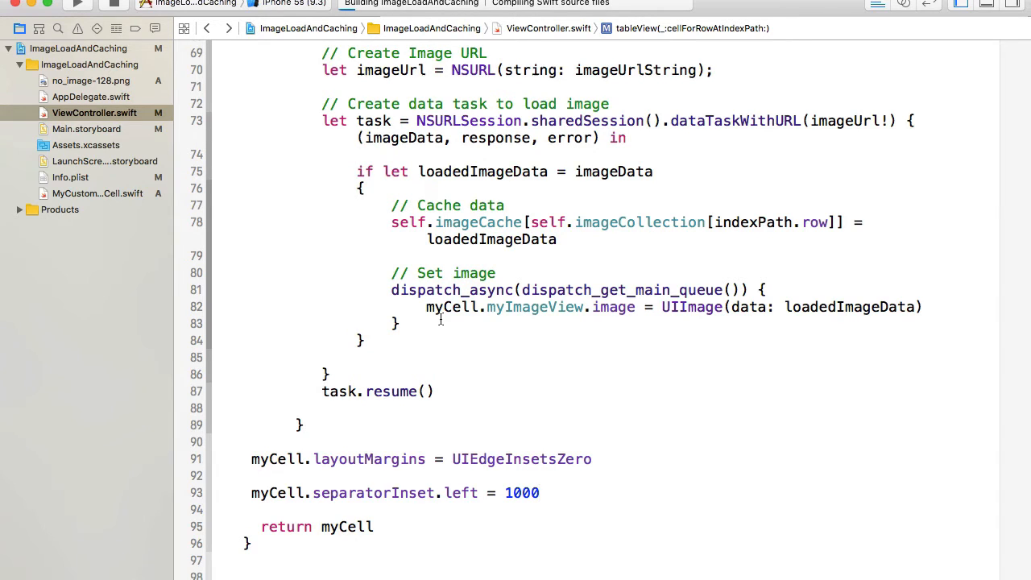
left_click(77, 6)
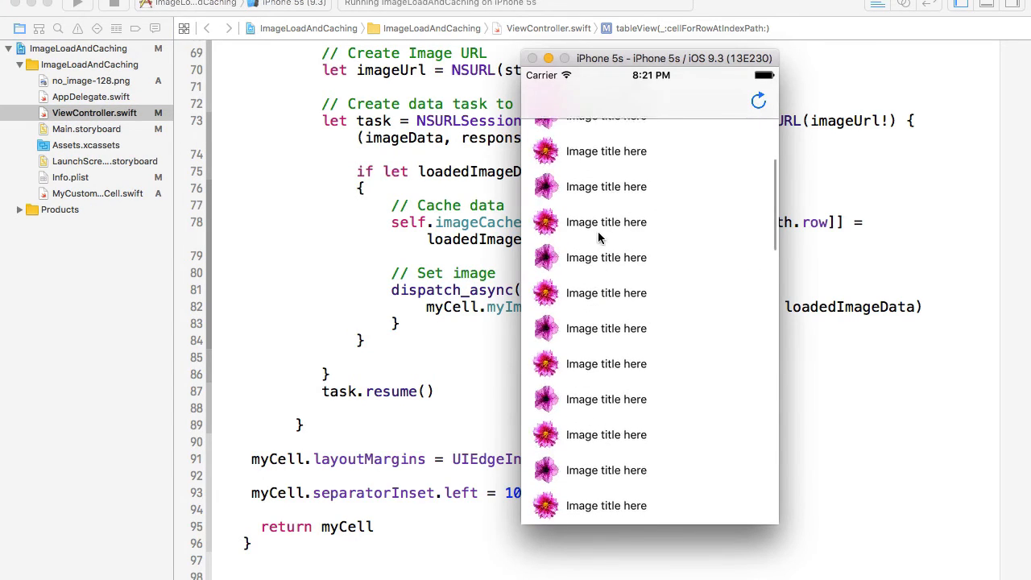
scroll("down", 3)
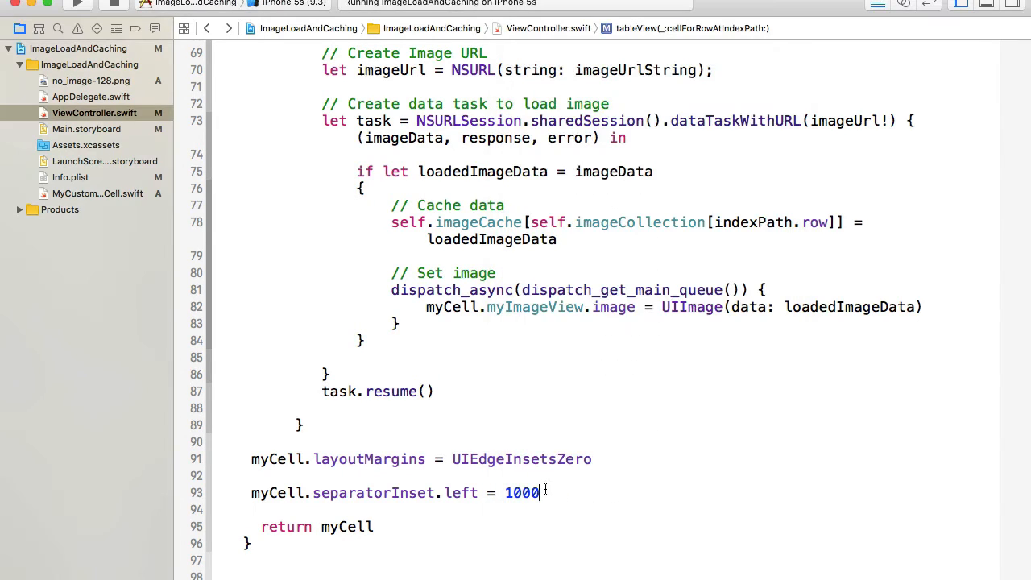
key("BackSpace")
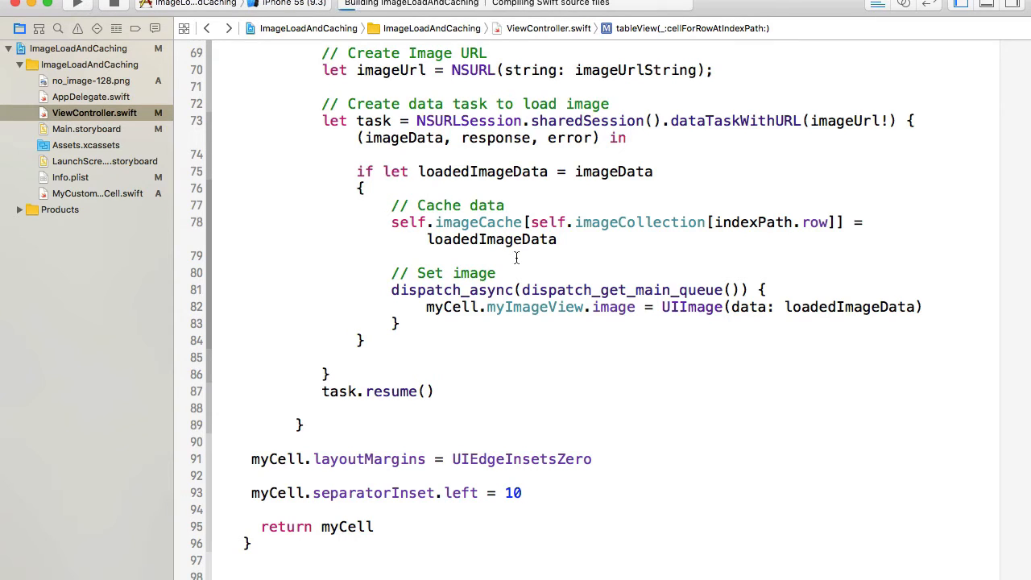
left_click(78, 6)
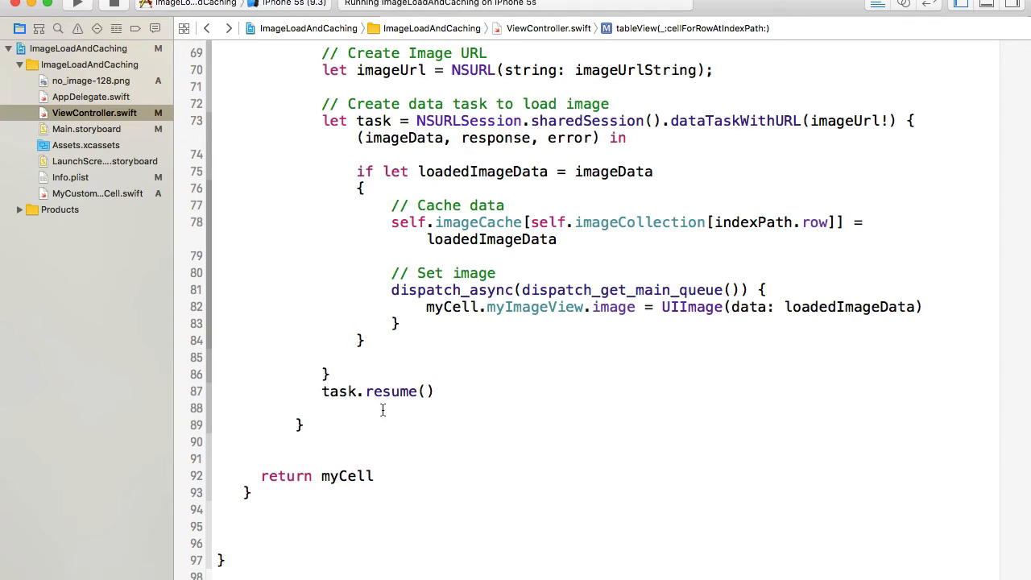
Open Main.storyboard, hide the navigator, and select the myCell prototype cell
left_click(86, 129)
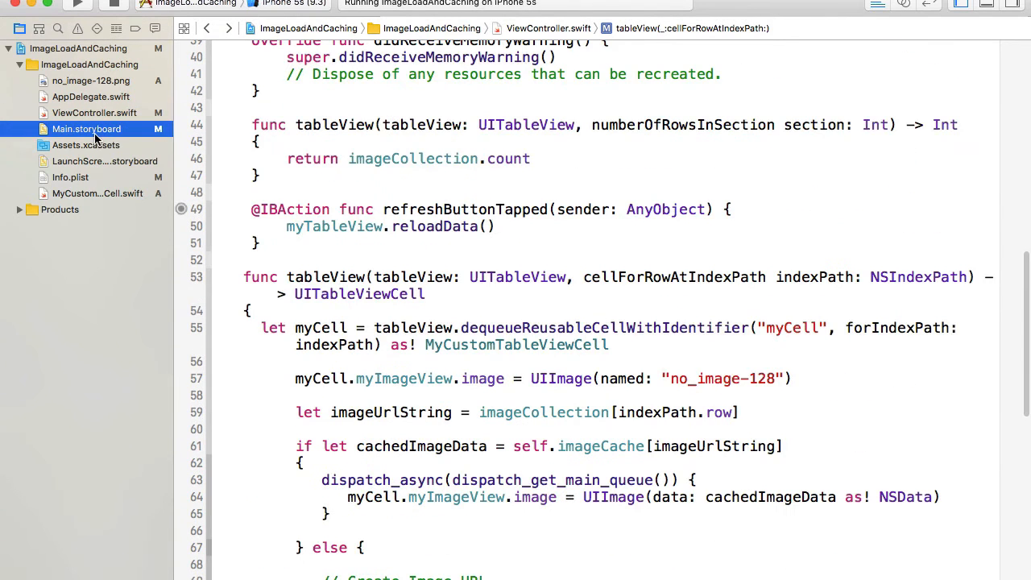
left_click(86, 129)
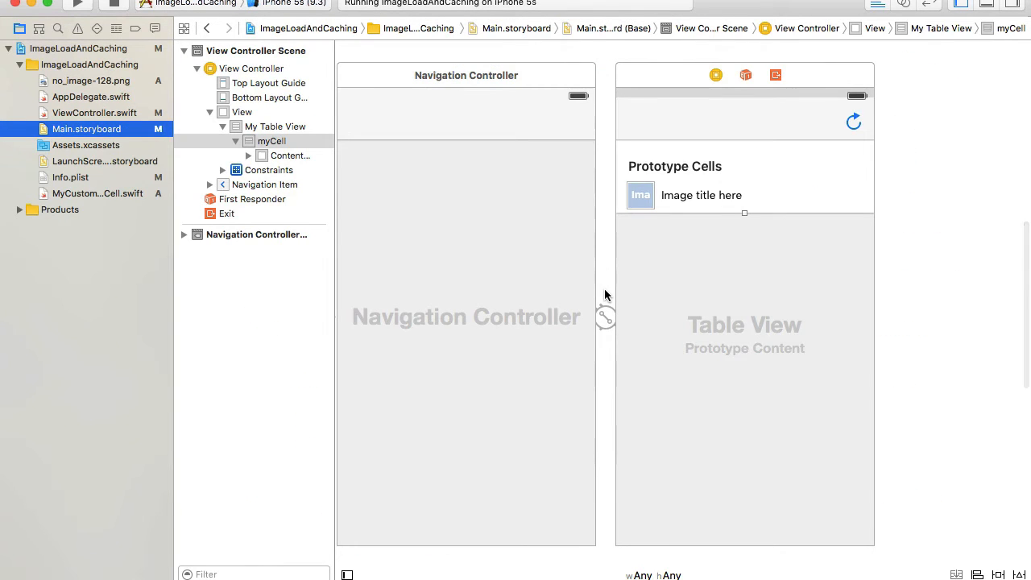
mouse_move(633, 271)
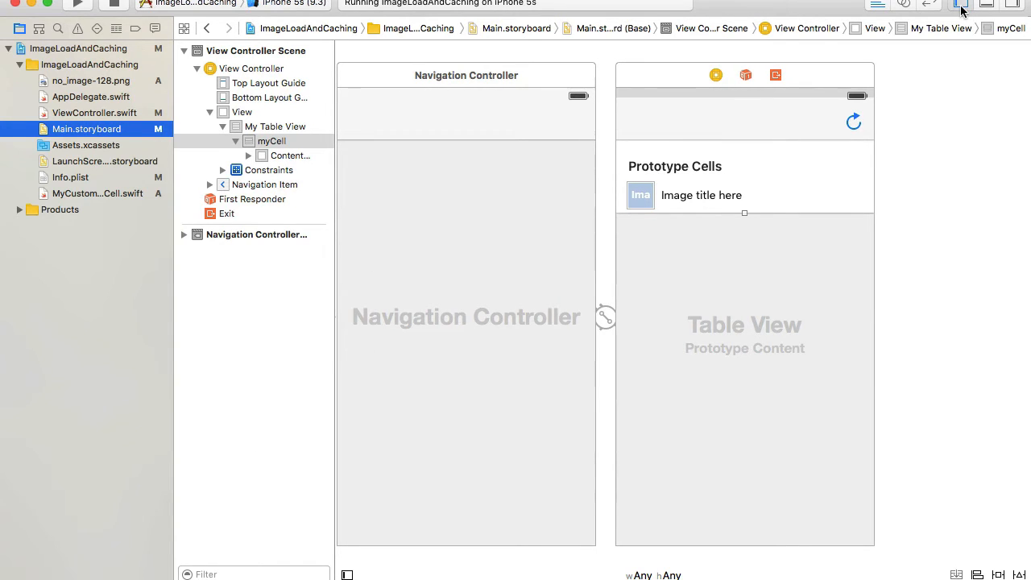
left_click(957, 4)
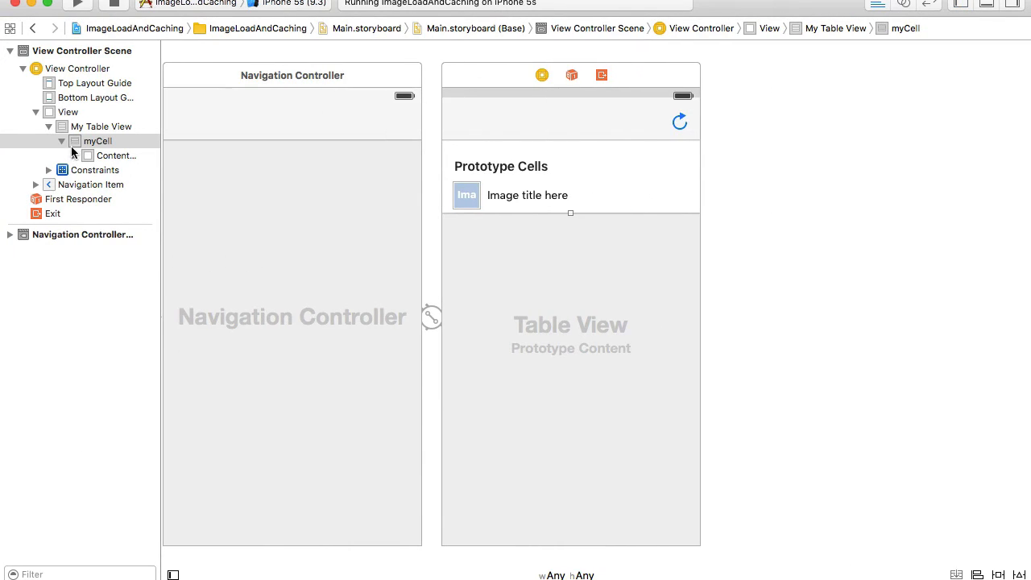
left_click(97, 140)
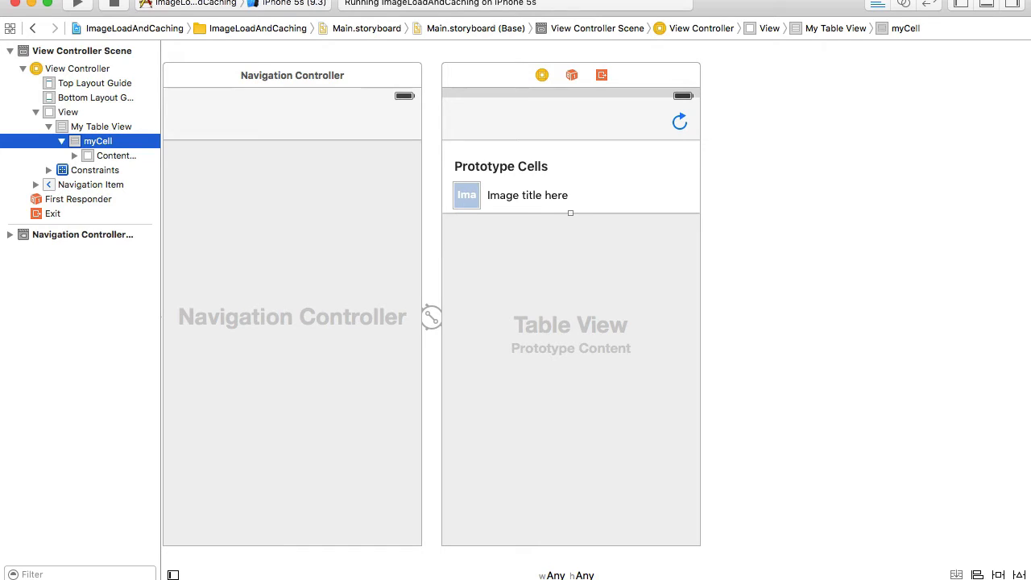
In the Attributes inspector, set myCell's Separator to Custom Insets with Left 0
left_click(1015, 7)
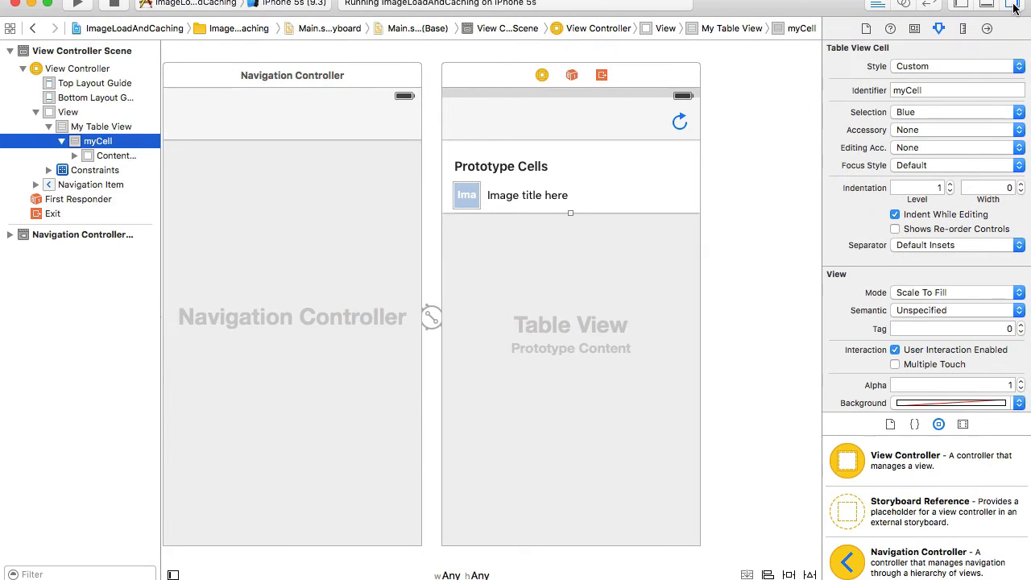
mouse_move(1016, 7)
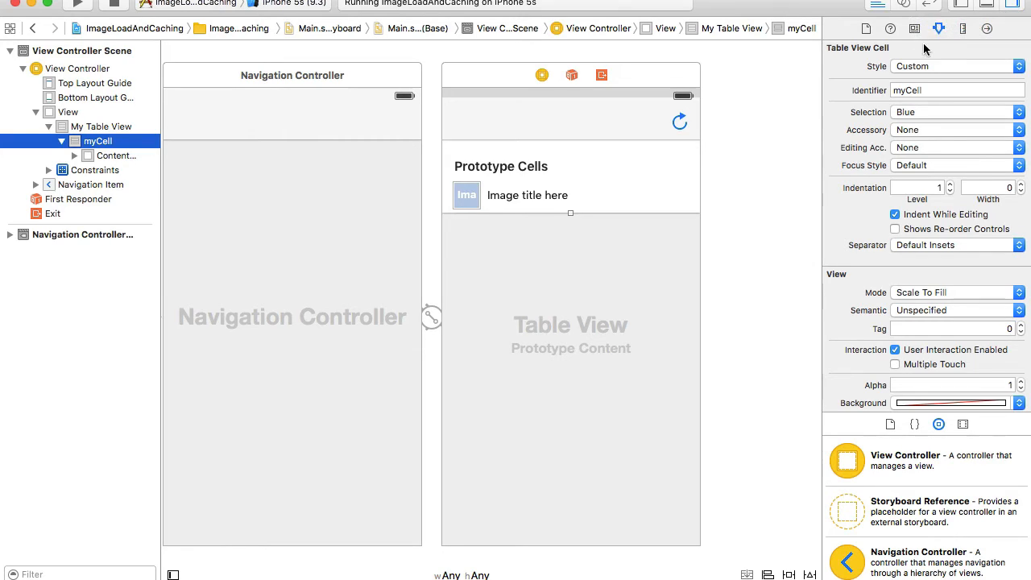
mouse_move(938, 29)
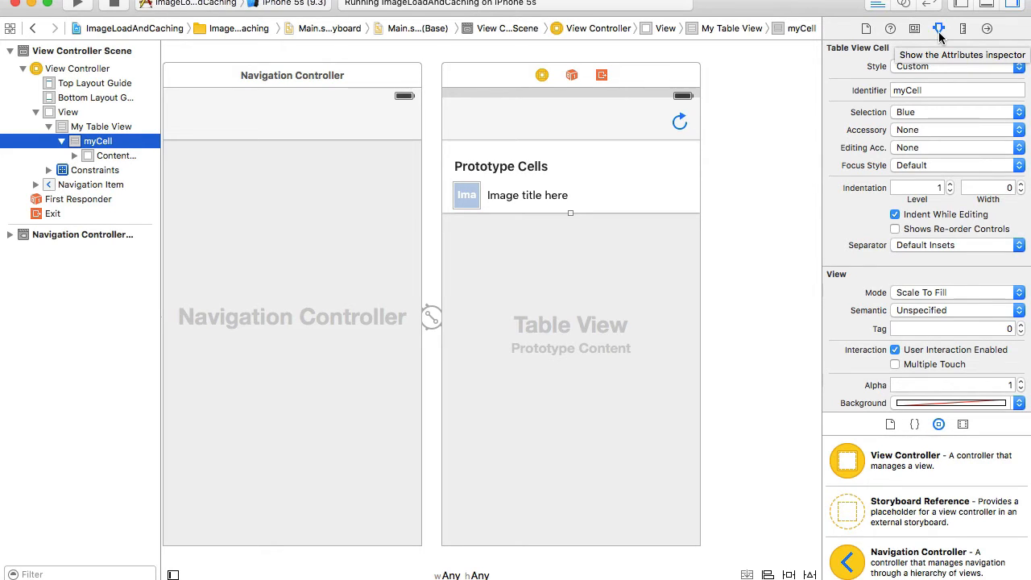
mouse_move(917, 179)
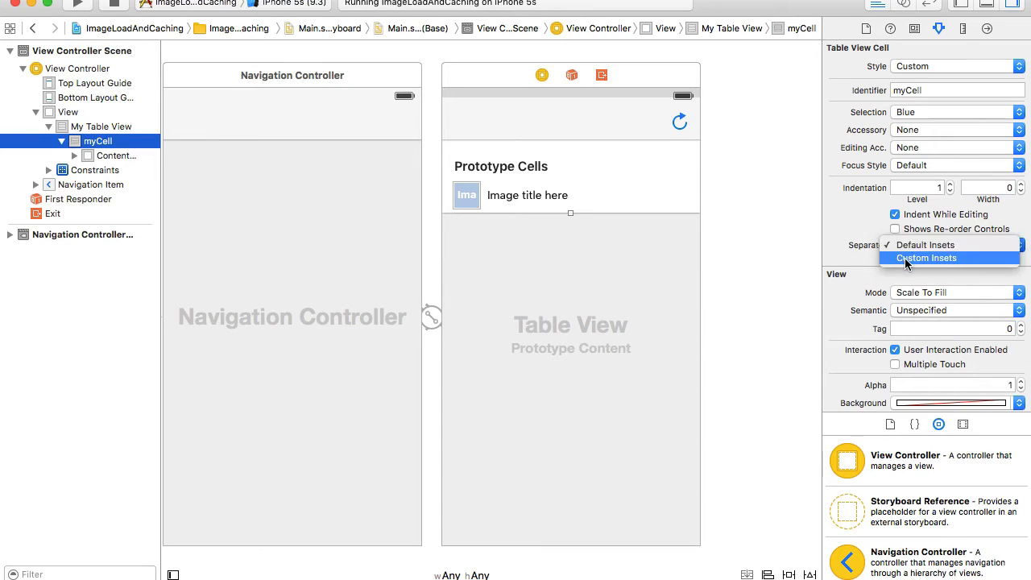
left_click(927, 258)
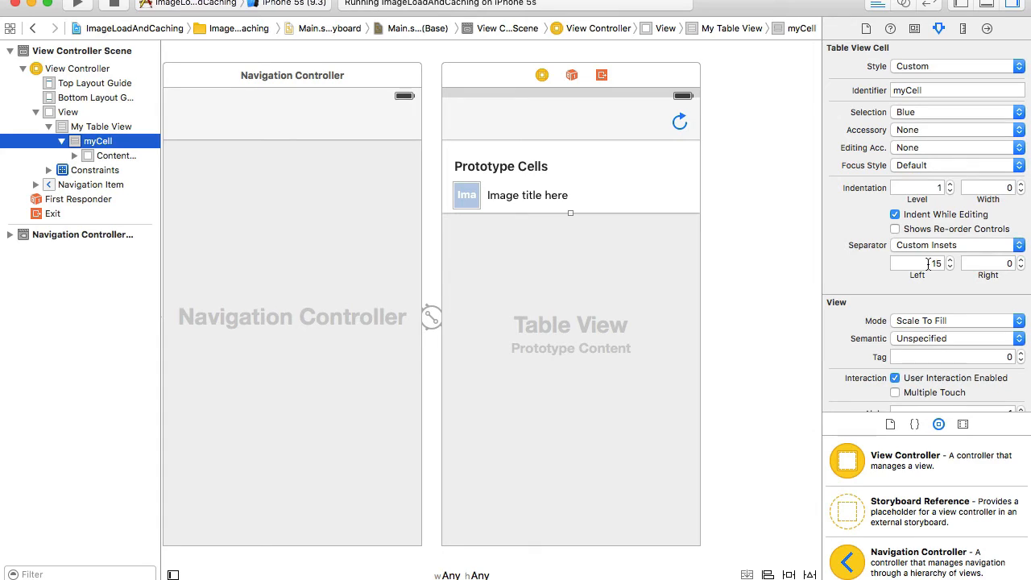
left_click(917, 264)
type("0")
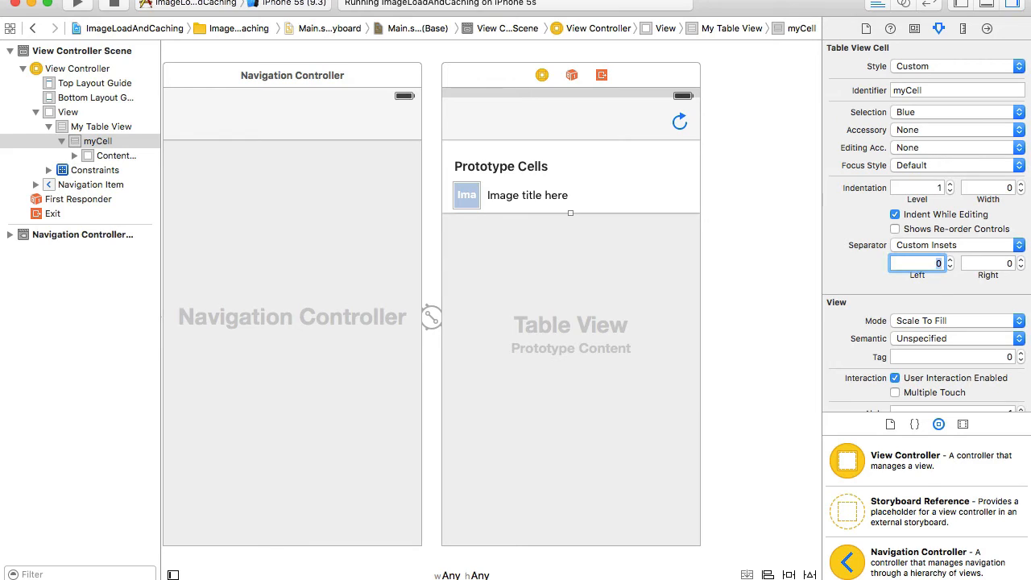
mouse_move(945, 67)
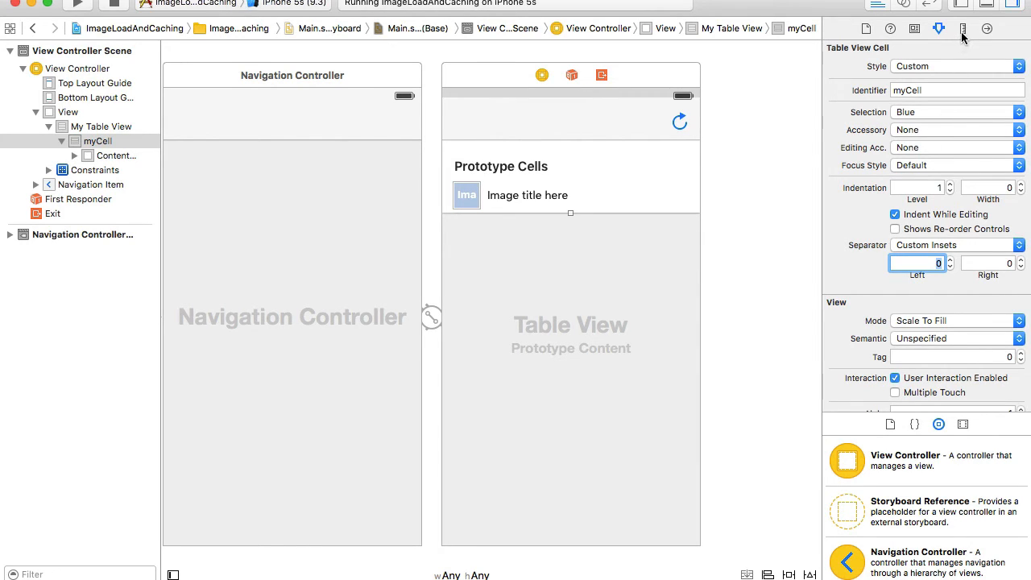
Make myCell's layout margins Explicit with left 0, then stop the running app
left_click(963, 29)
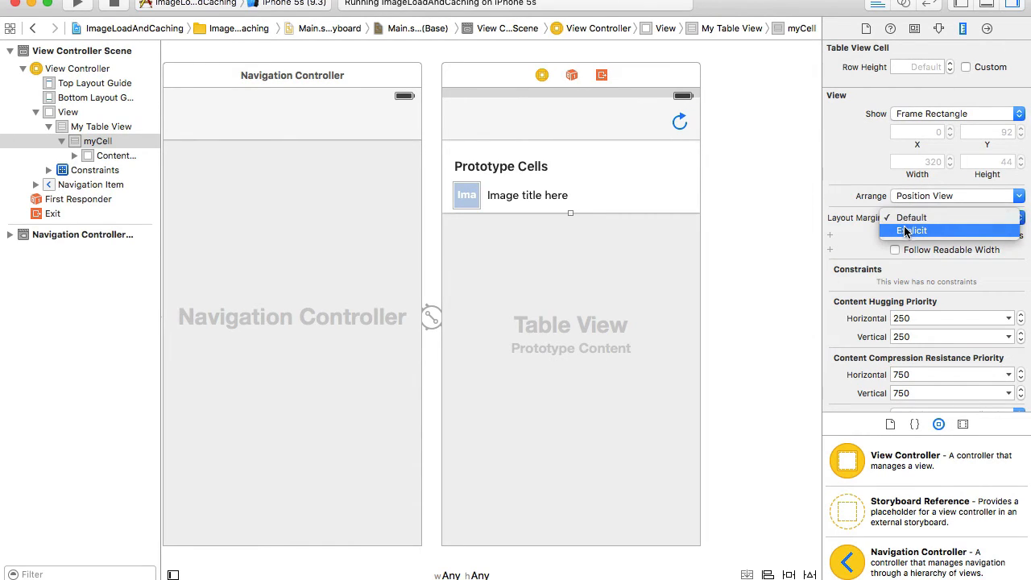
left_click(912, 230)
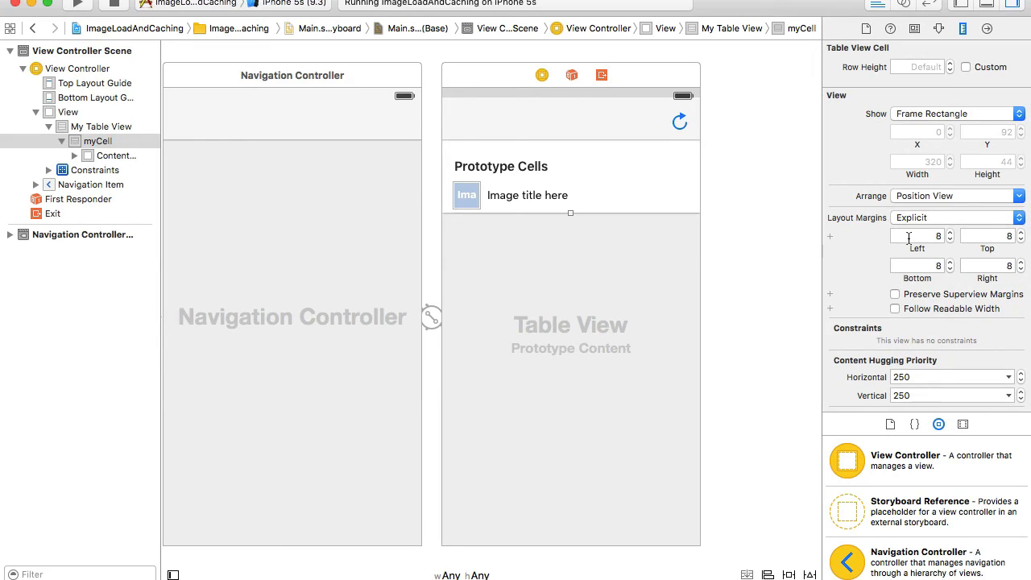
mouse_move(971, 276)
type("0")
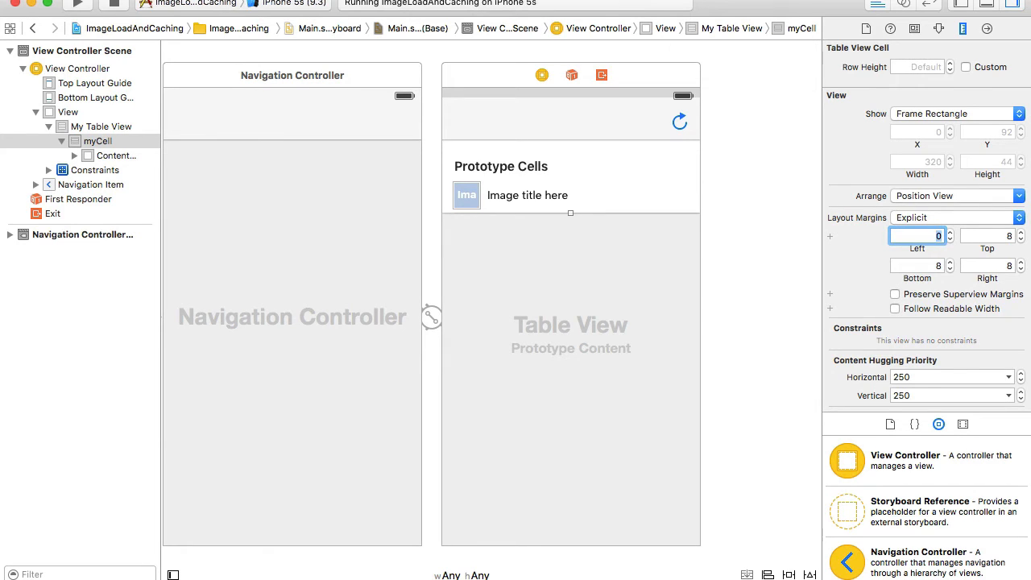
left_click(99, 6)
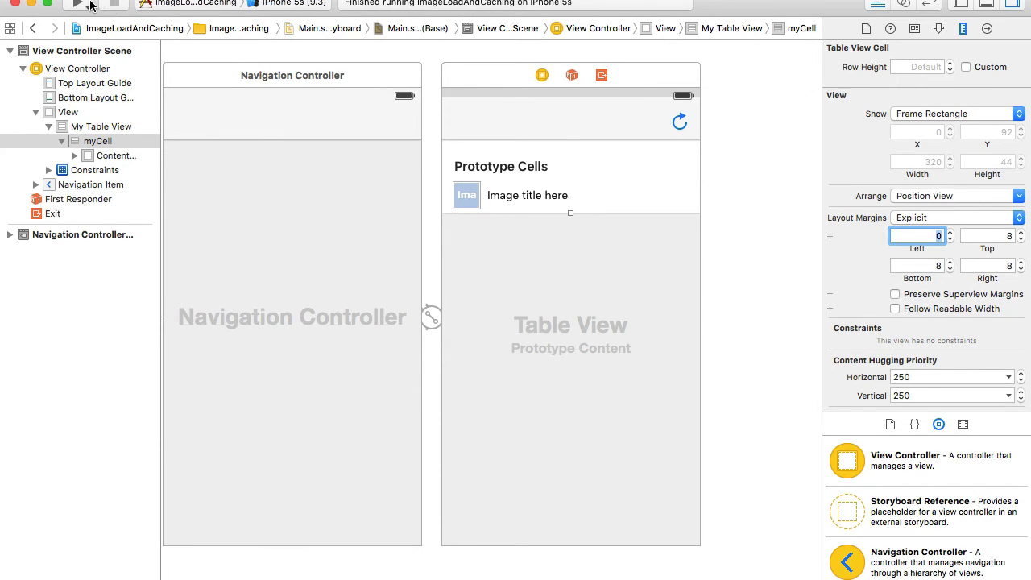
Rebuild and run the app, scrolling through the flower image rows in the simulator
left_click(78, 4)
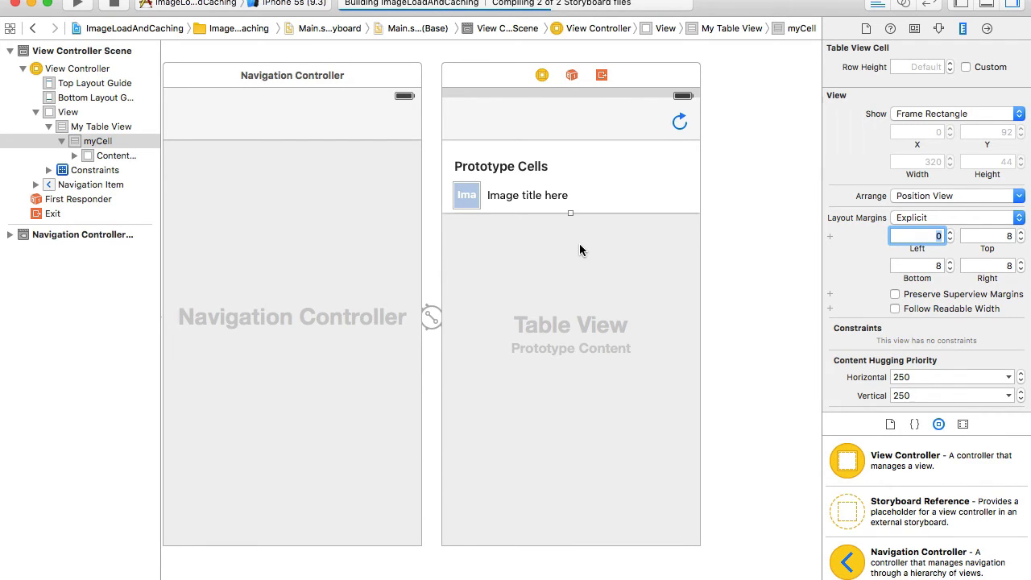
left_click(78, 4)
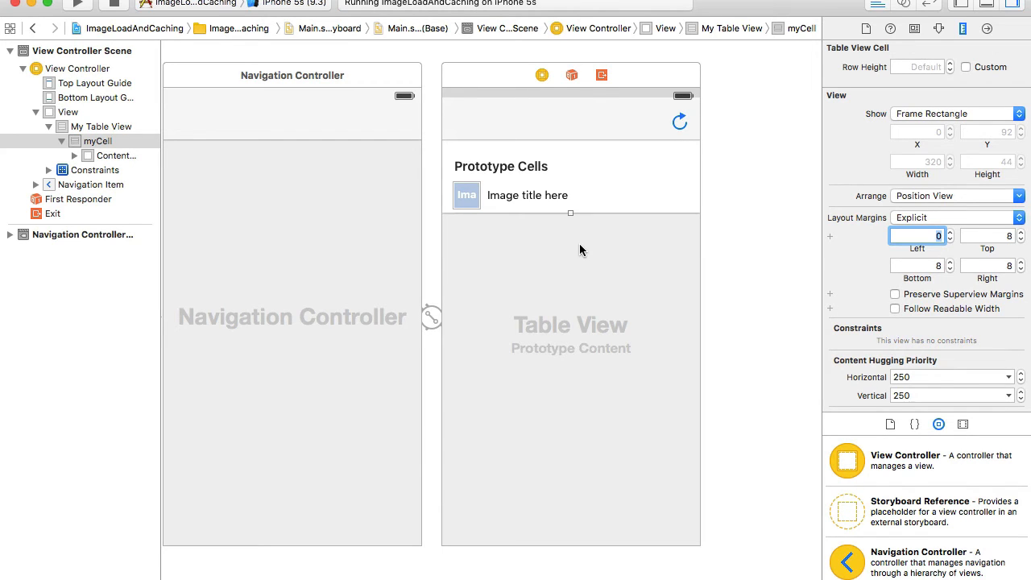
left_click(78, 5)
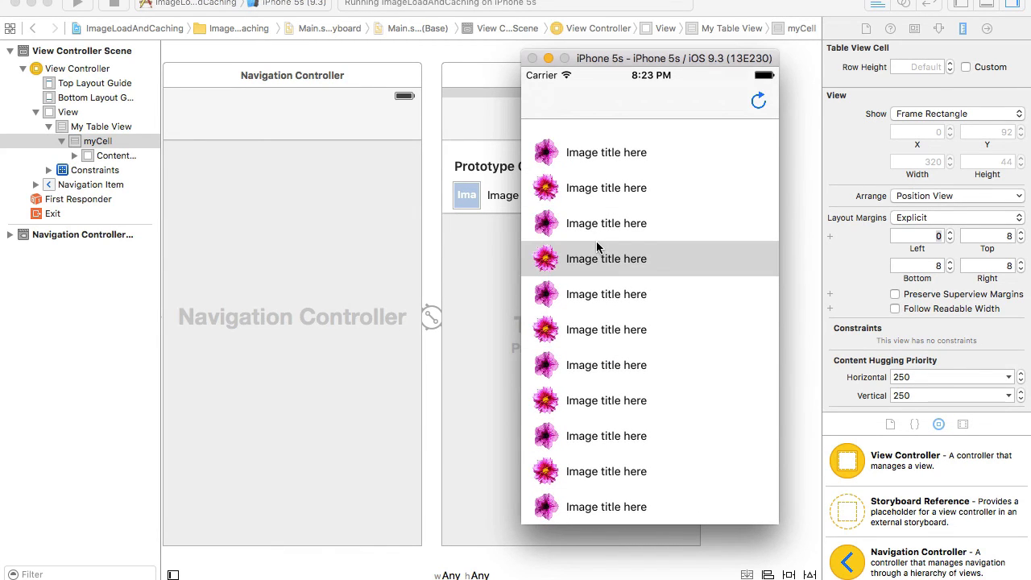
scroll("down", 3)
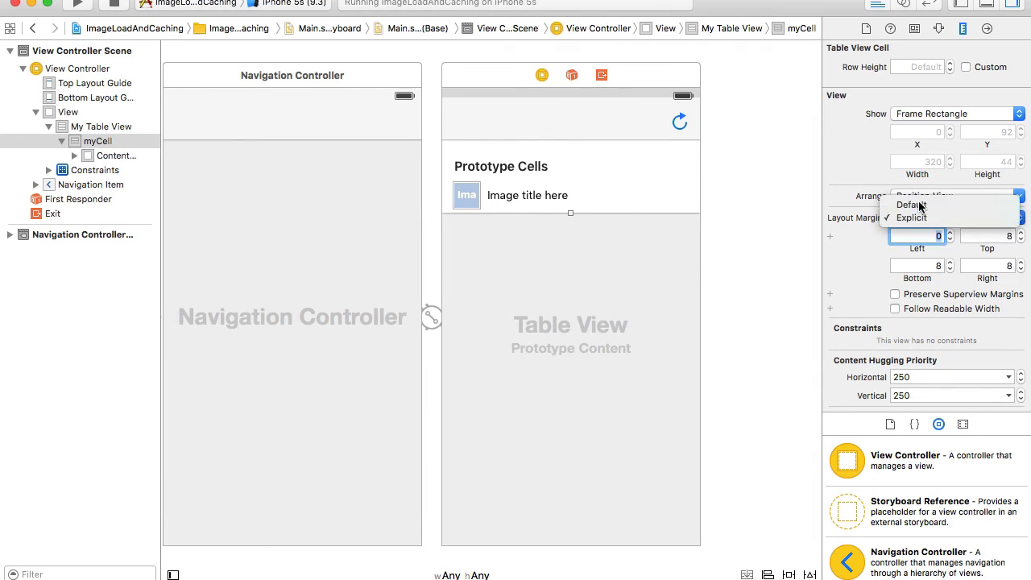
Restore myCell's Default layout margins and Default Insets separator, then rerun and view the flower rows
left_click(911, 205)
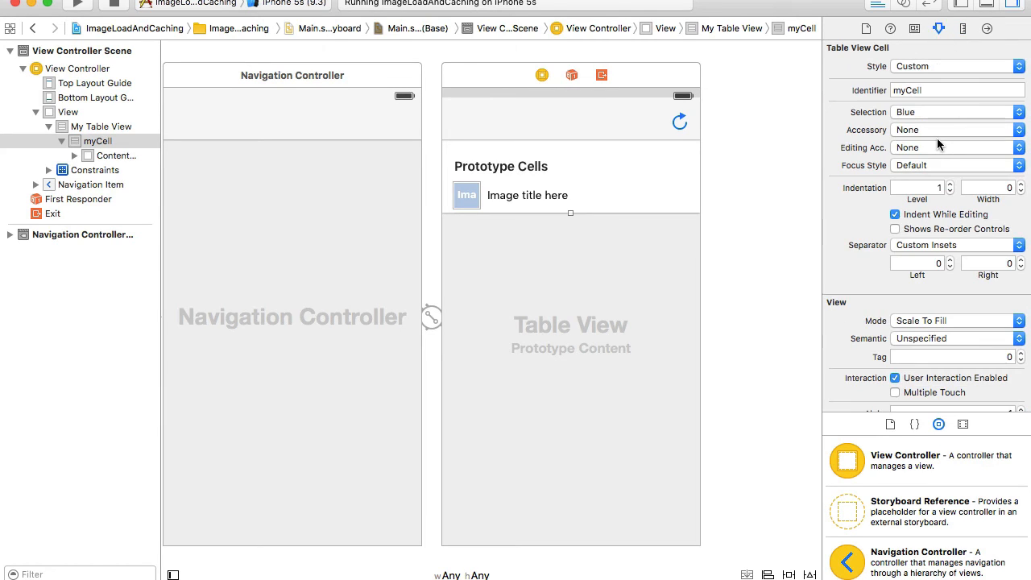
mouse_move(928, 254)
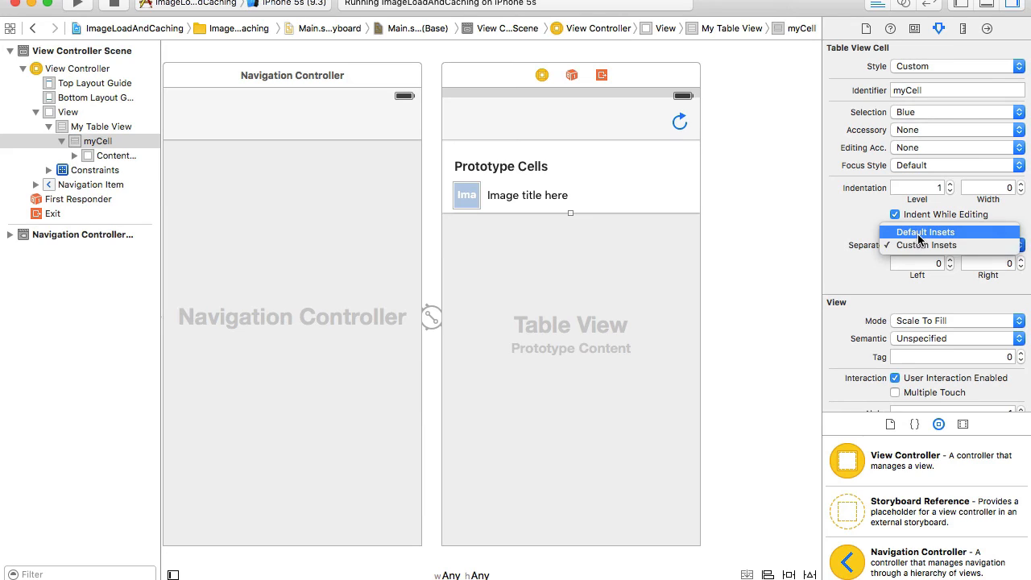
left_click(925, 232)
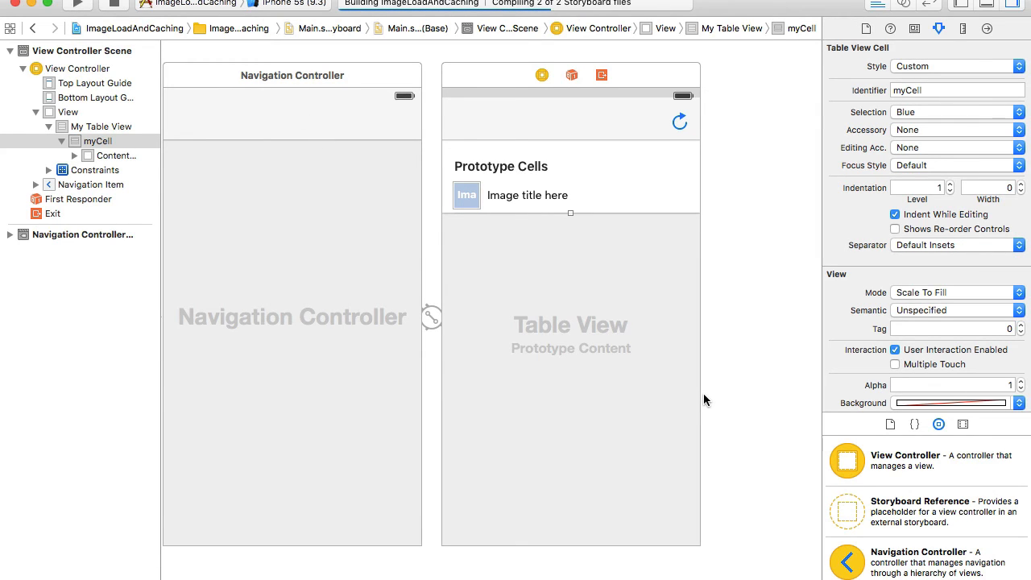
left_click(77, 5)
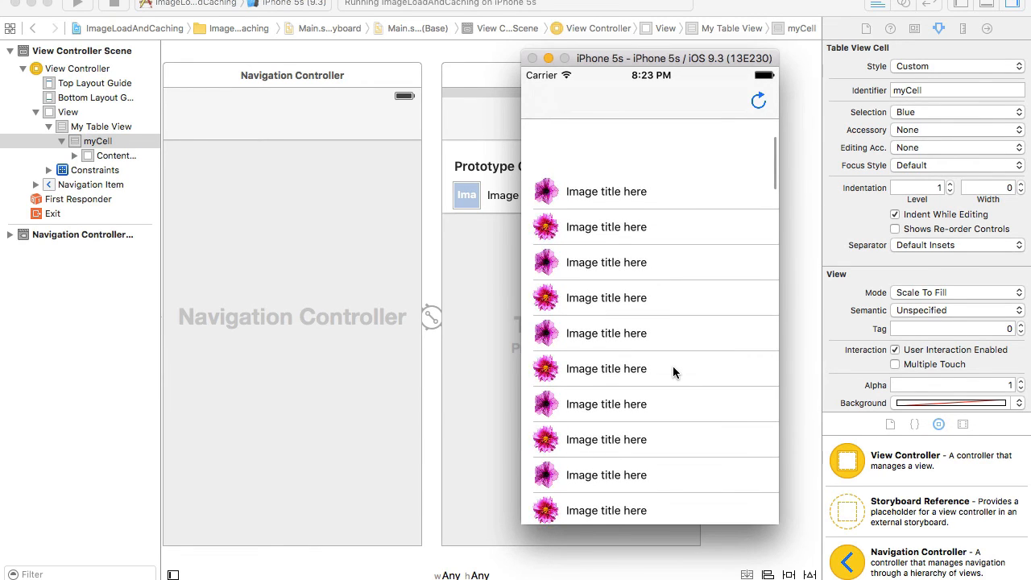
scroll("up", 3)
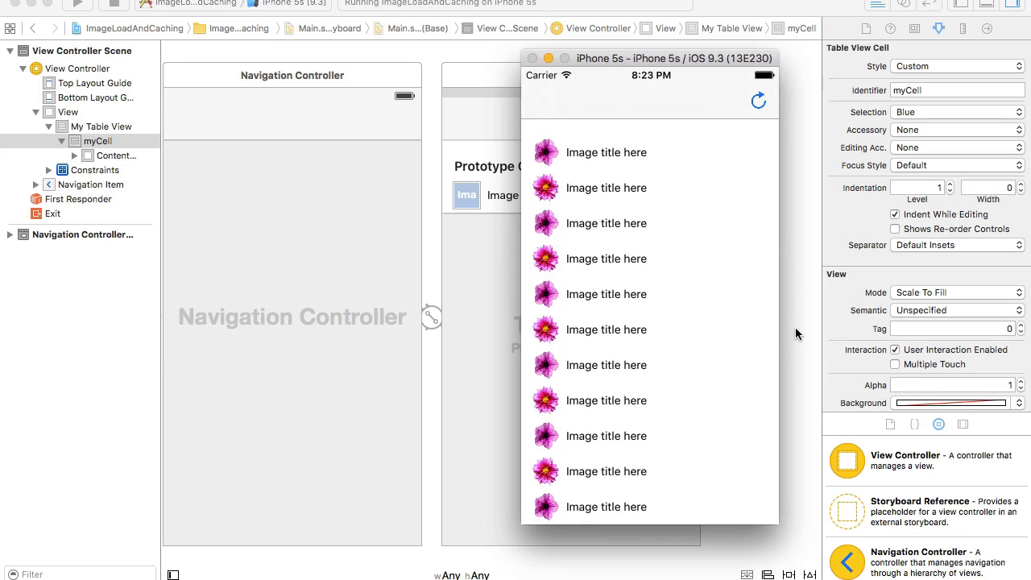
mouse_move(772, 346)
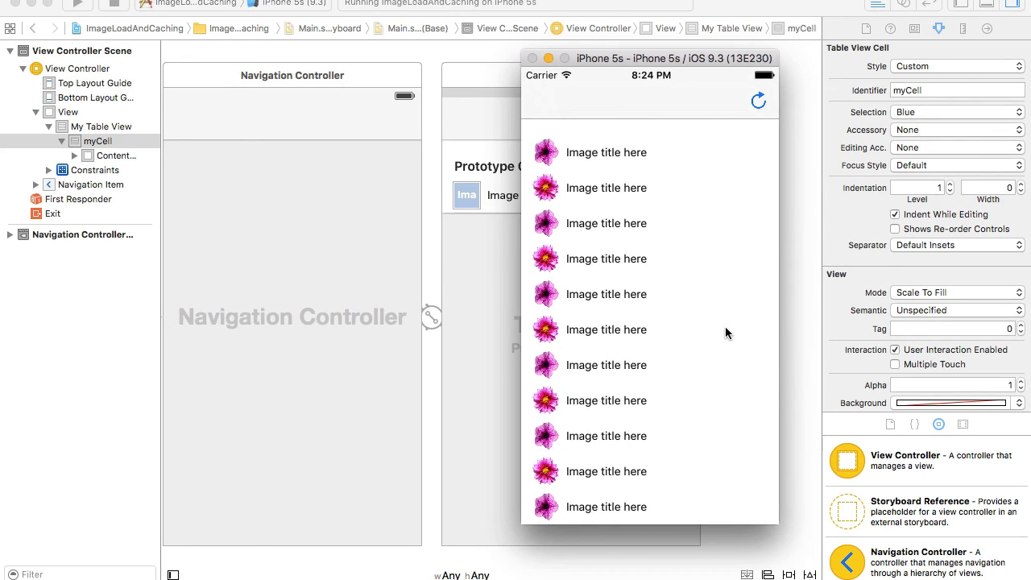
mouse_move(788, 307)
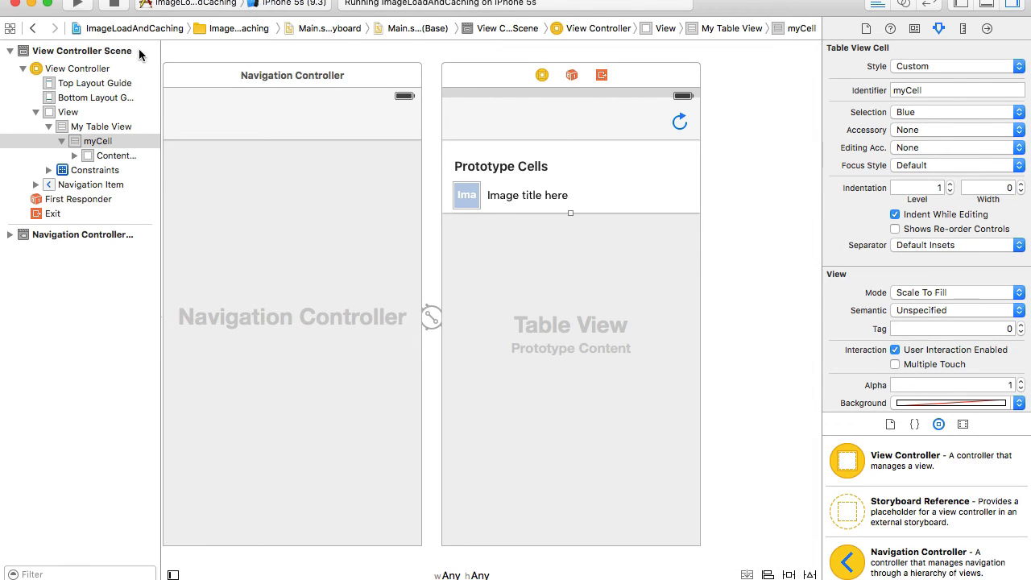
Set My Table View's Separator style to None in the Attributes inspector
left_click(102, 127)
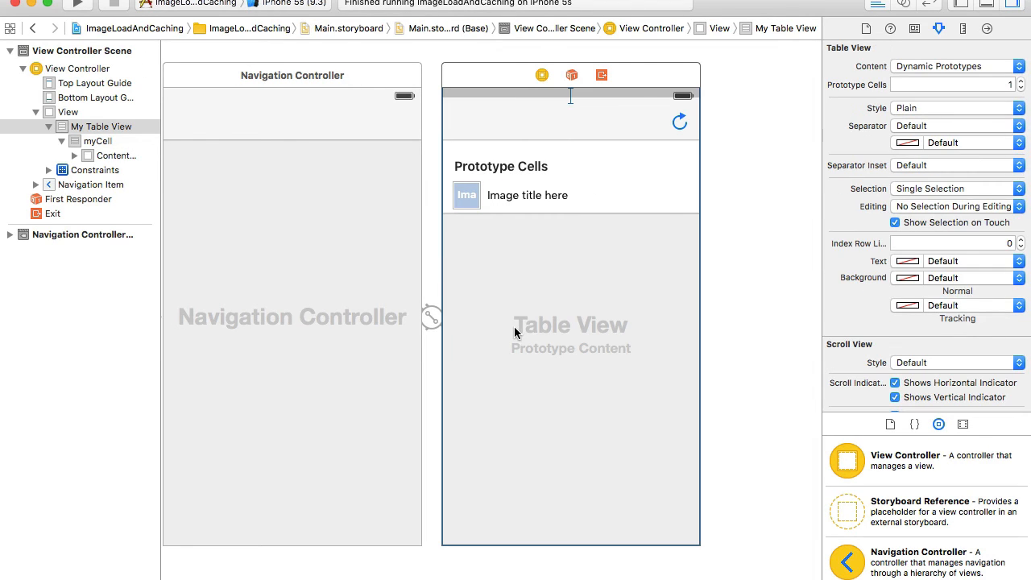
mouse_move(299, 184)
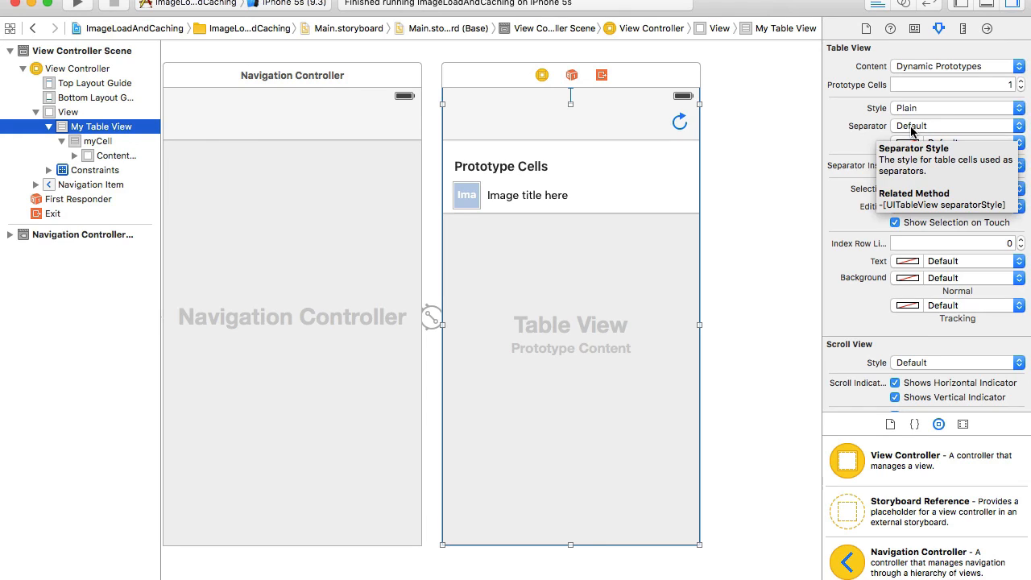
mouse_move(878, 123)
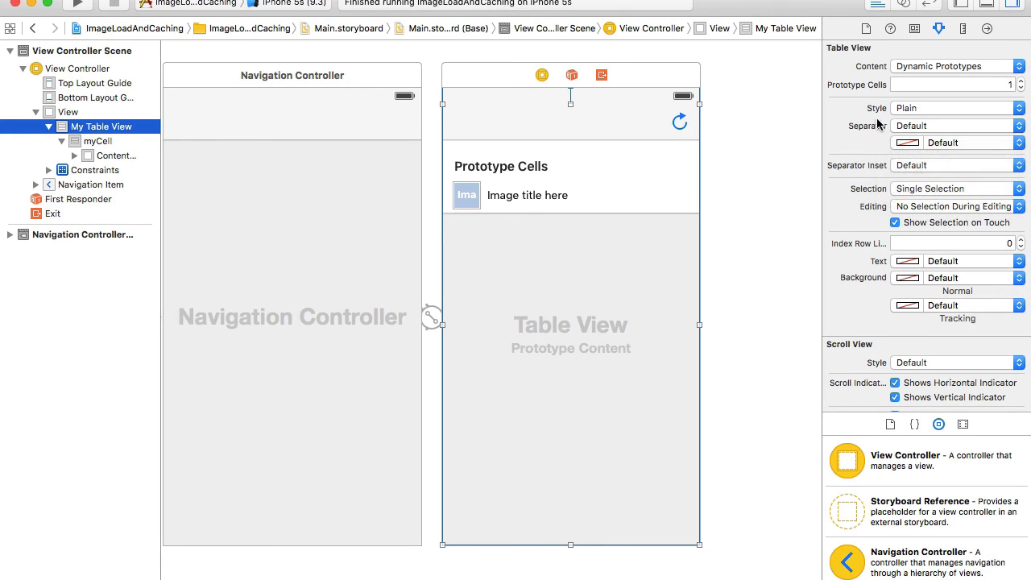
left_click(955, 125)
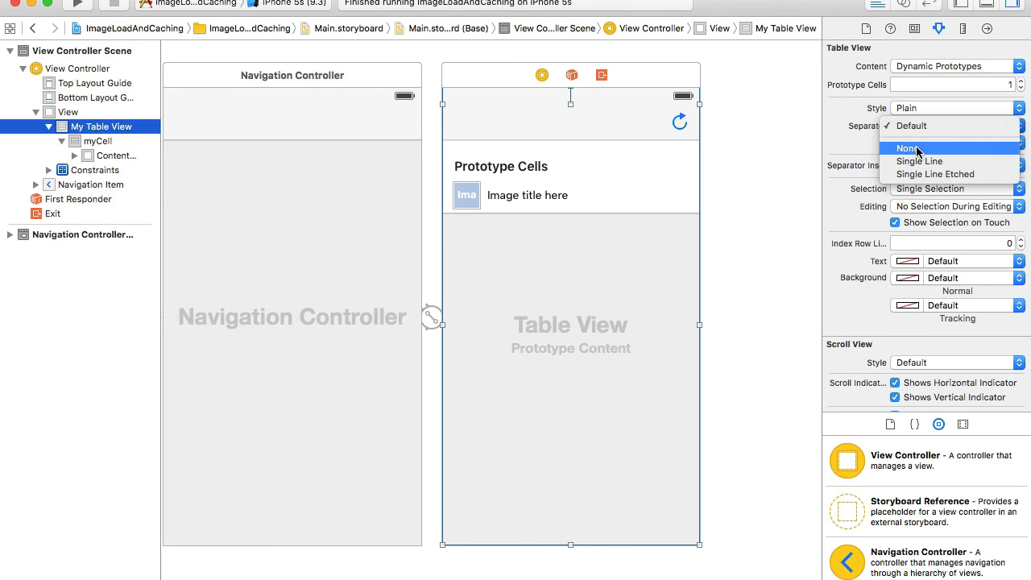
mouse_move(926, 158)
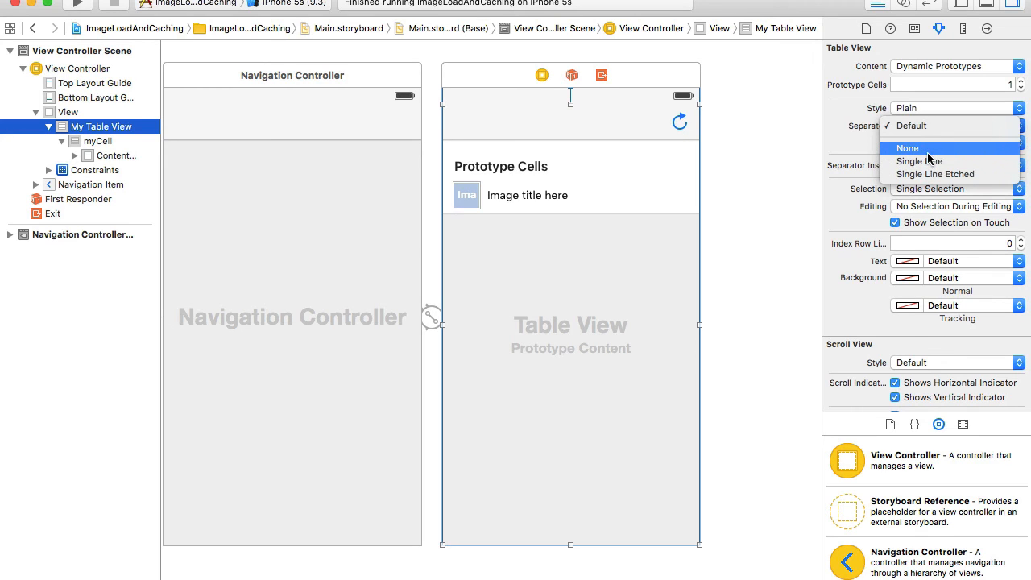
left_click(908, 148)
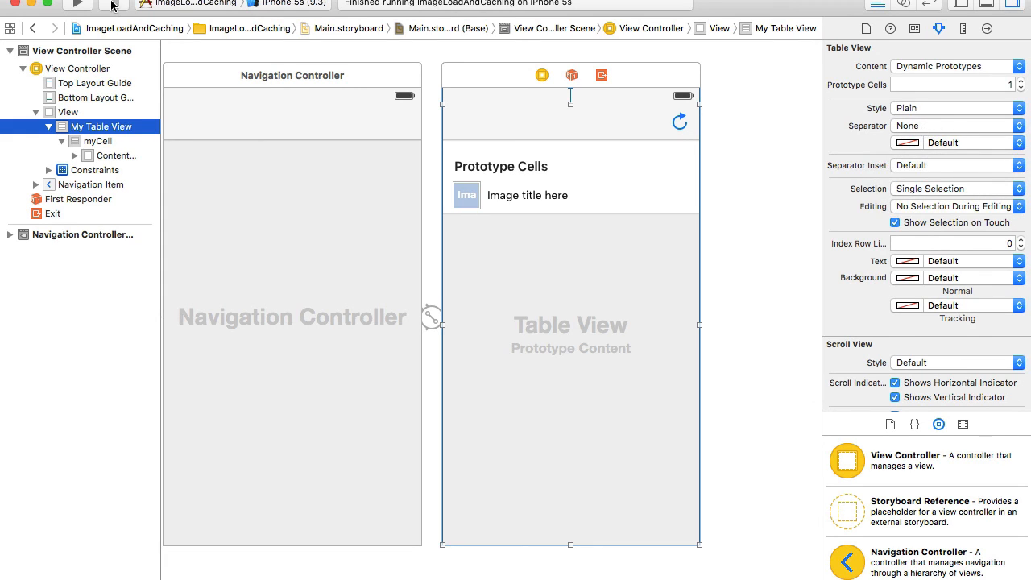
Rebuild the app and scroll through the flower rows in the simulator, confirming no separator lines
left_click(77, 4)
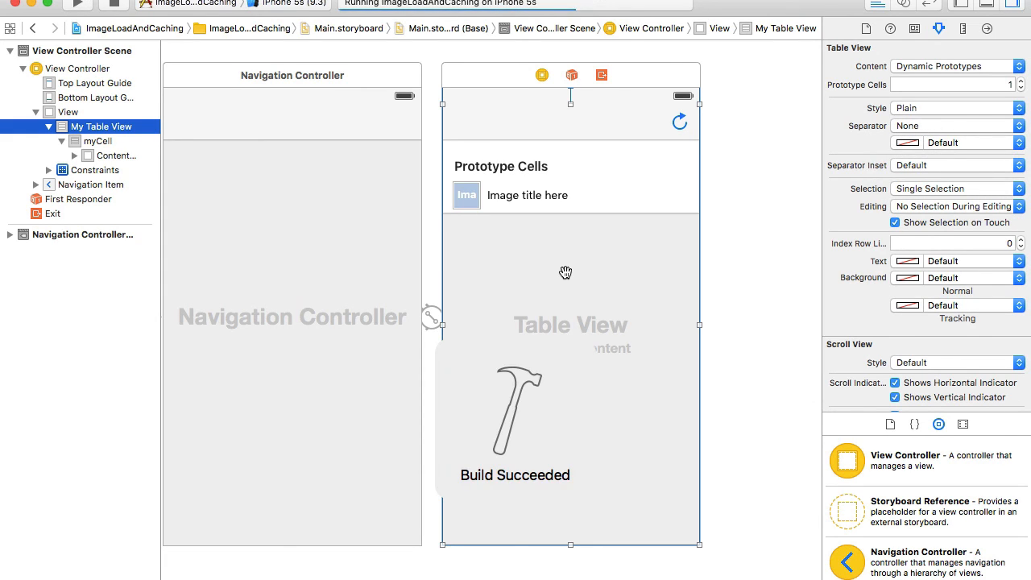
left_click(78, 5)
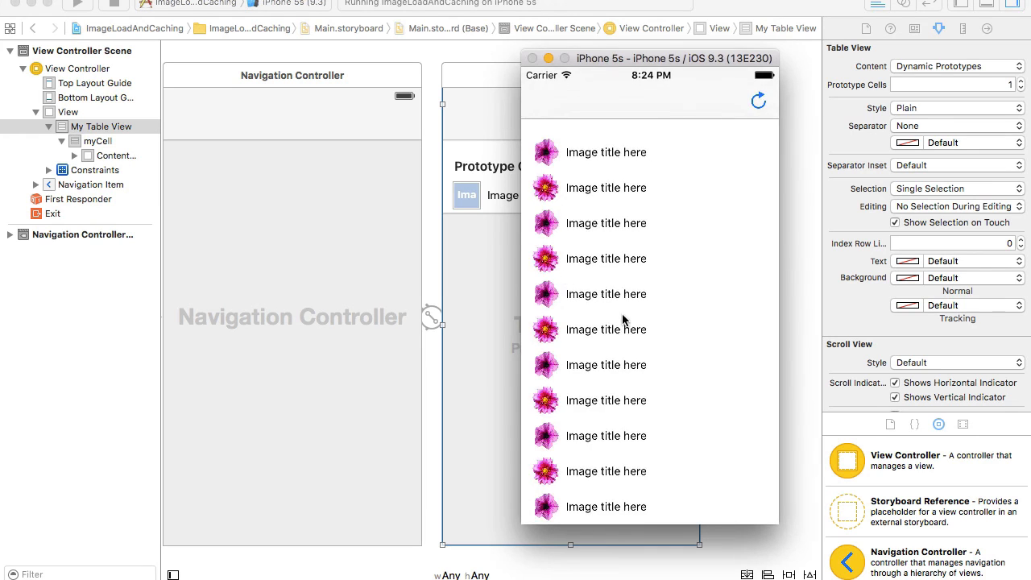
scroll("down", 3)
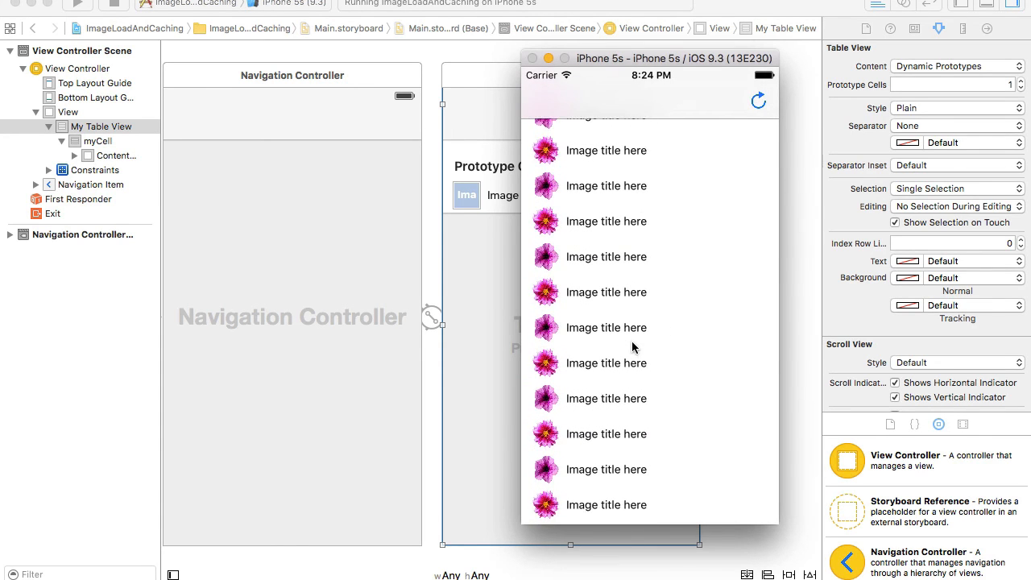
scroll("down", 3)
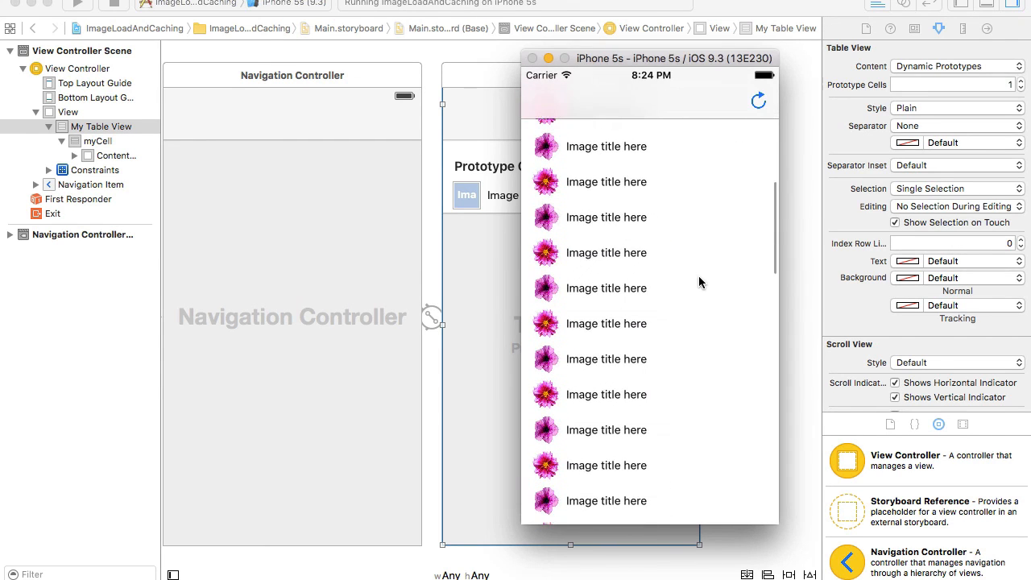
scroll("up", 3)
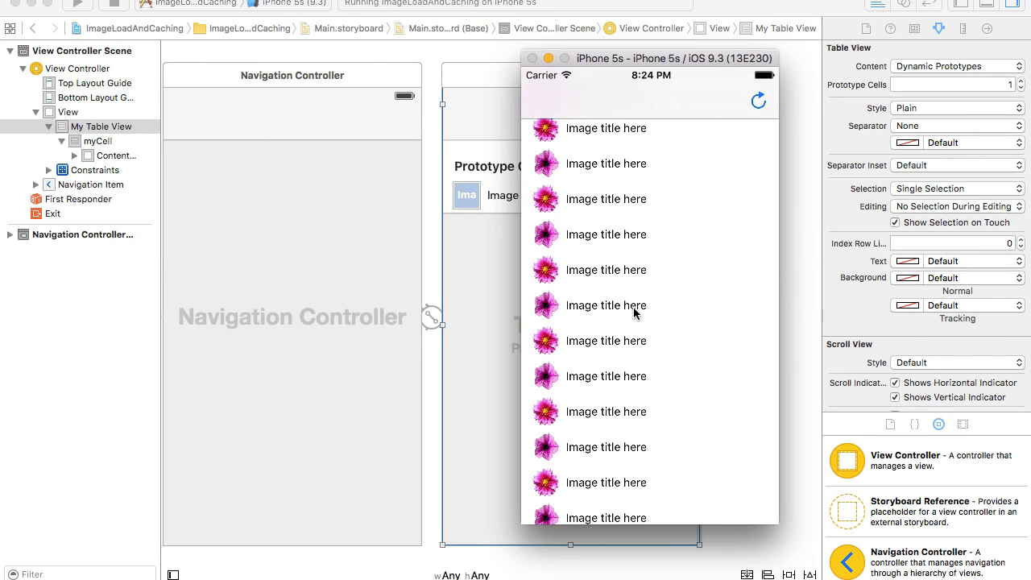
scroll("up", 3)
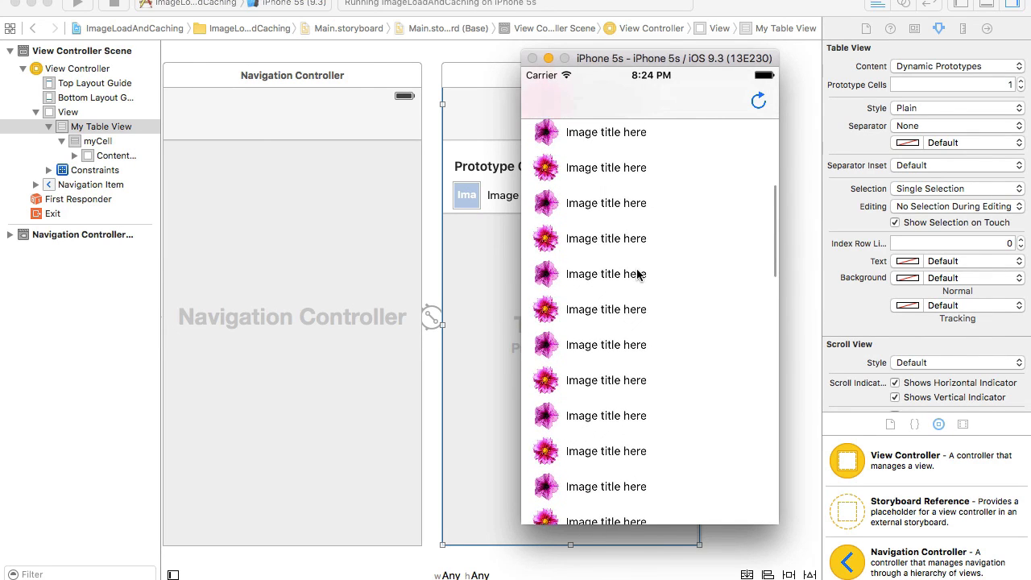